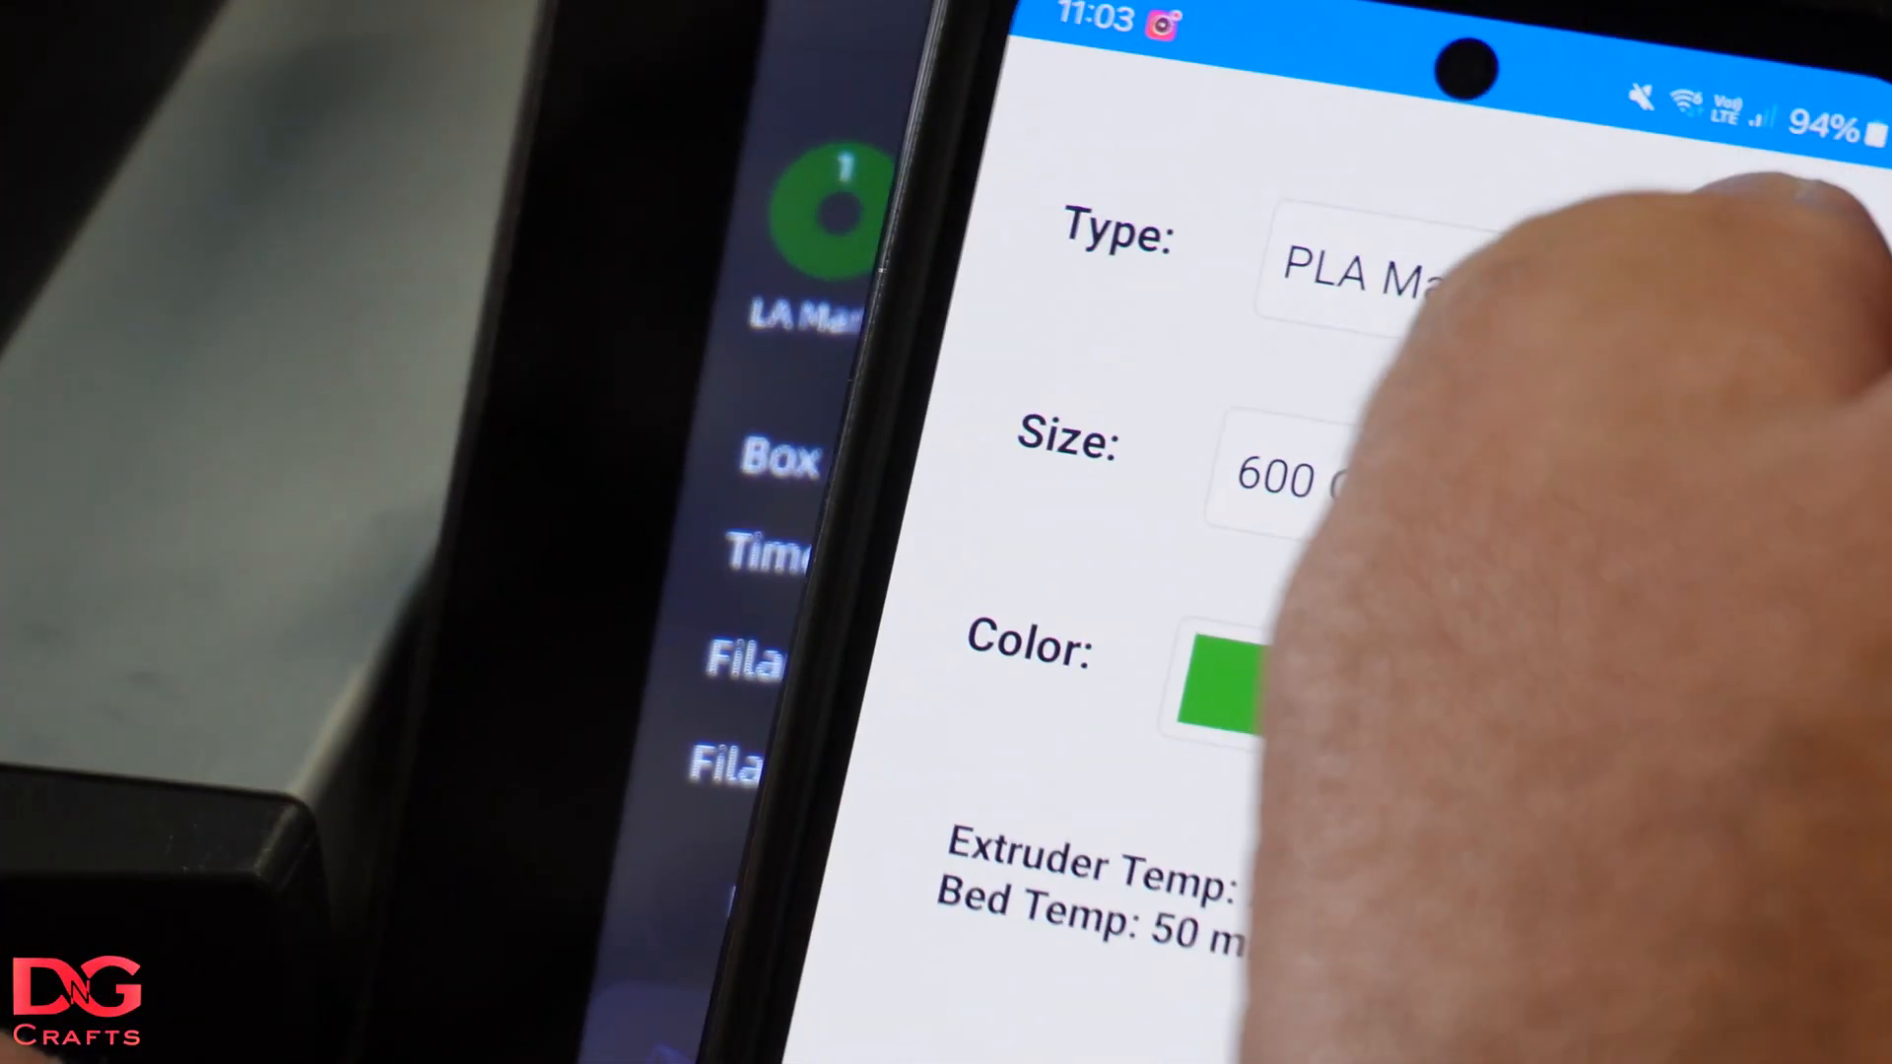
# Set the tag's filament type to PETG and choose its spool size
pyautogui.click(1377, 280)
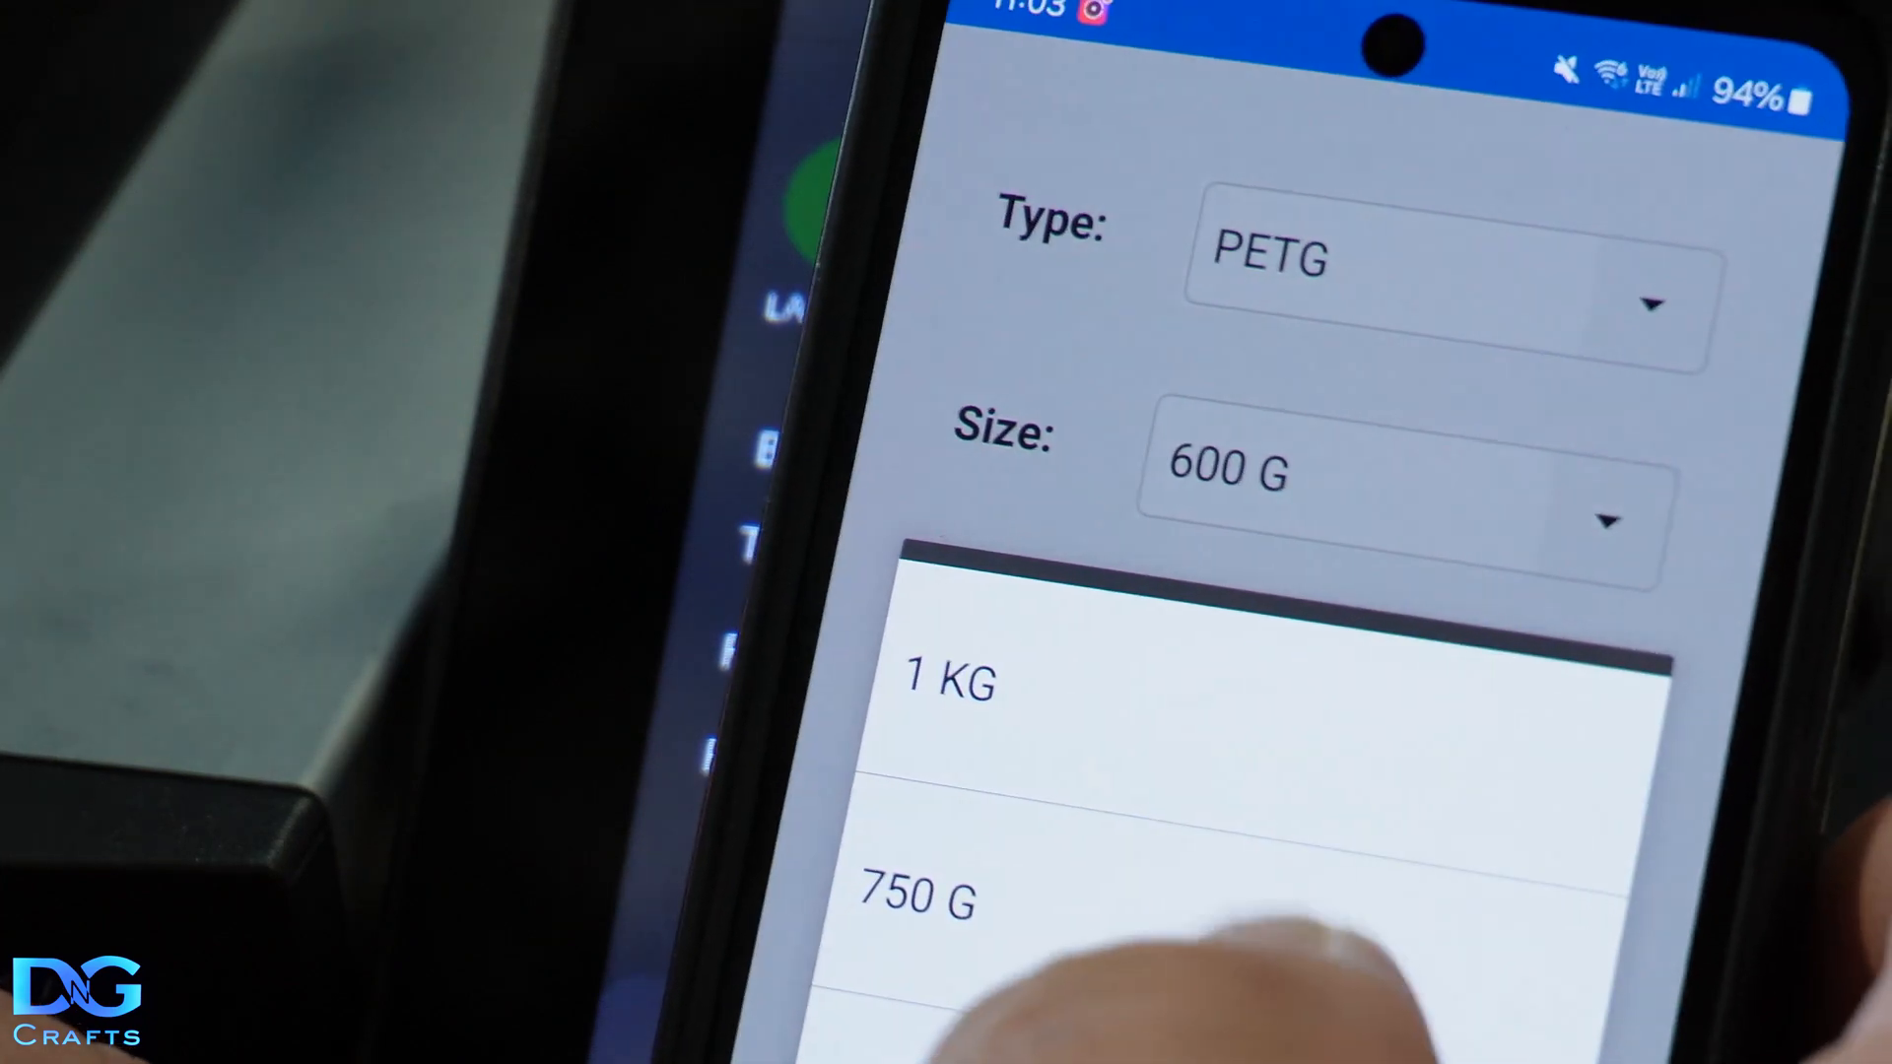
pyautogui.click(946, 680)
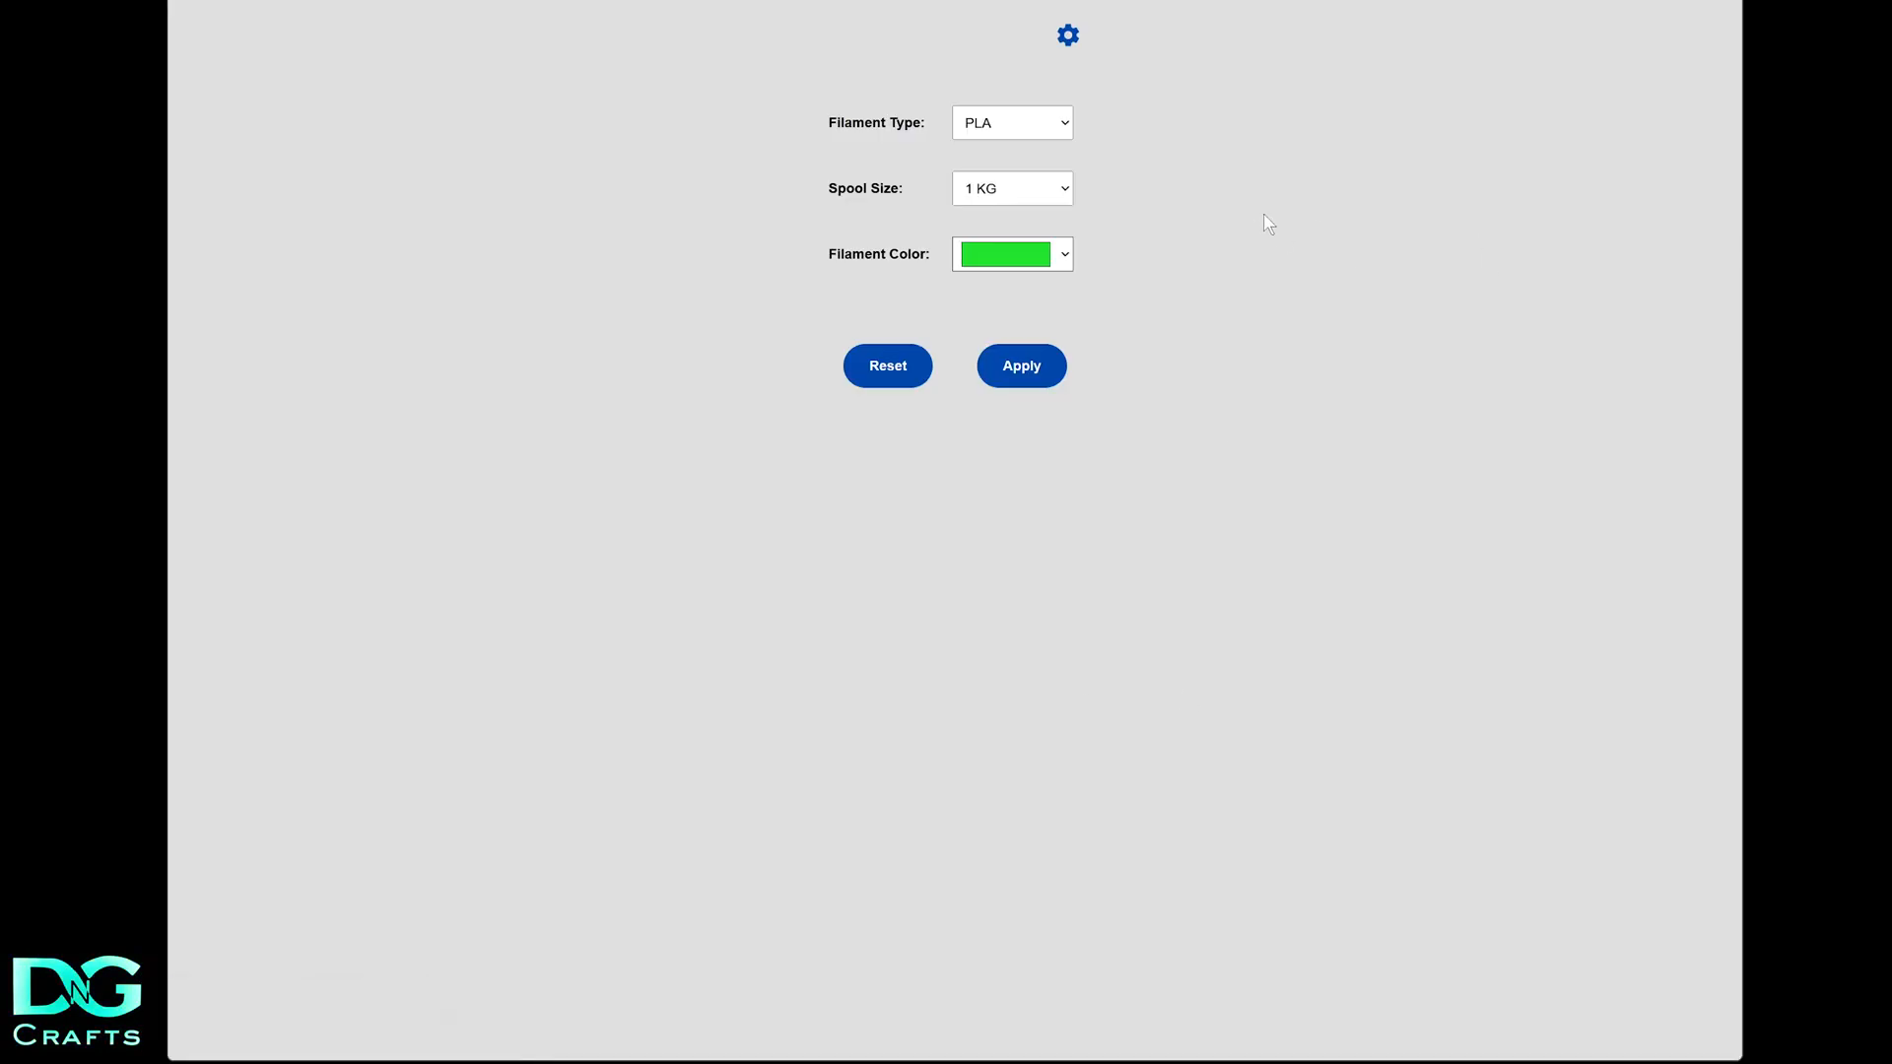
pyautogui.moveTo(1193, 194)
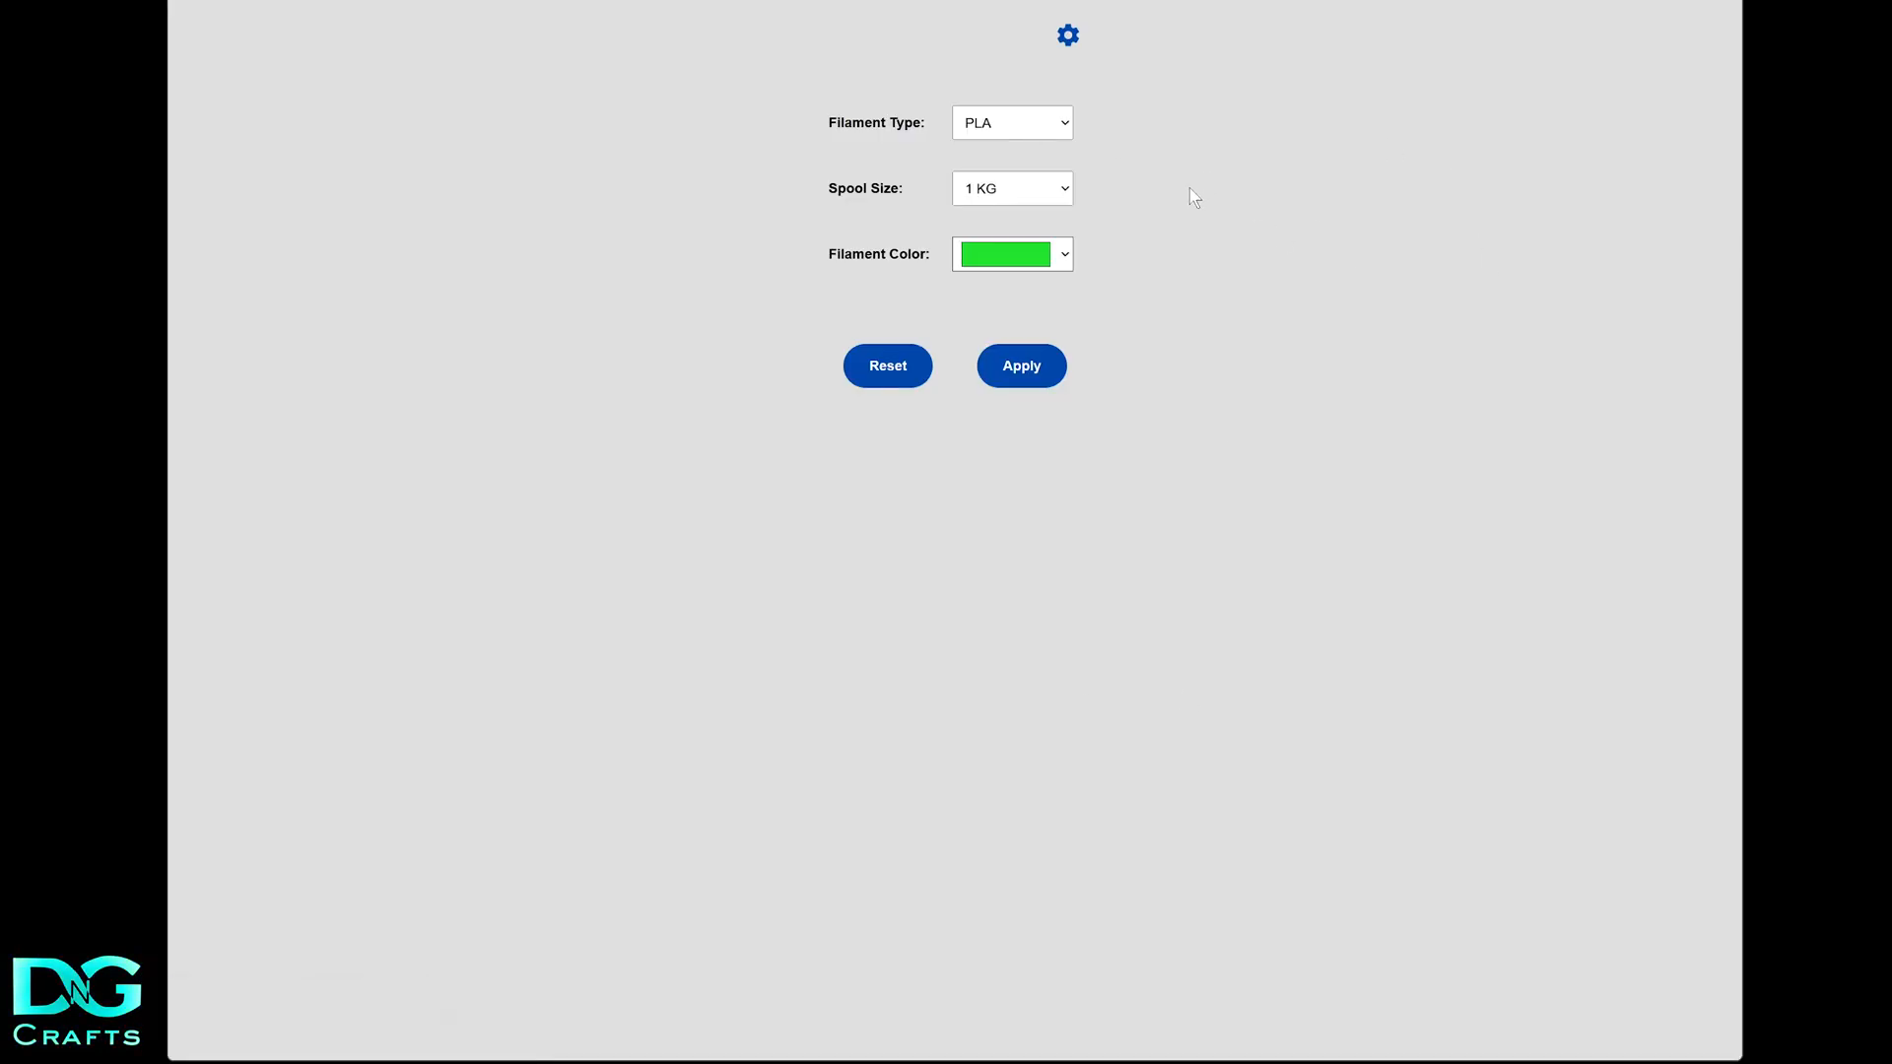
pyautogui.moveTo(1222, 175)
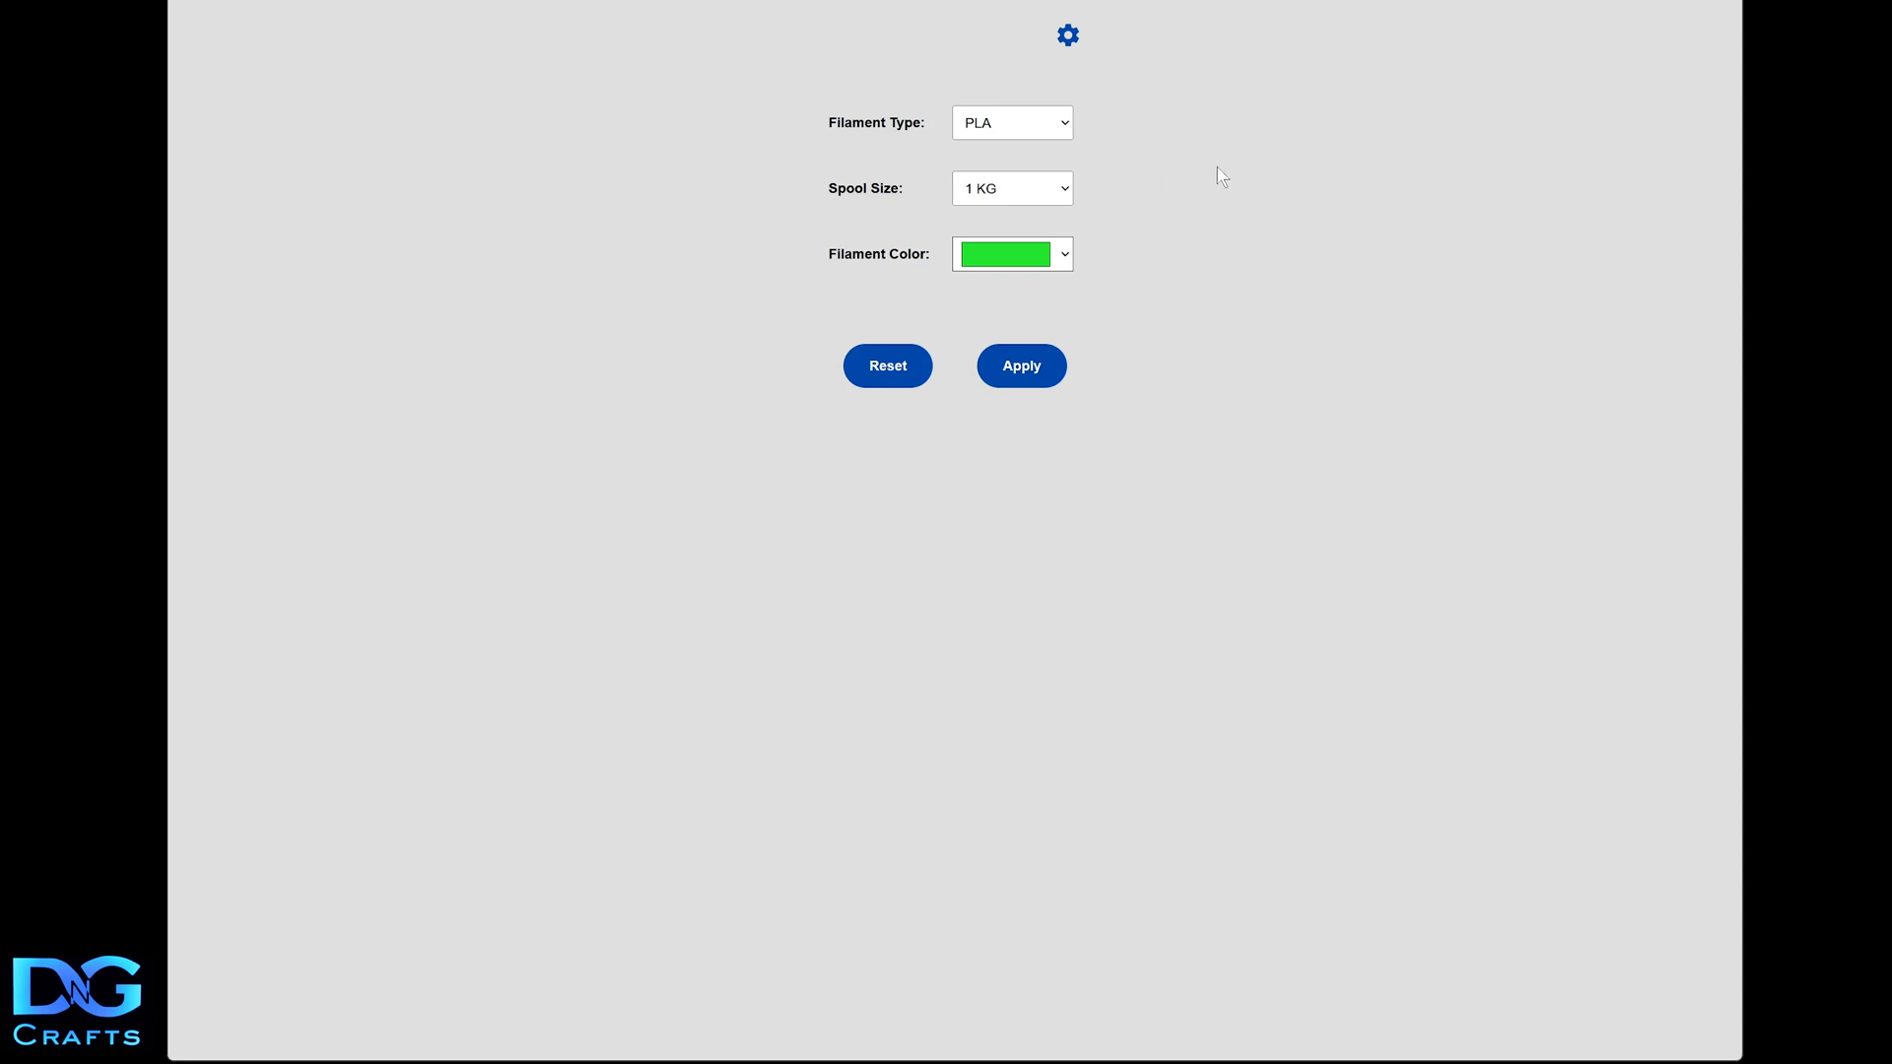
pyautogui.moveTo(806, 102)
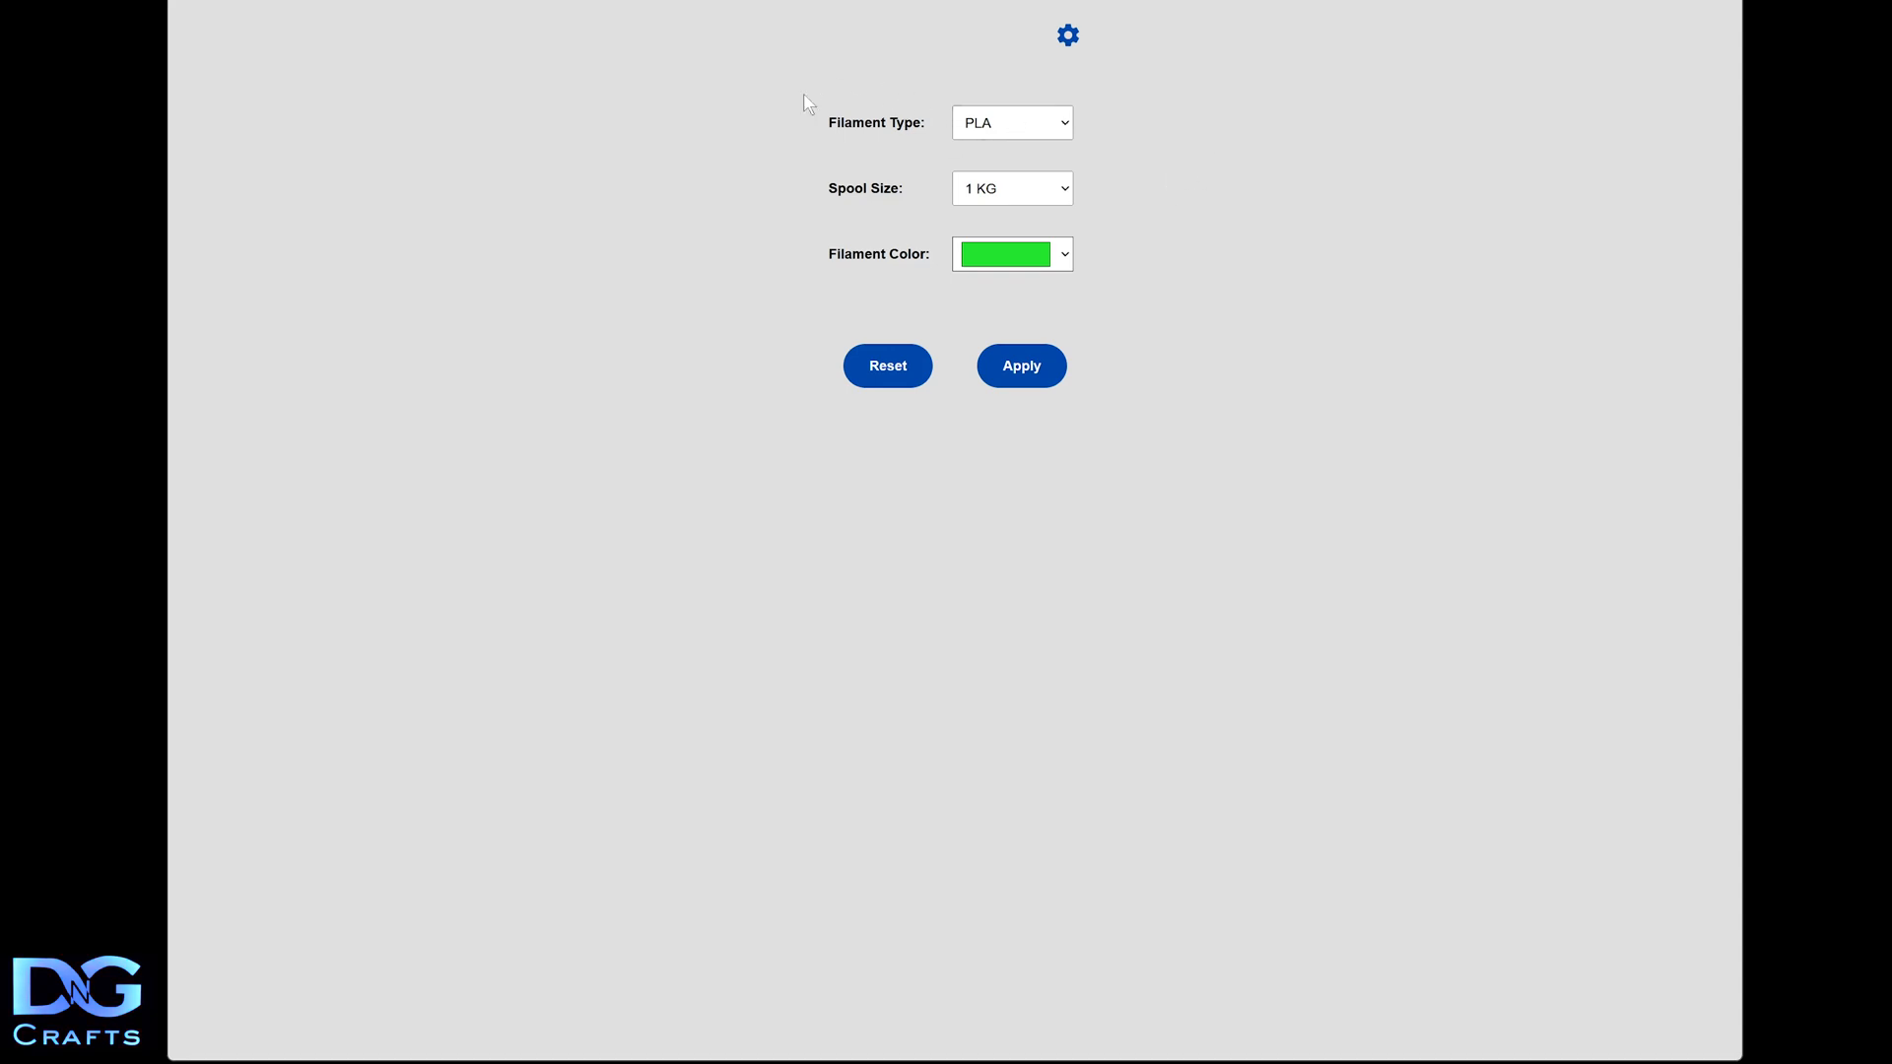
pyautogui.click(1051, 122)
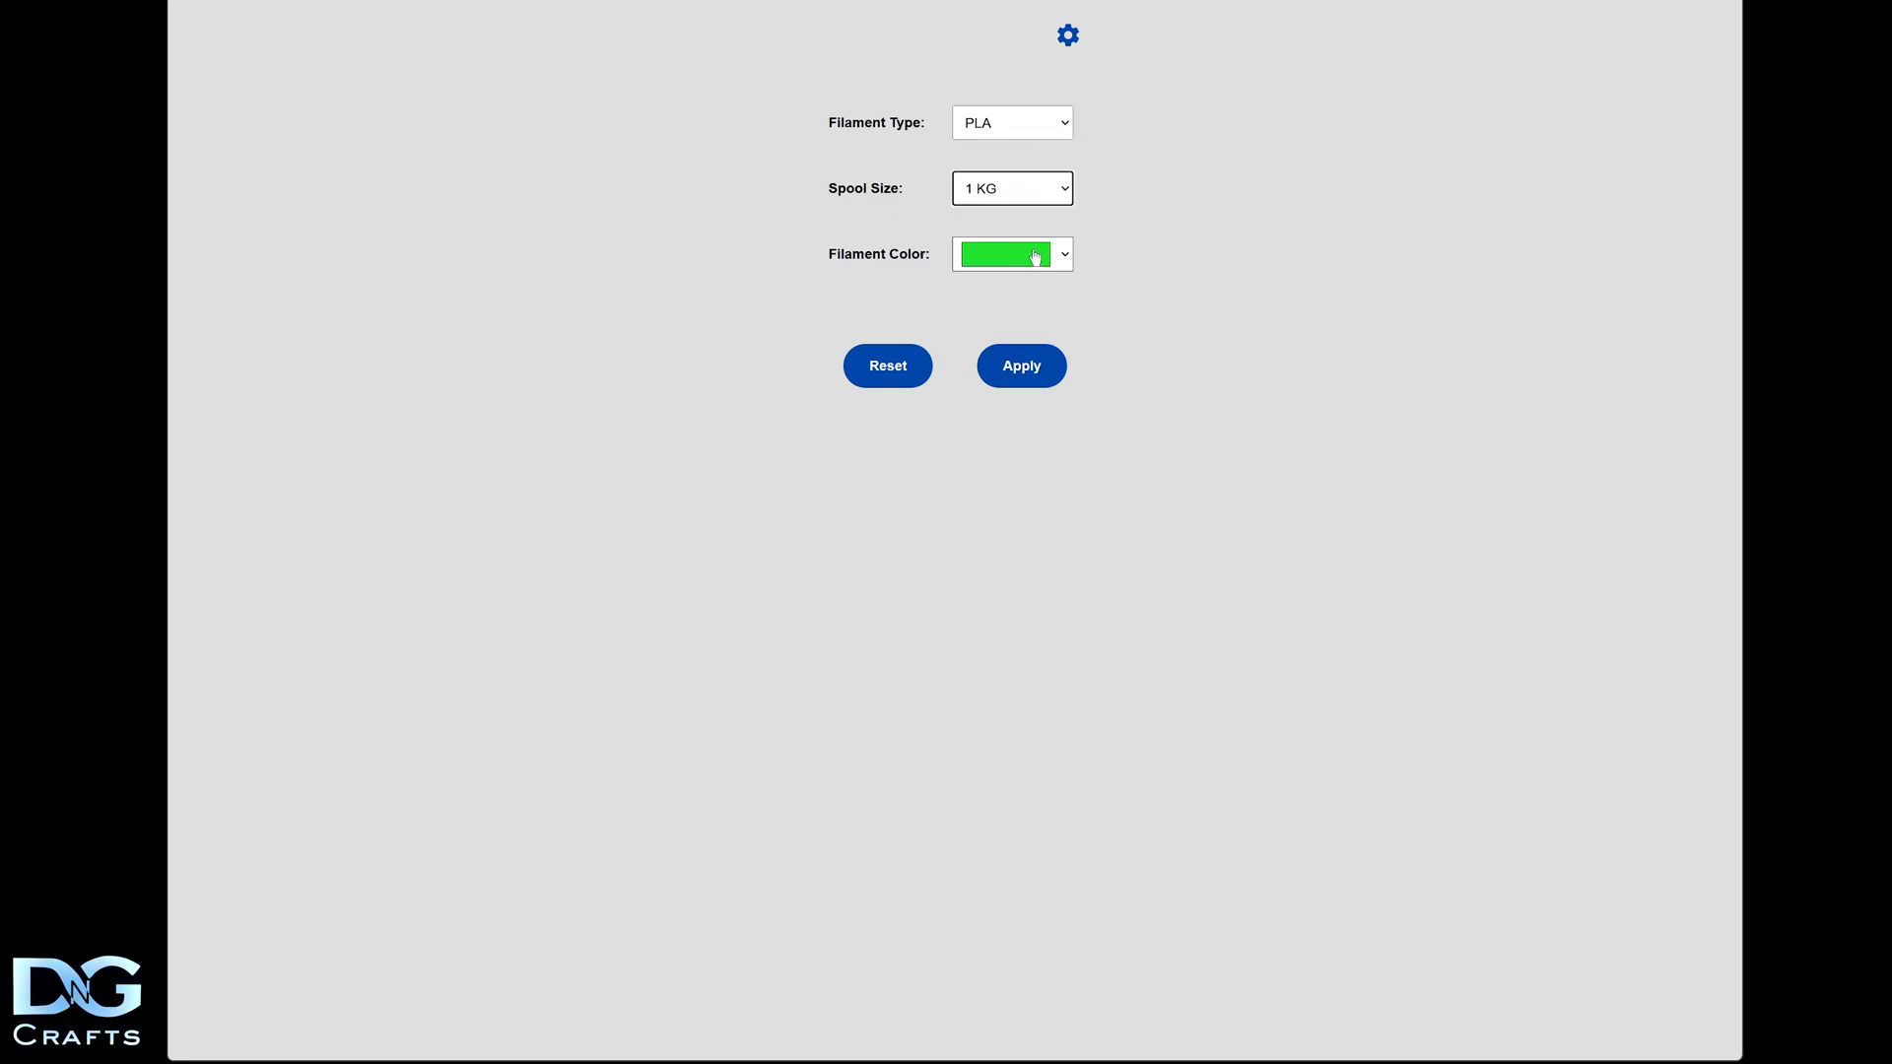
pyautogui.moveTo(854, 497)
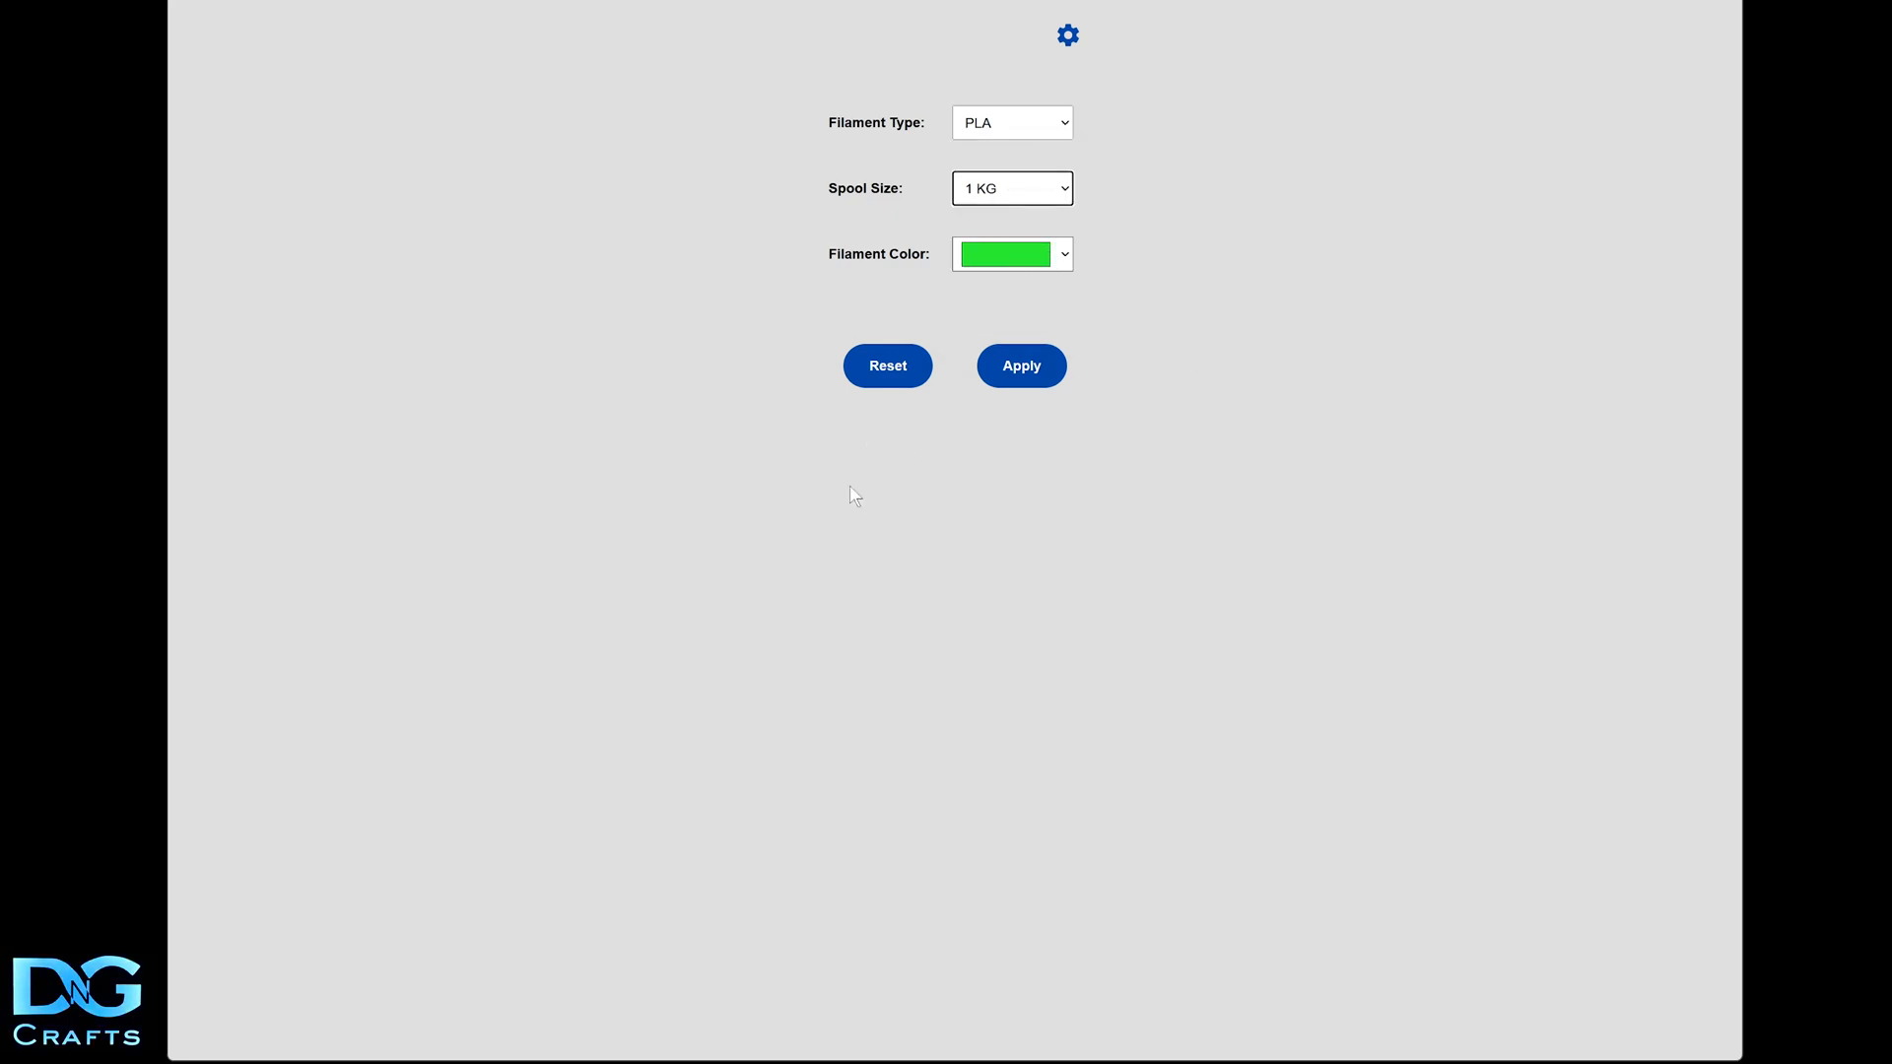
pyautogui.moveTo(663, 425)
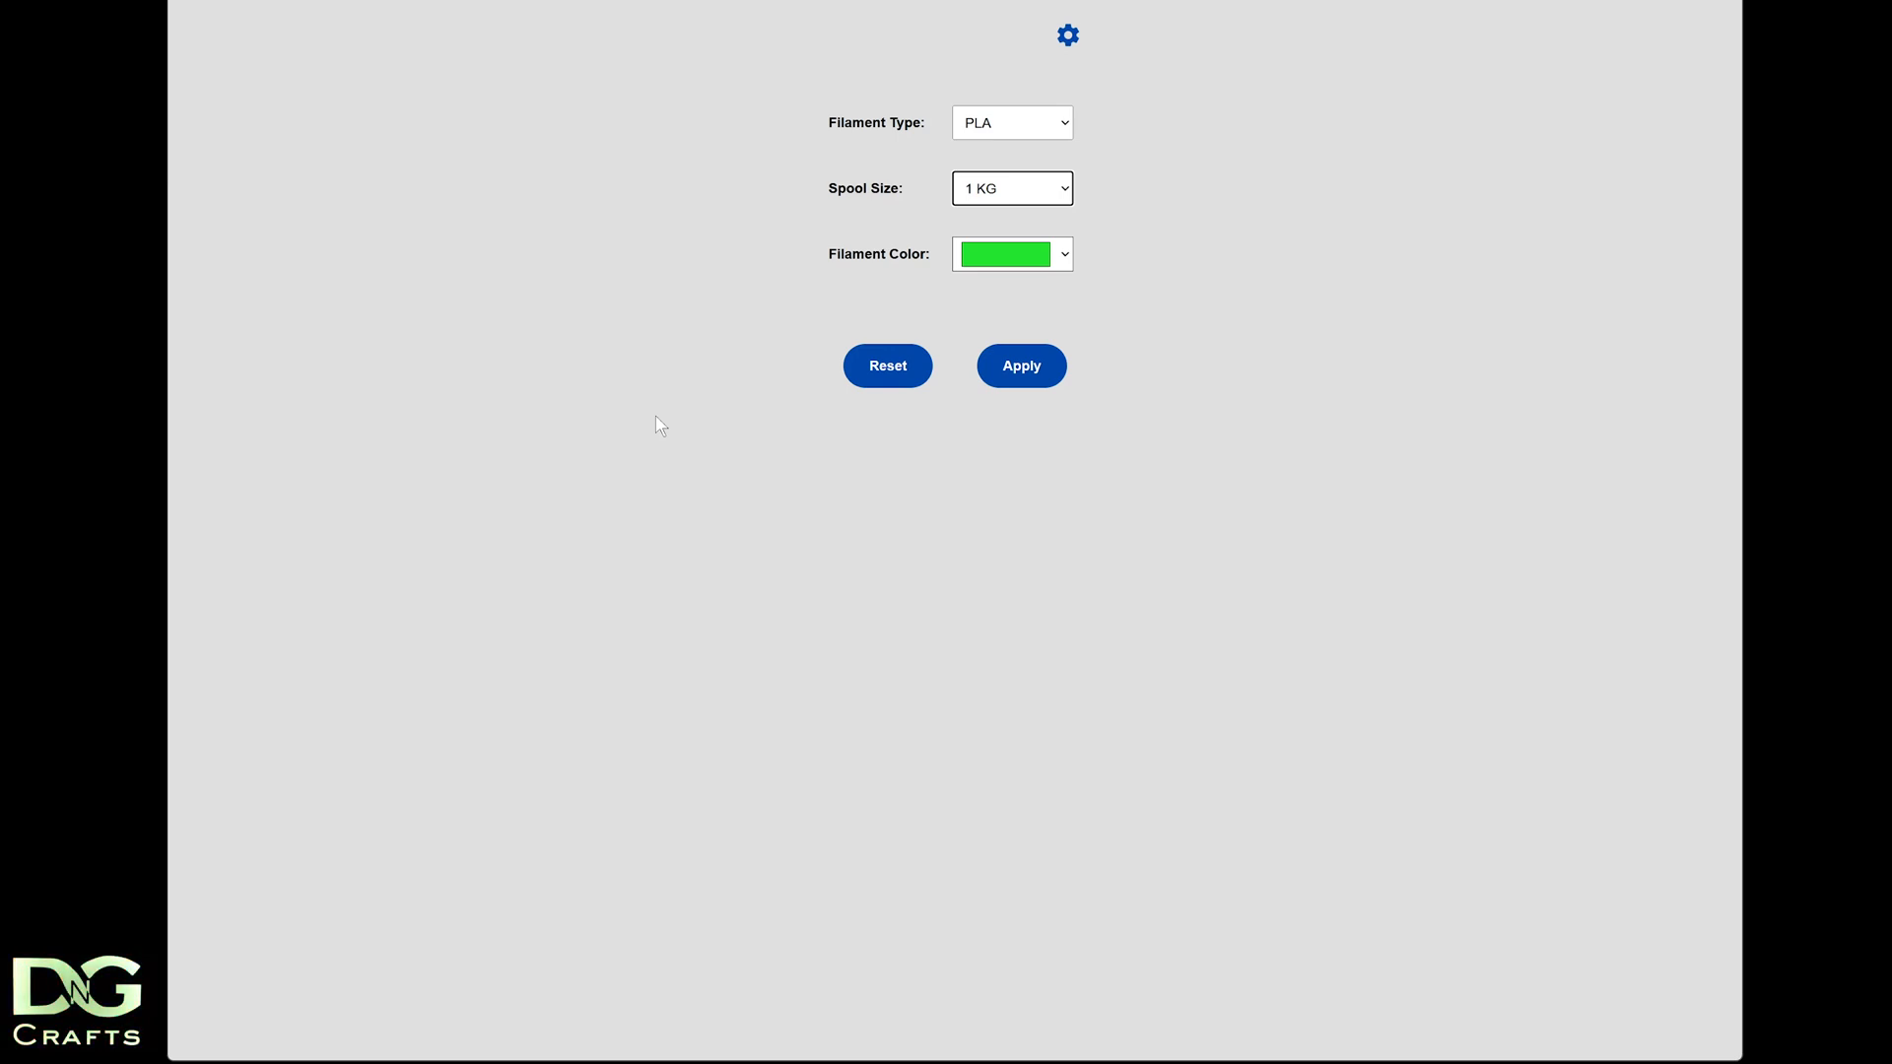
pyautogui.click(1068, 36)
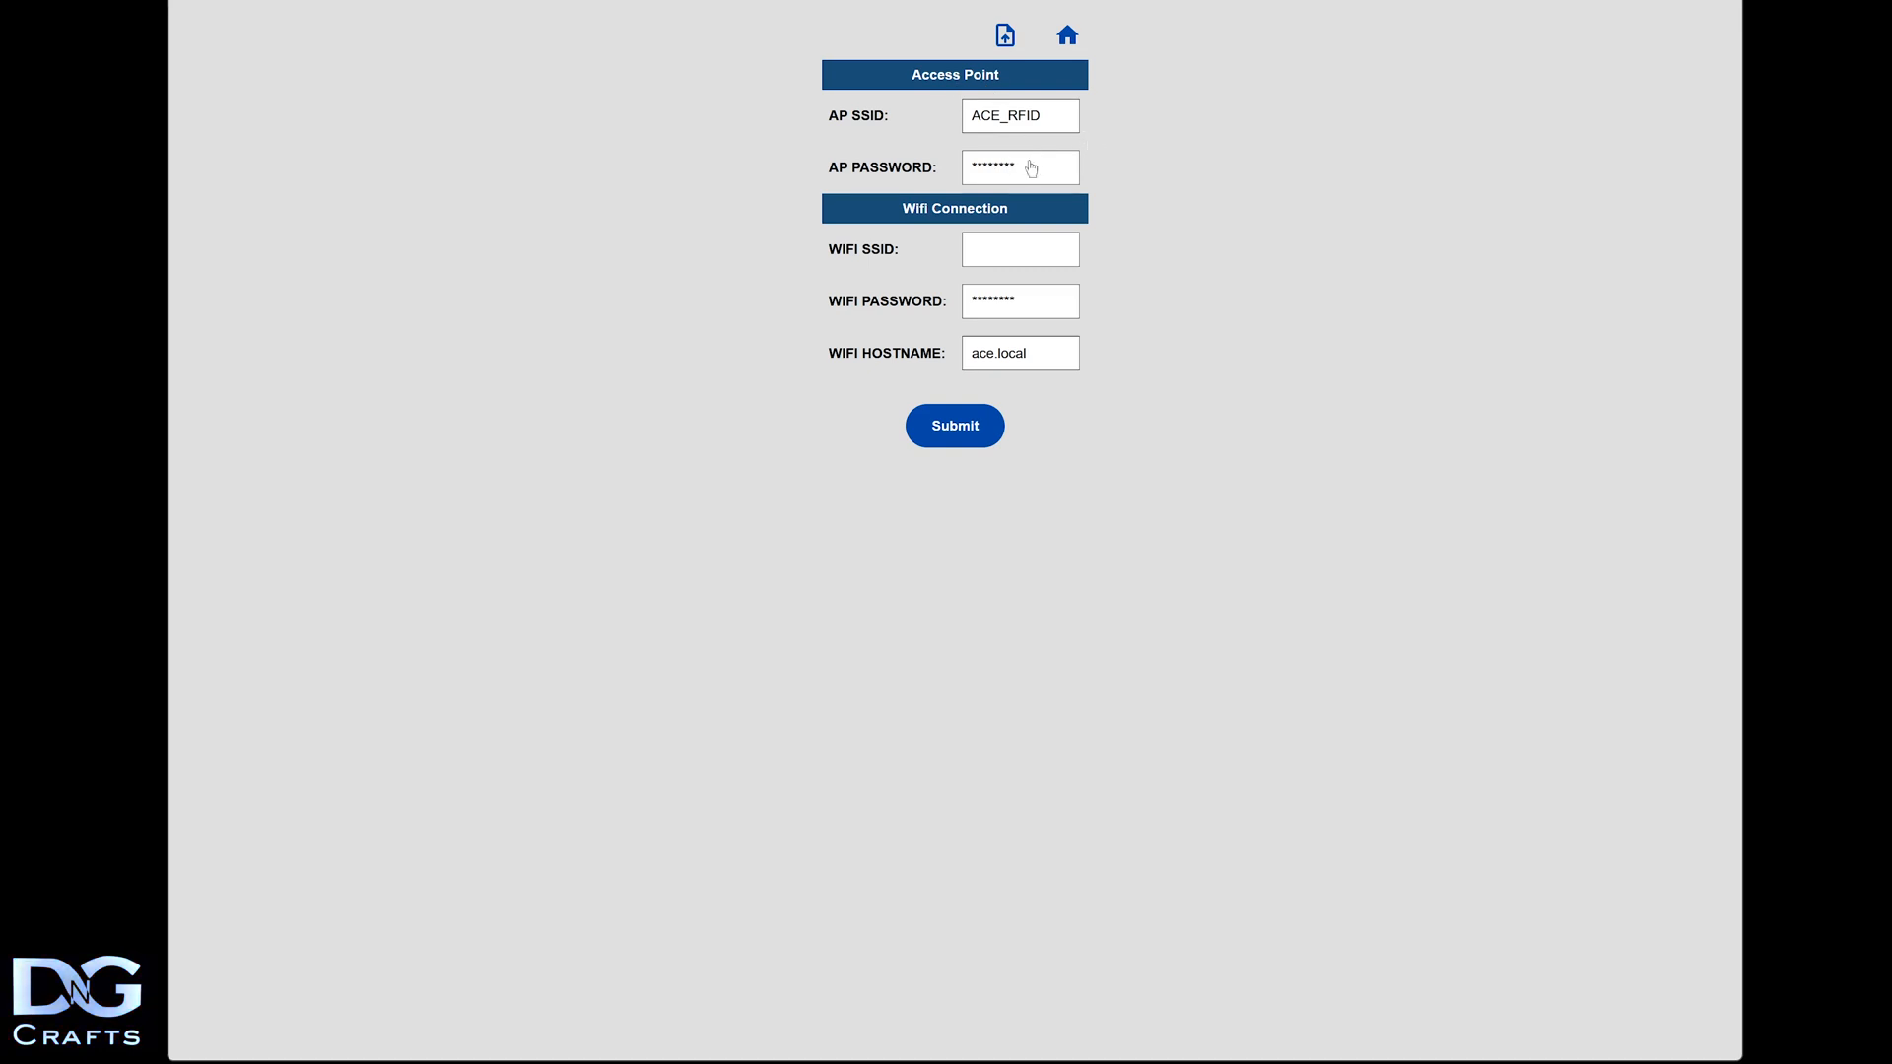
pyautogui.moveTo(1332, 560)
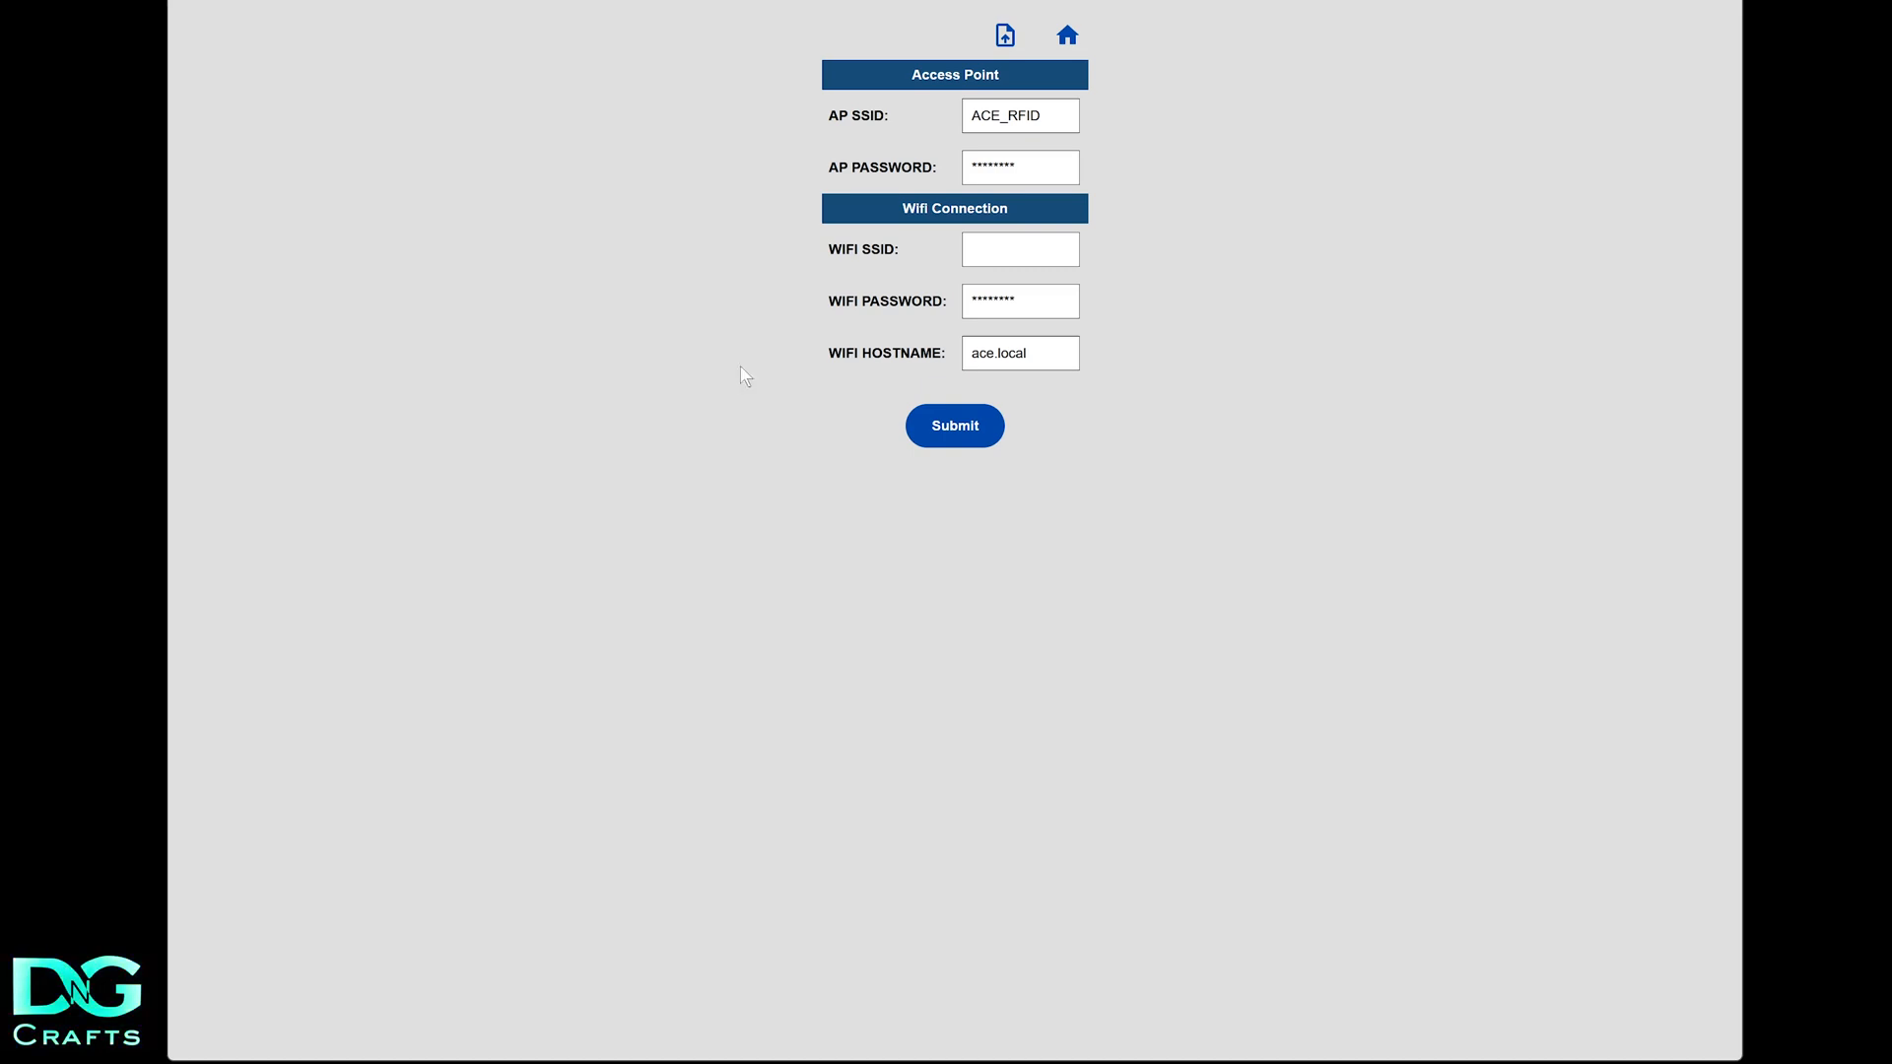
pyautogui.click(1063, 35)
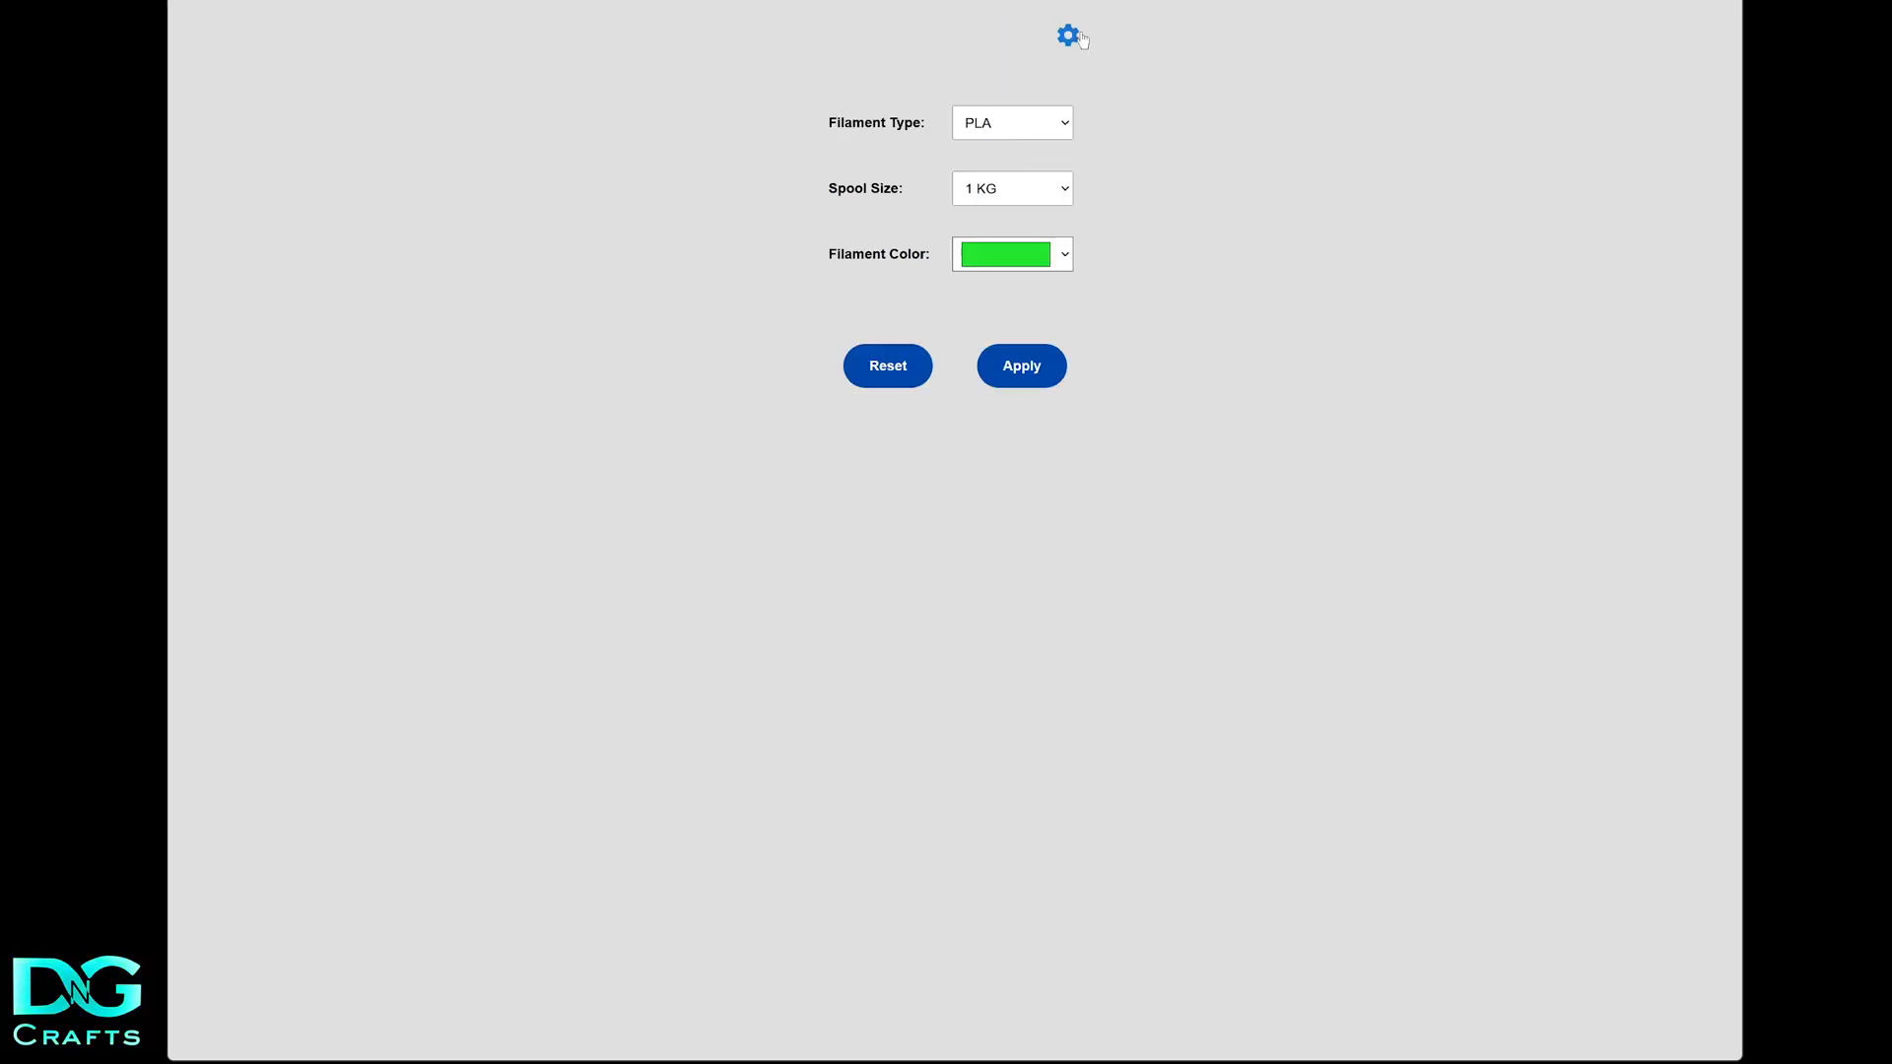
# Choose PLA Glow as the filament type and set its color to red
pyautogui.click(1013, 122)
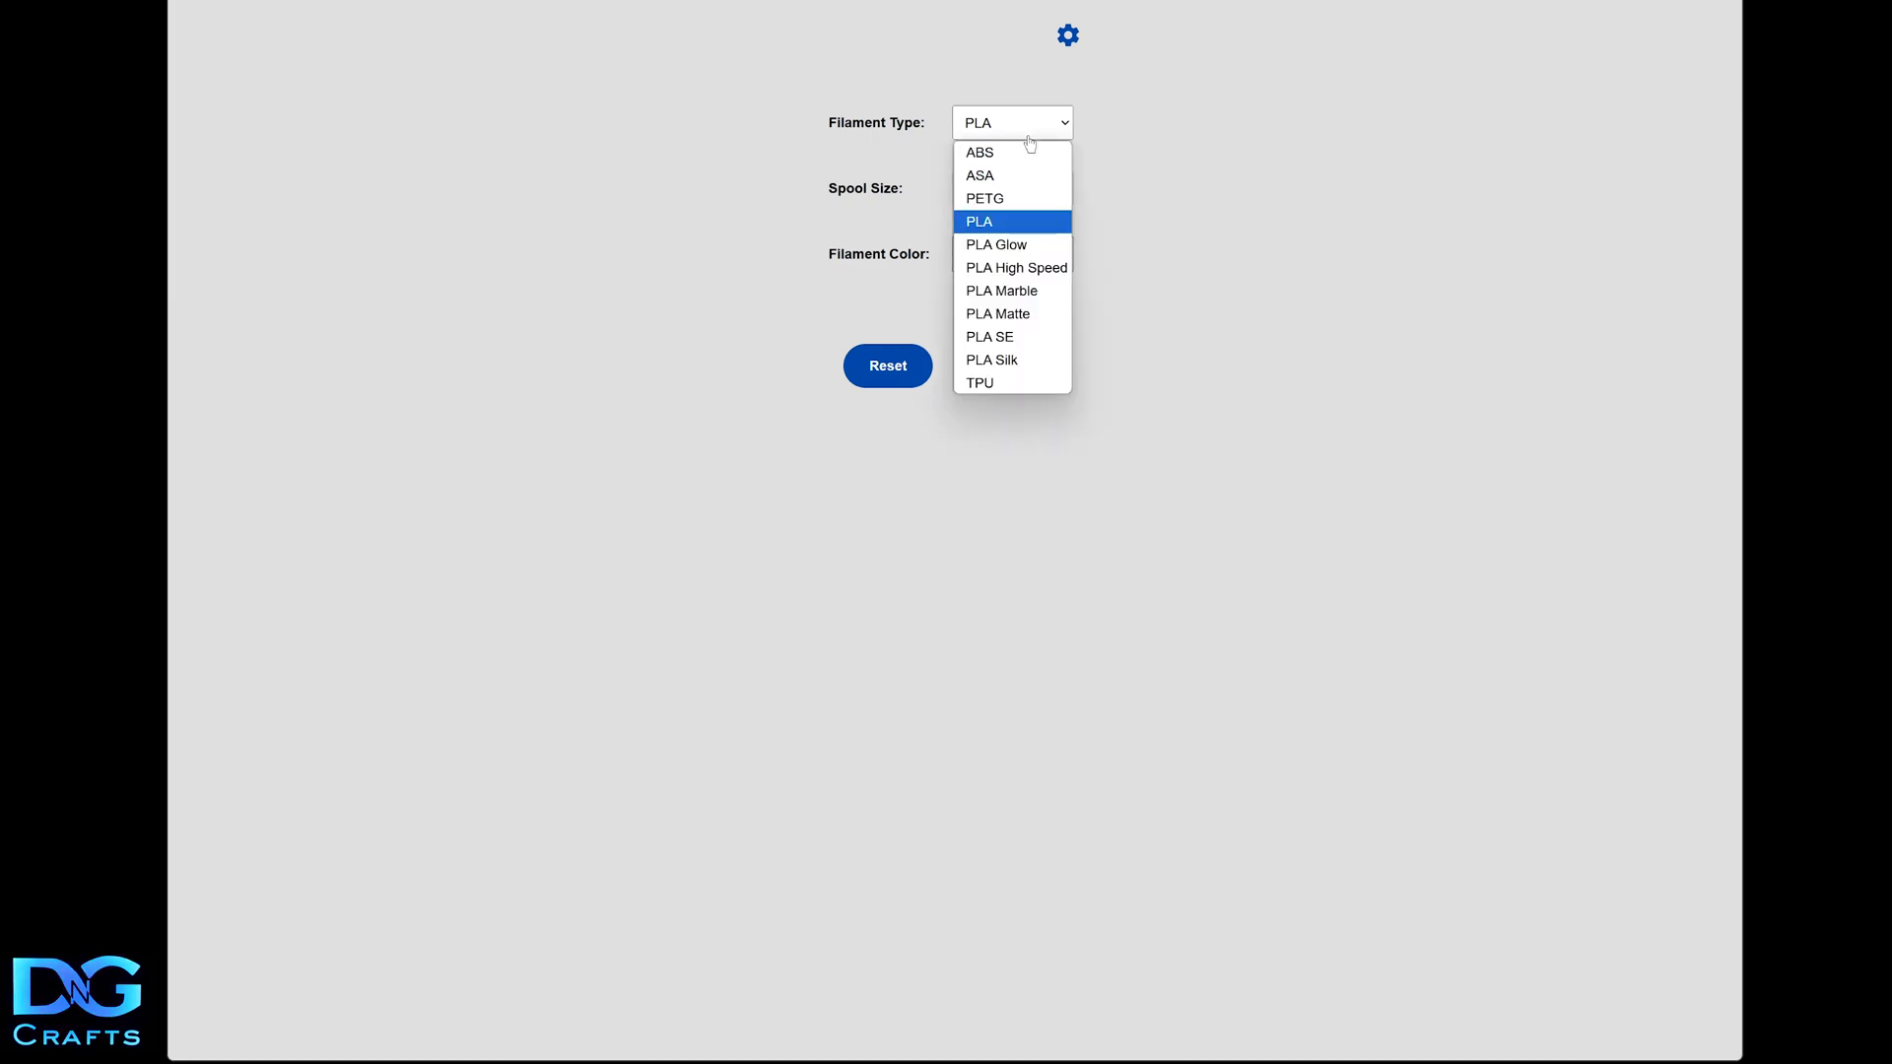
pyautogui.click(995, 245)
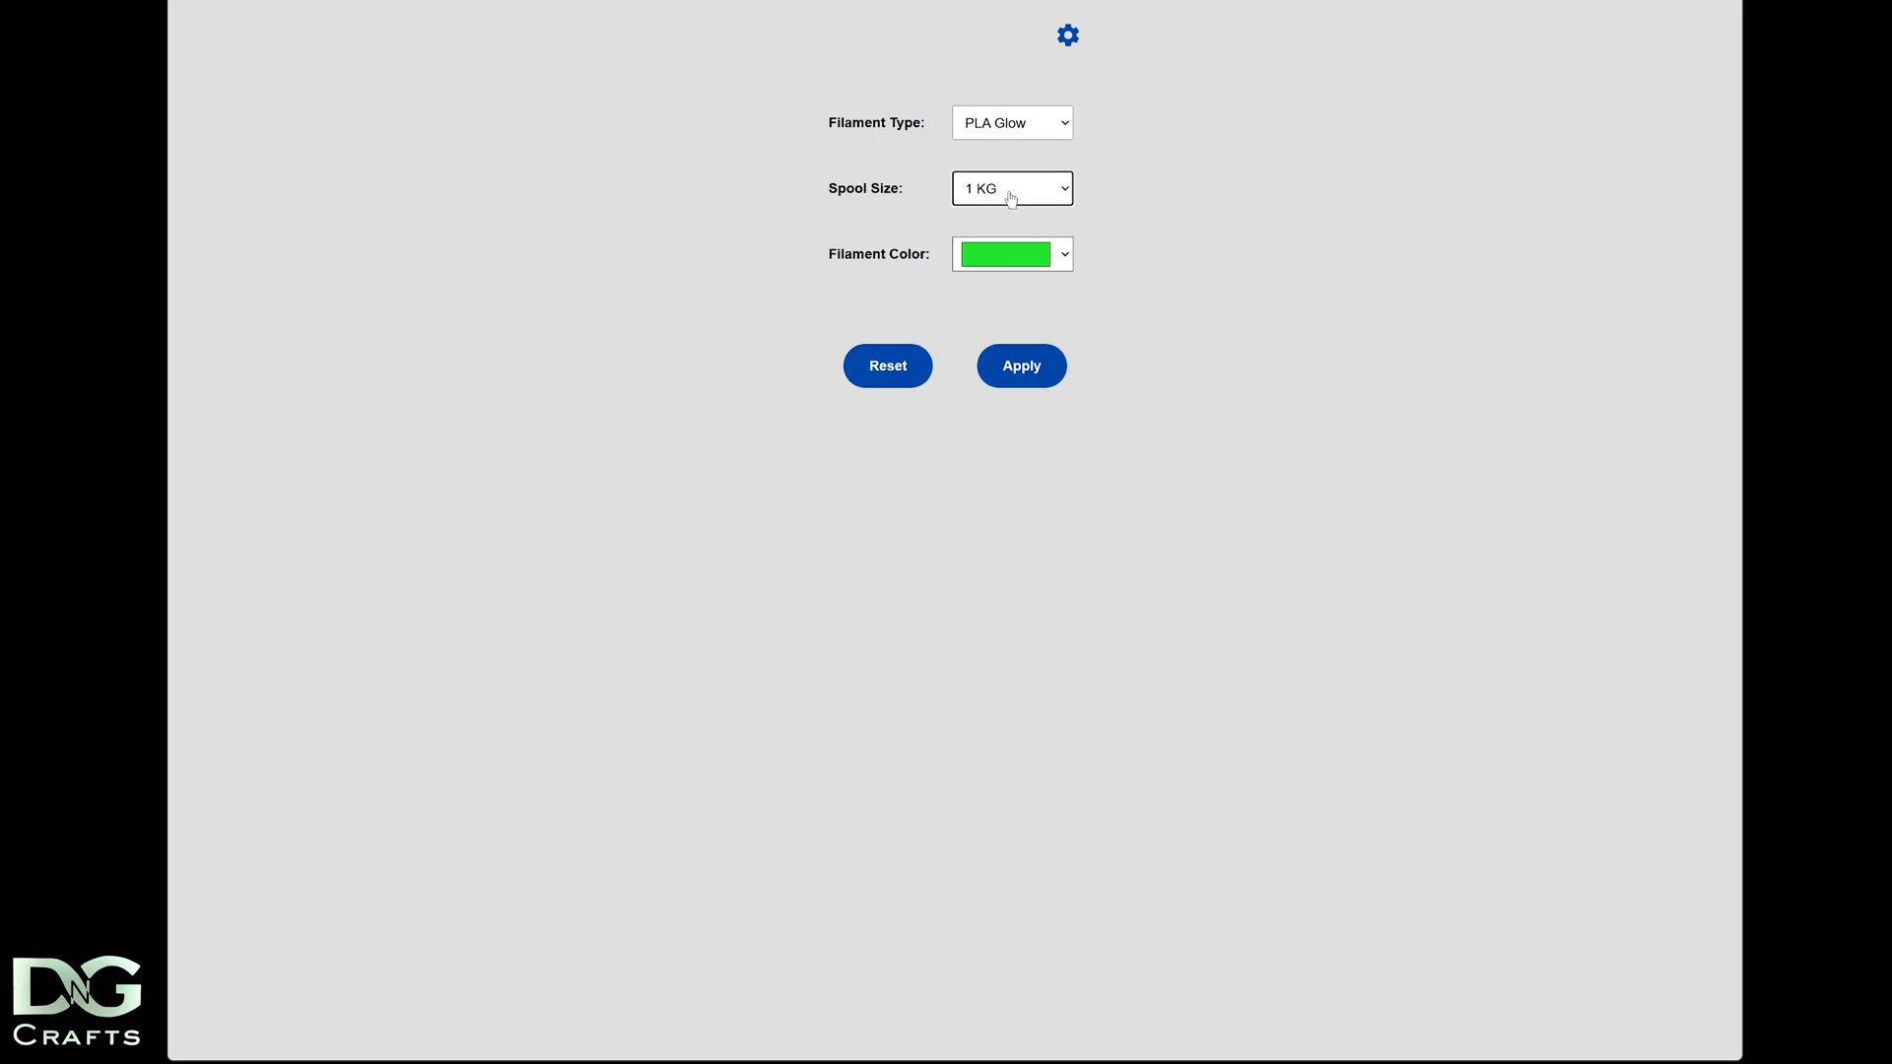
pyautogui.moveTo(1049, 317)
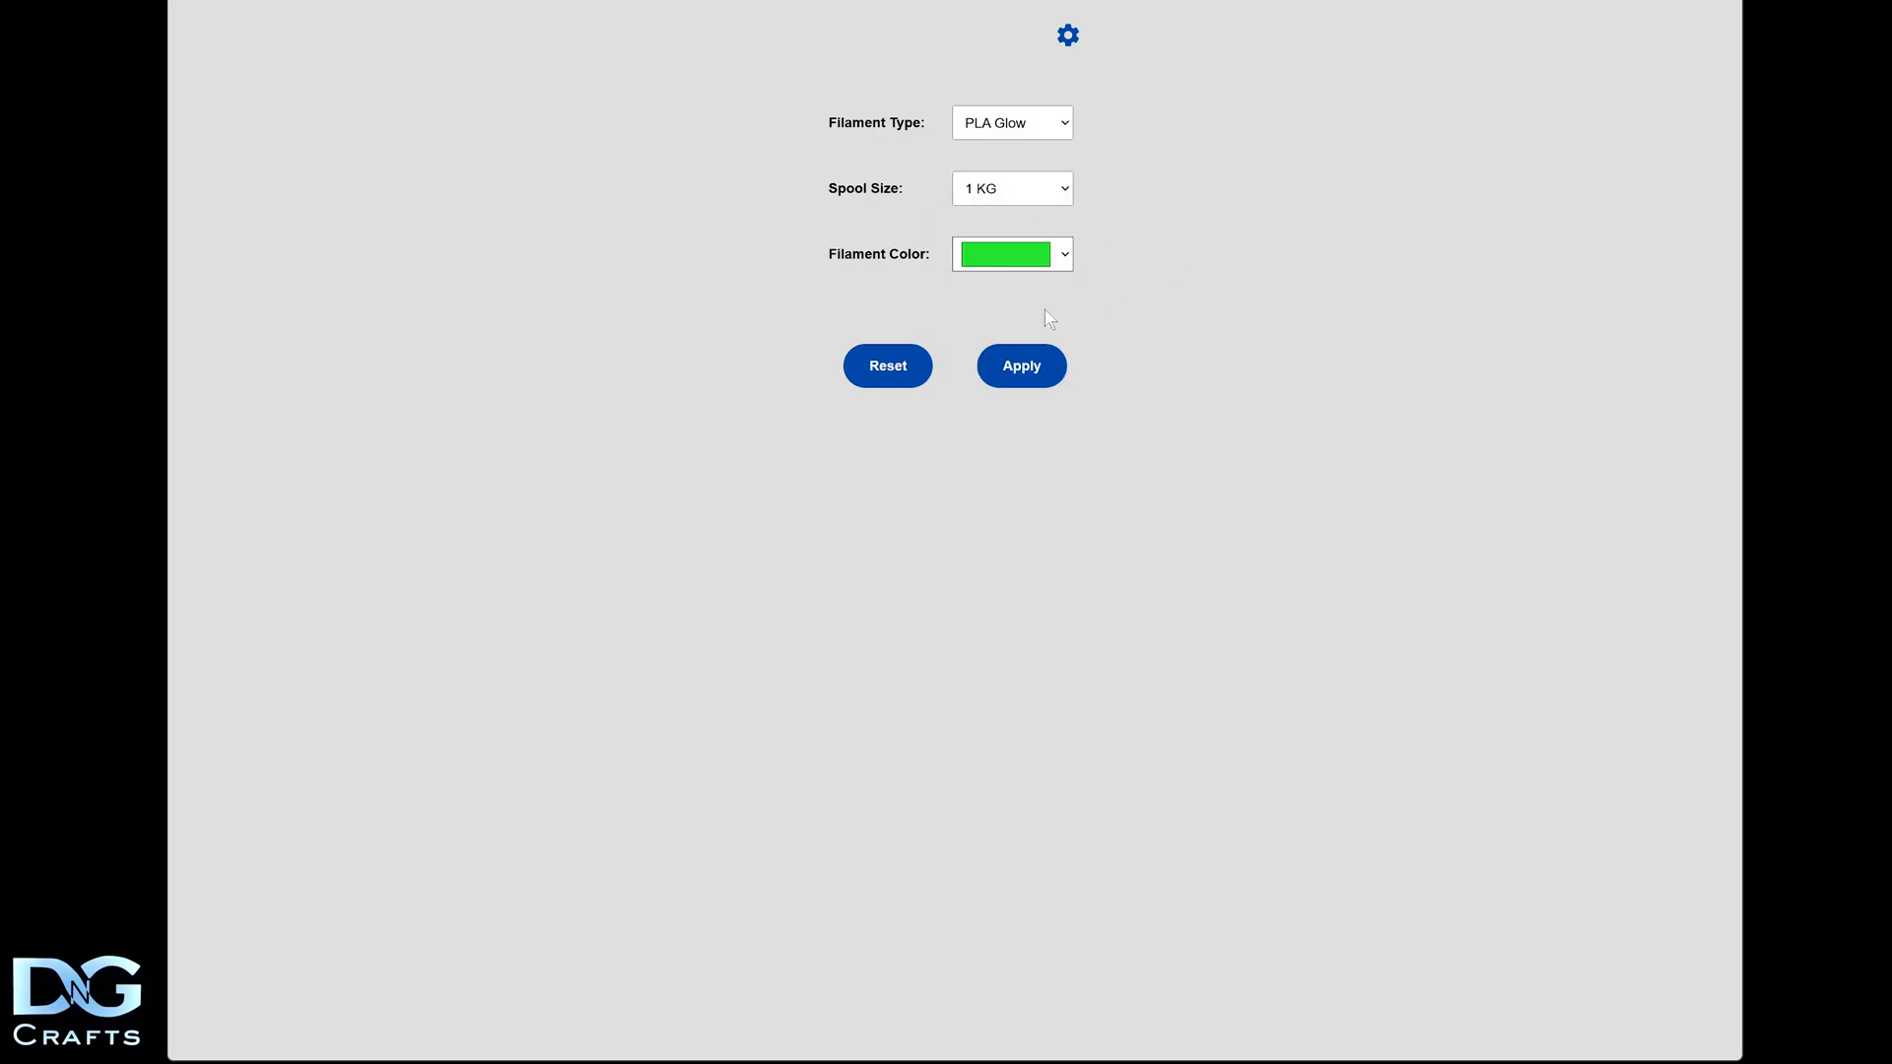
pyautogui.click(1021, 366)
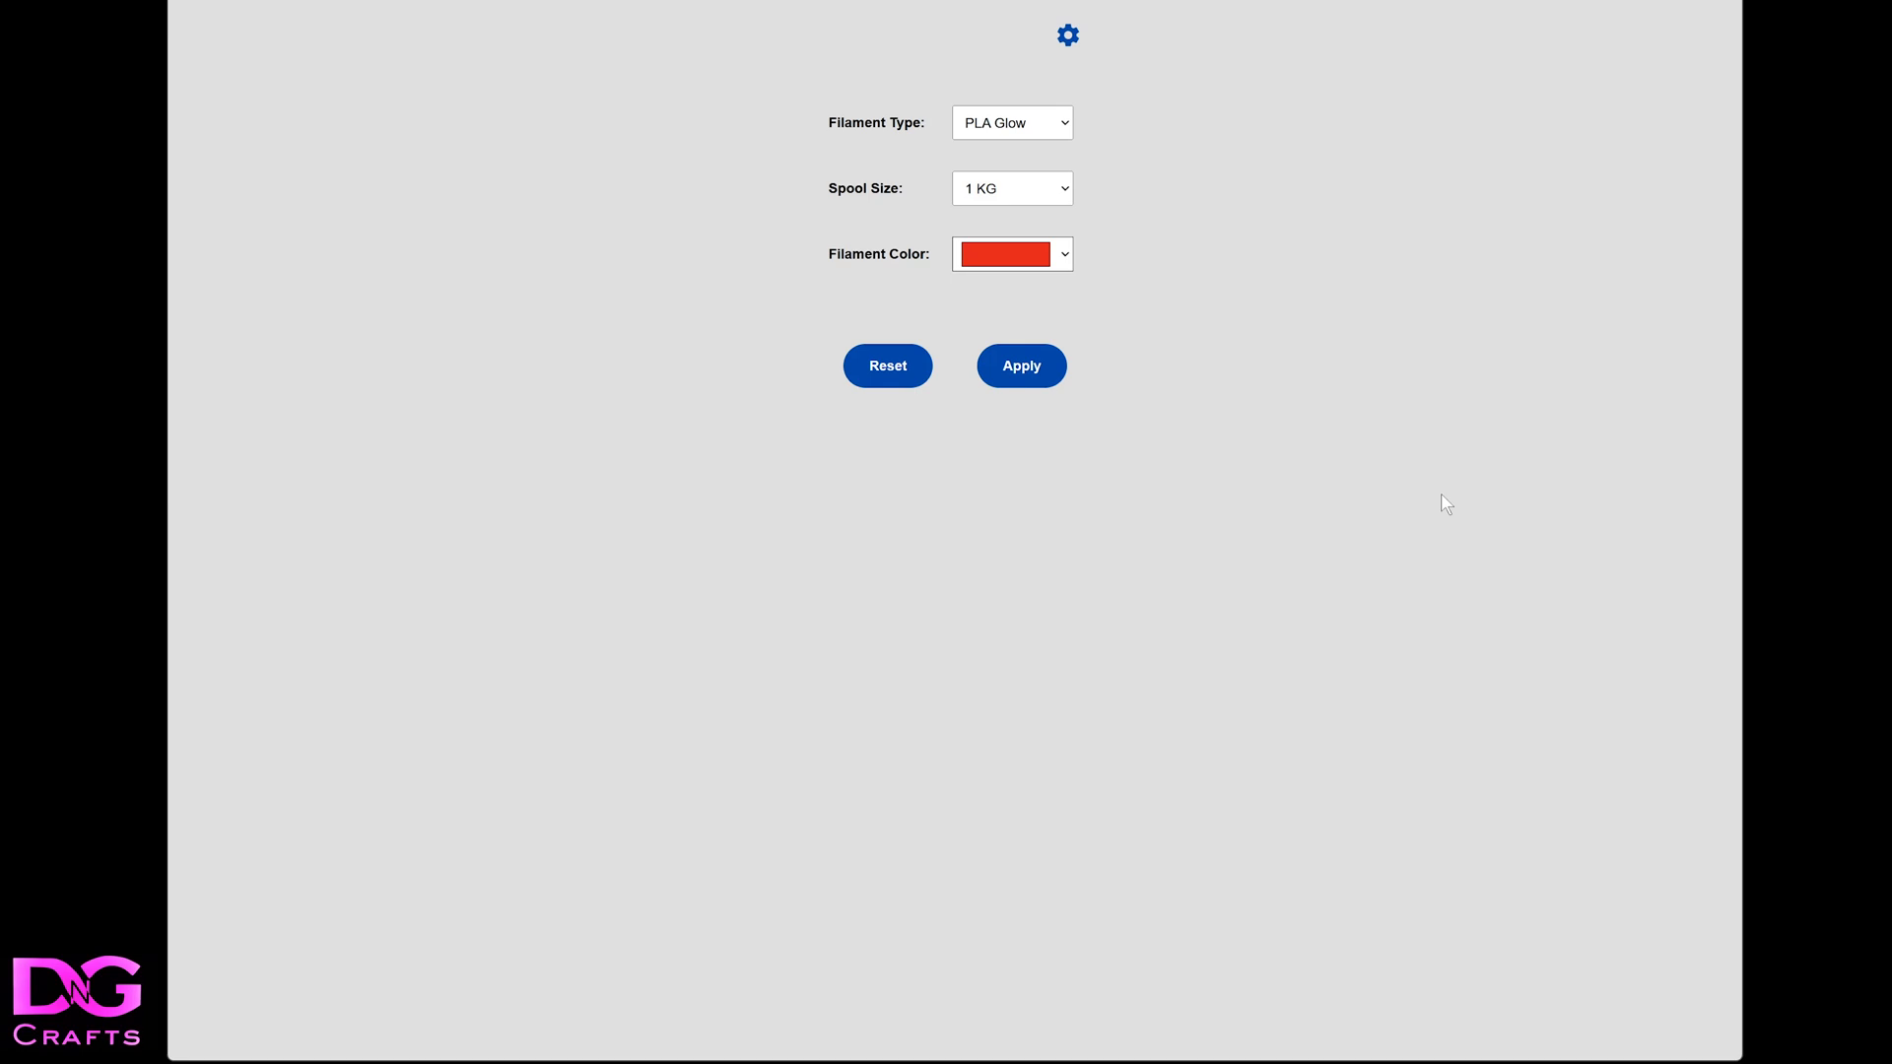
pyautogui.moveTo(907, 504)
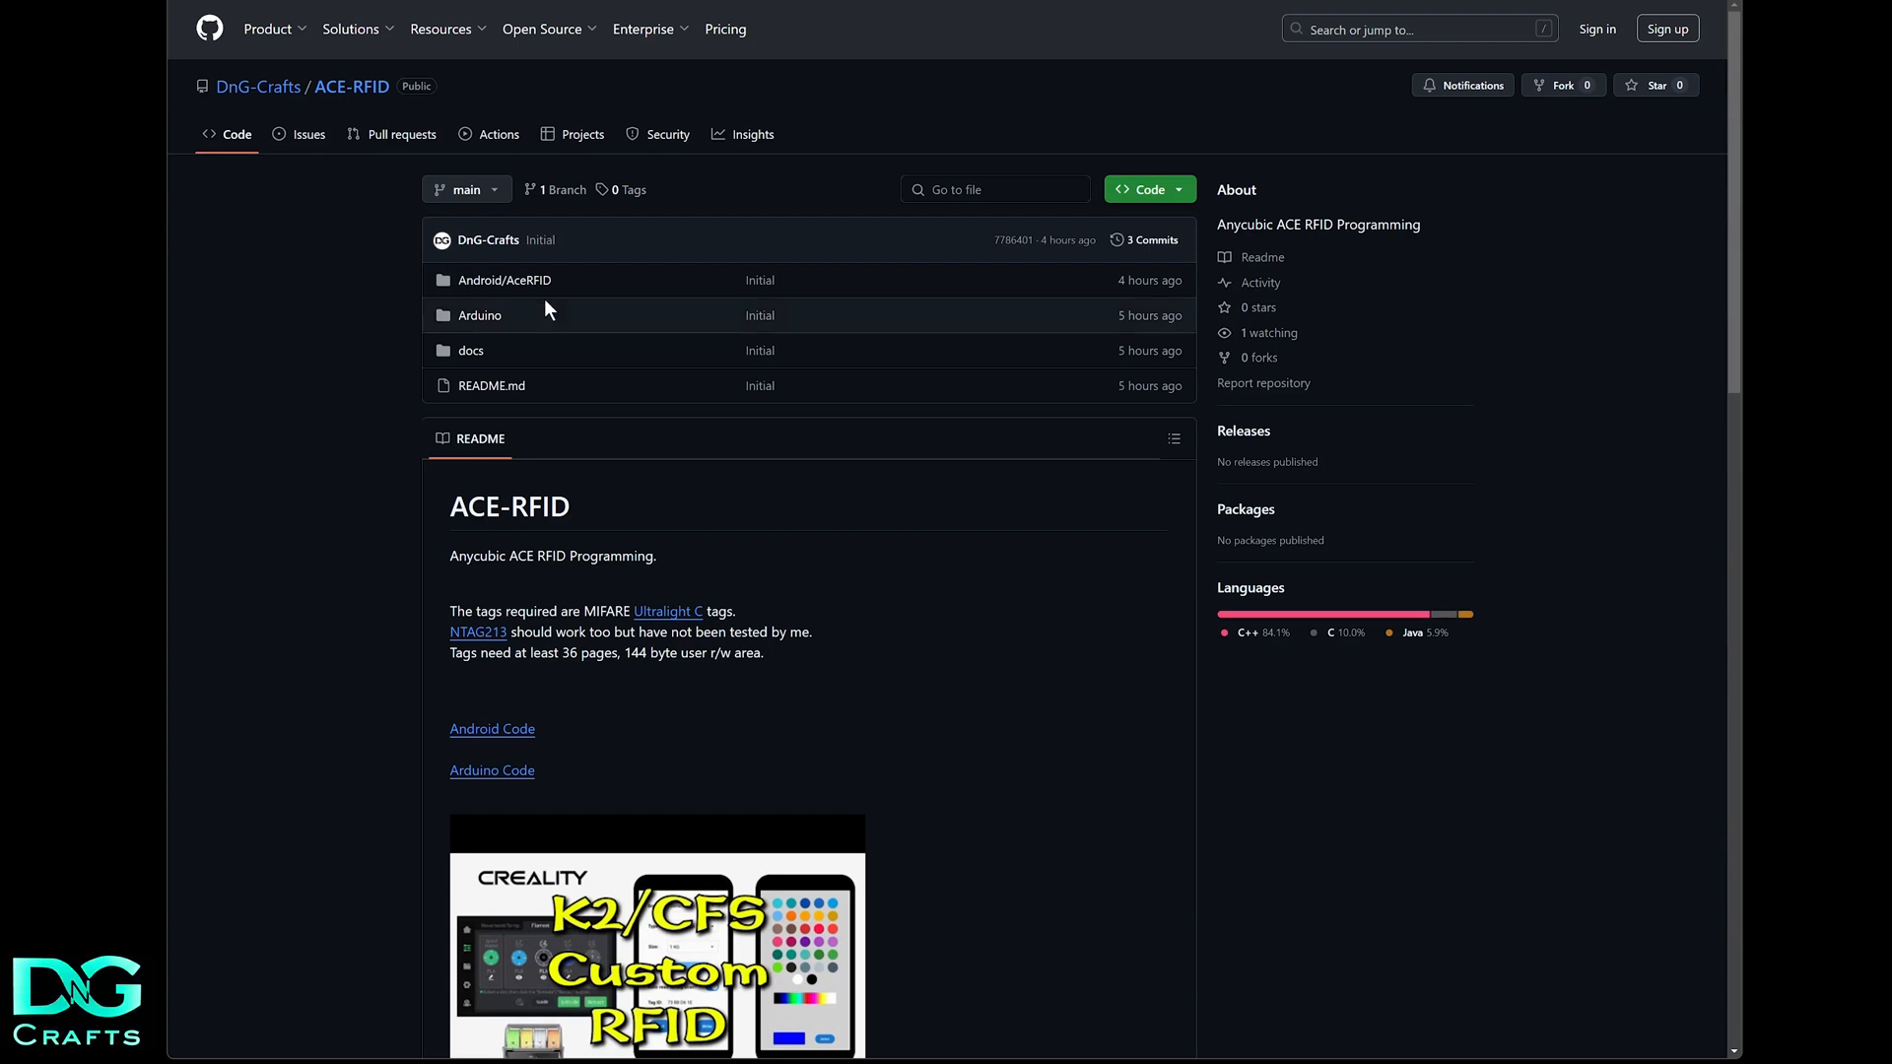
pyautogui.moveTo(636, 846)
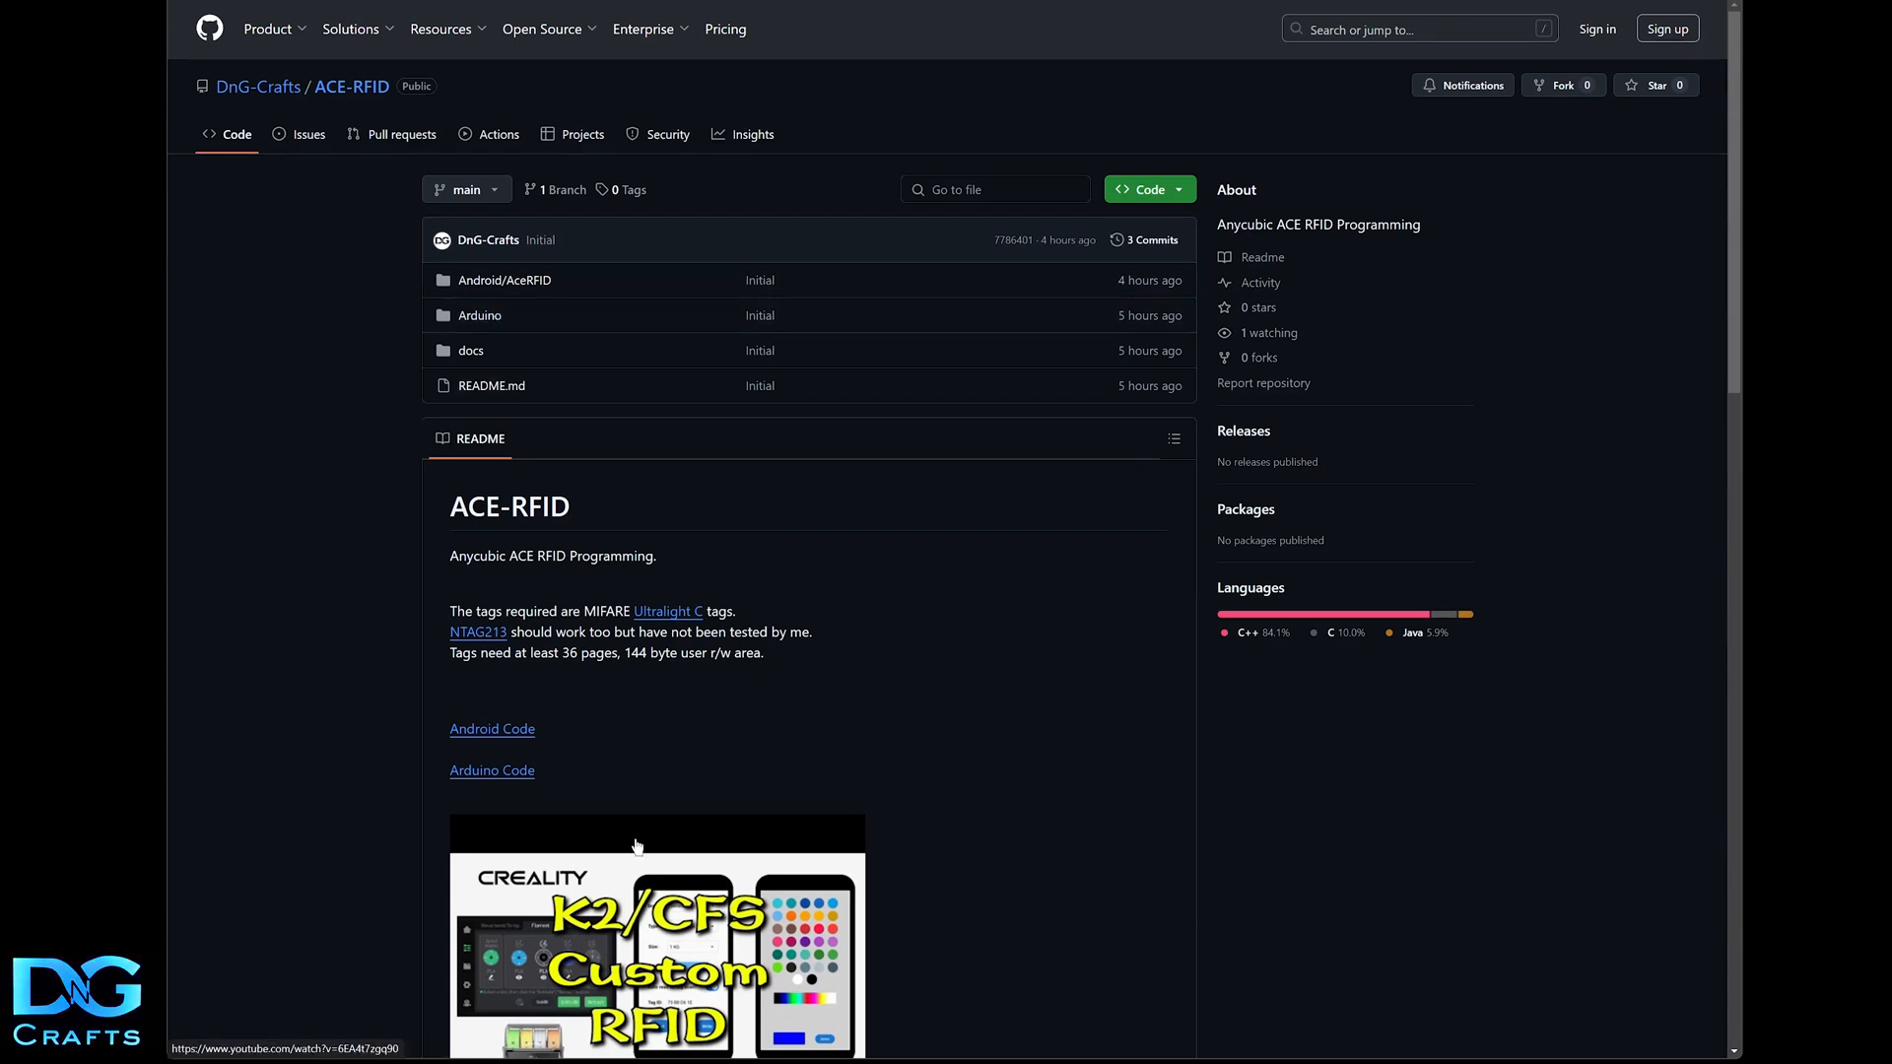
# Scroll the ACE-RFID README down to the Tag Format section and tag page structure table
pyautogui.scroll(-3)
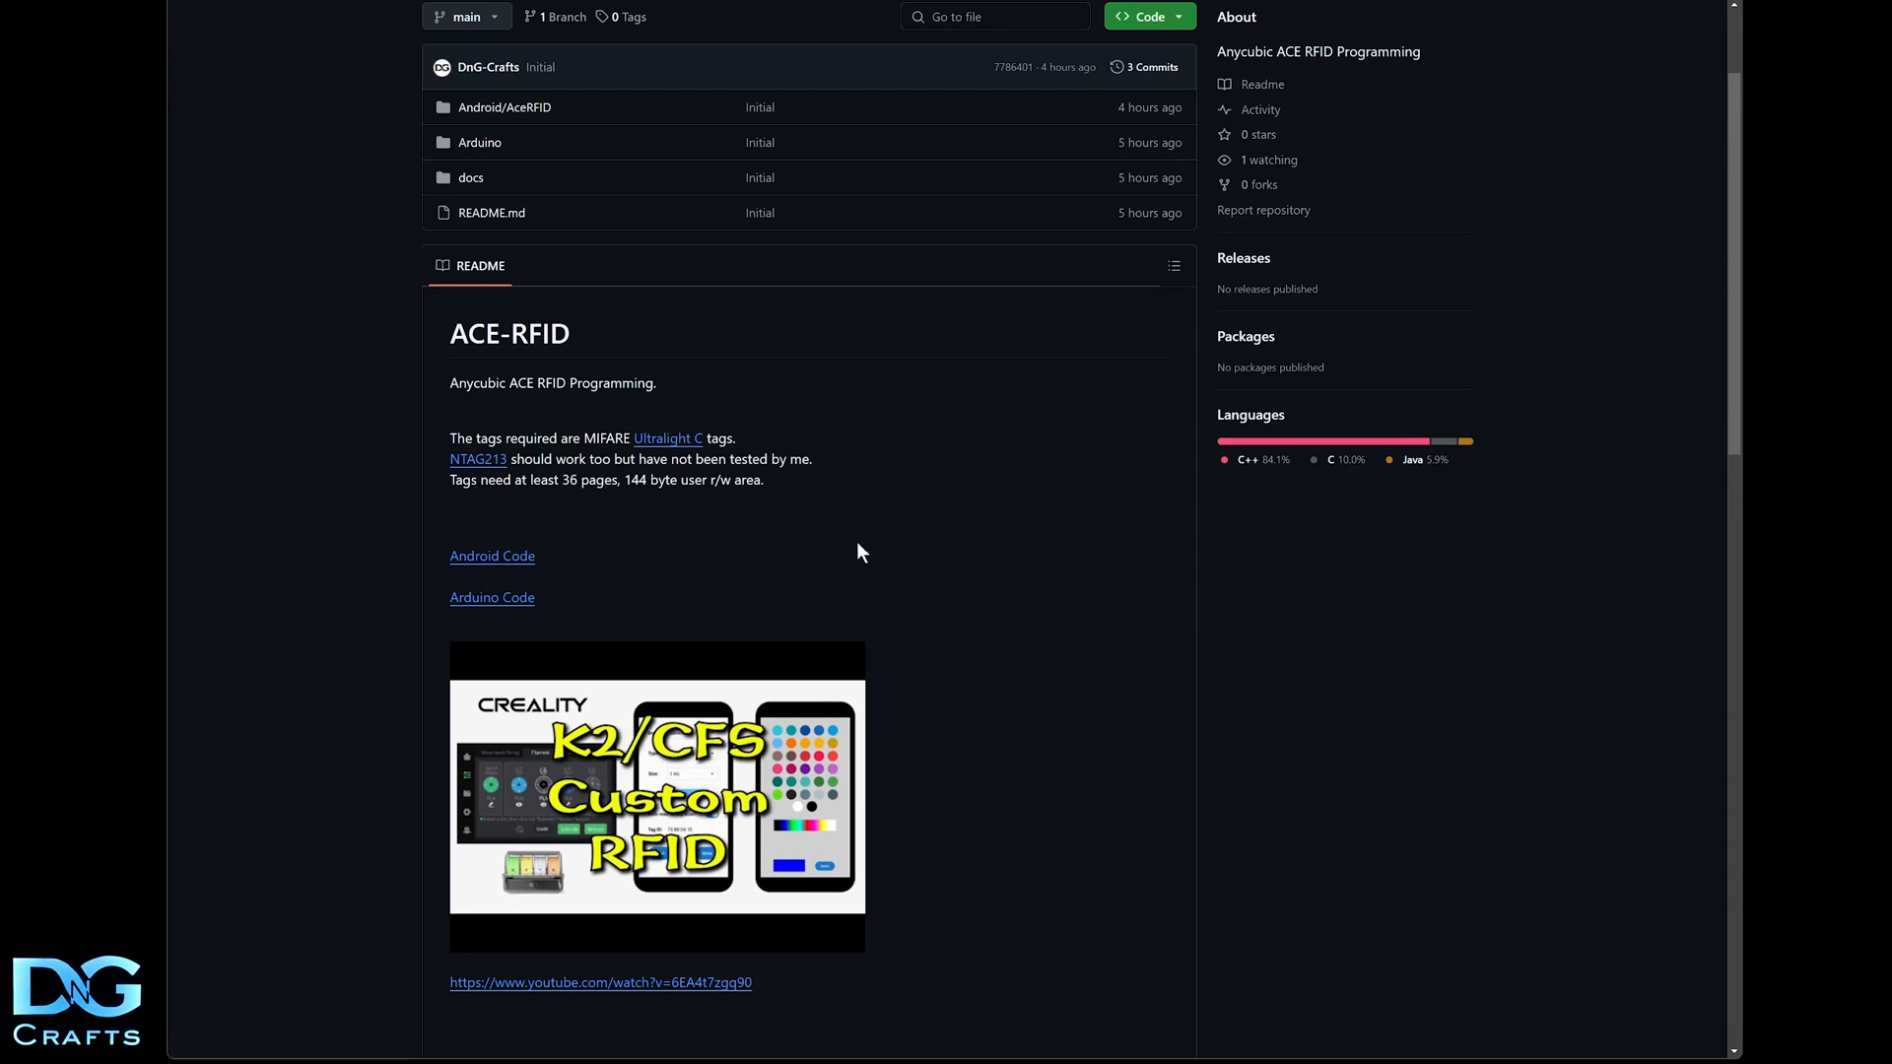
pyautogui.moveTo(970, 538)
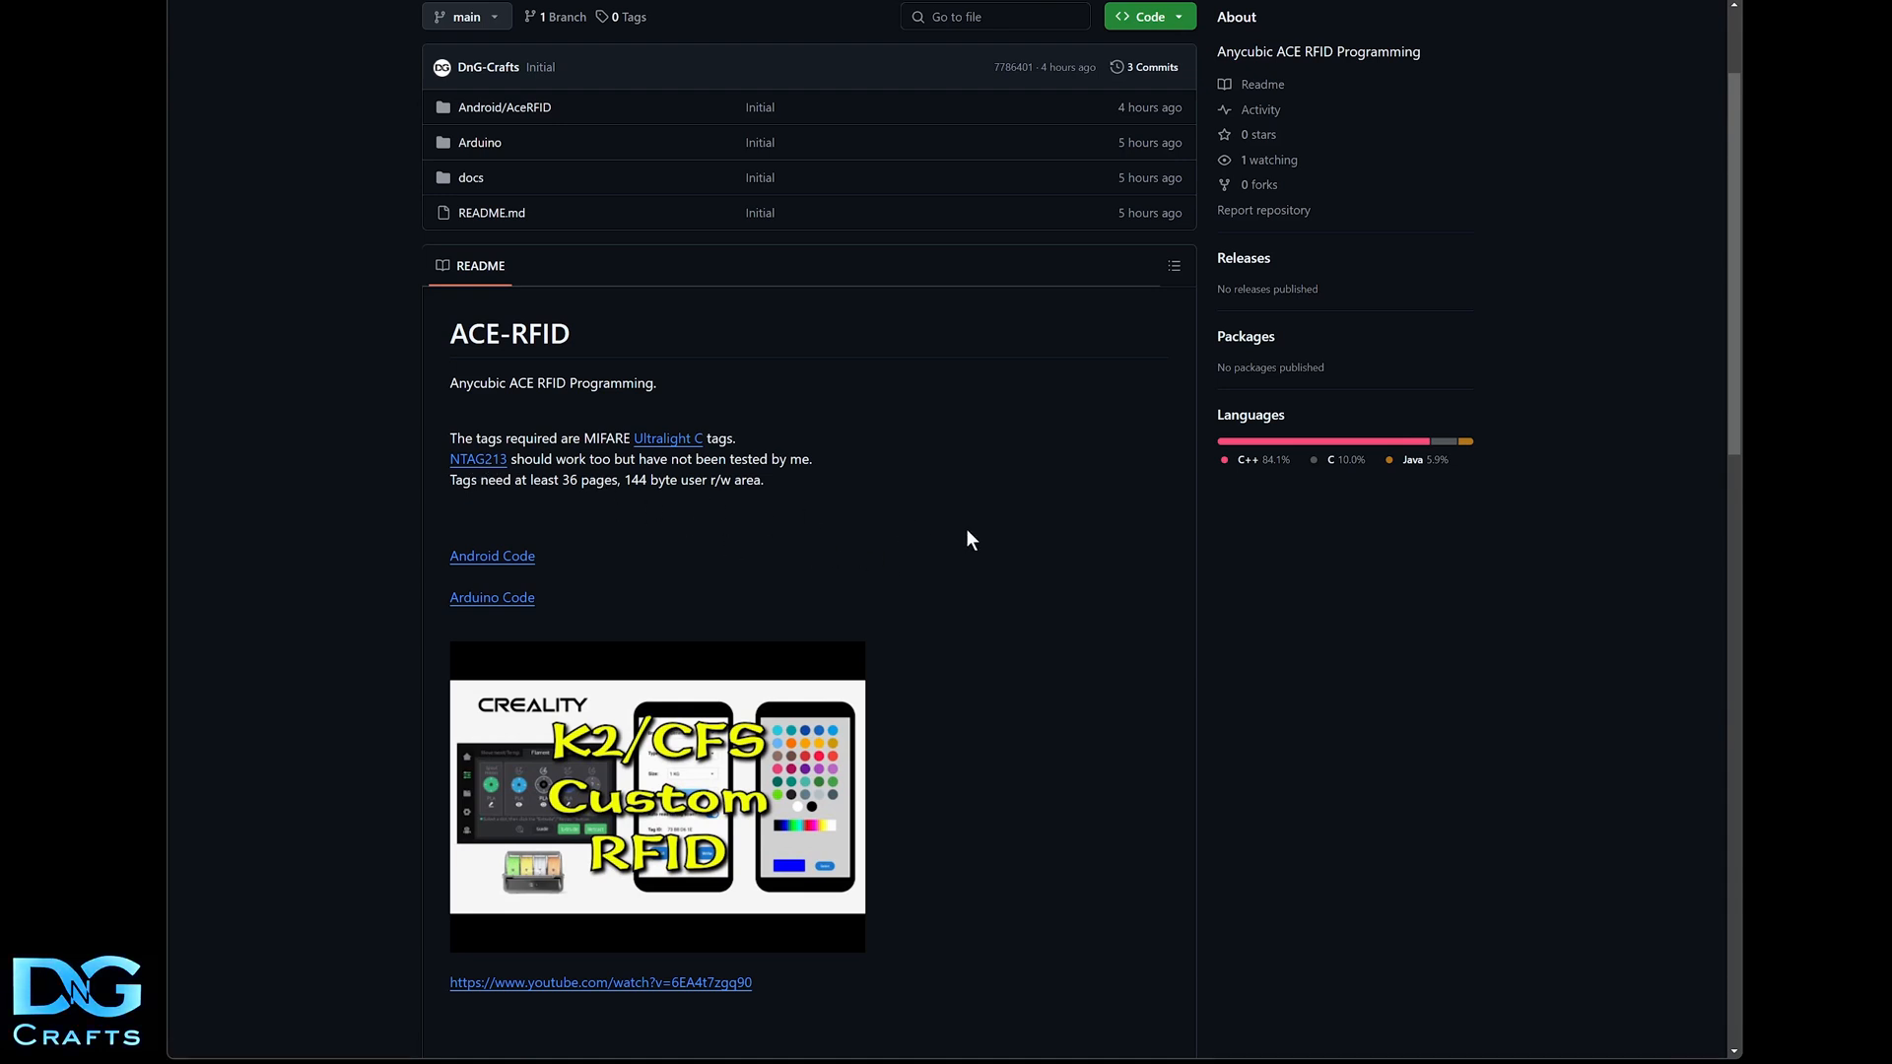
pyautogui.scroll(-3)
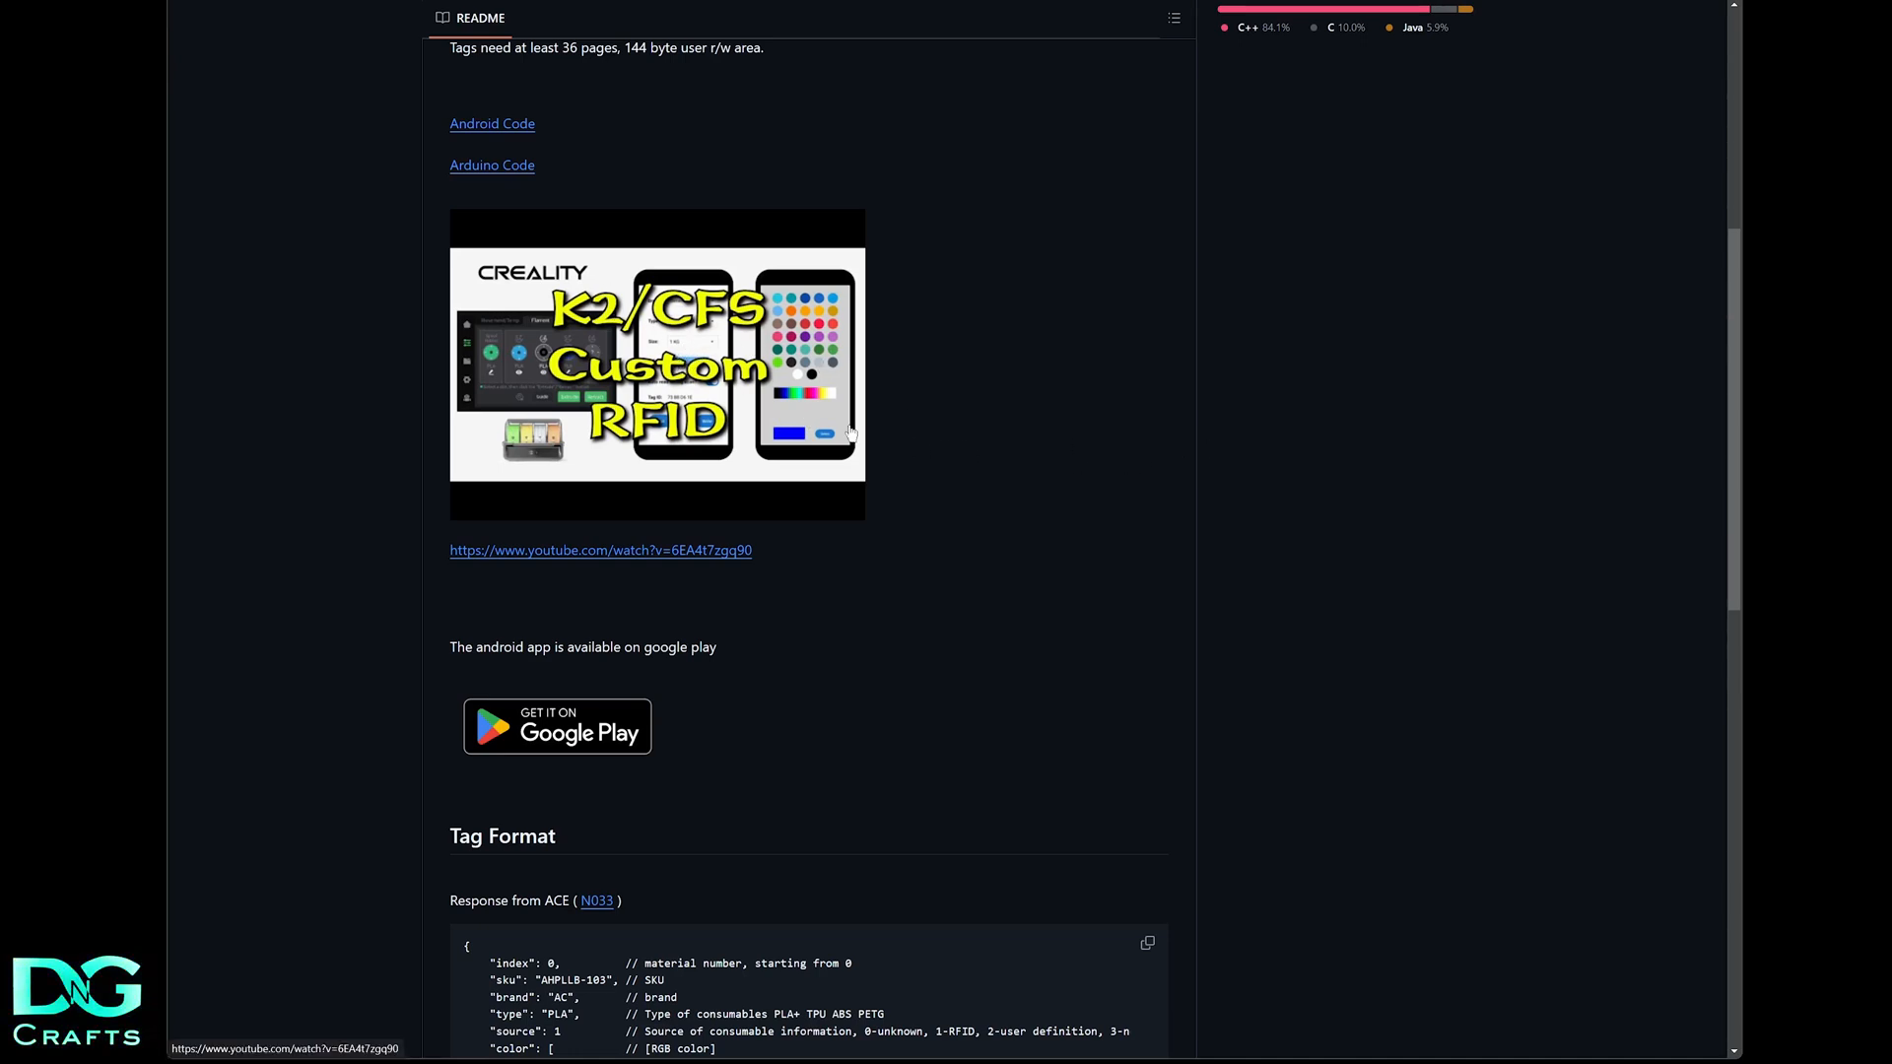
pyautogui.scroll(-3)
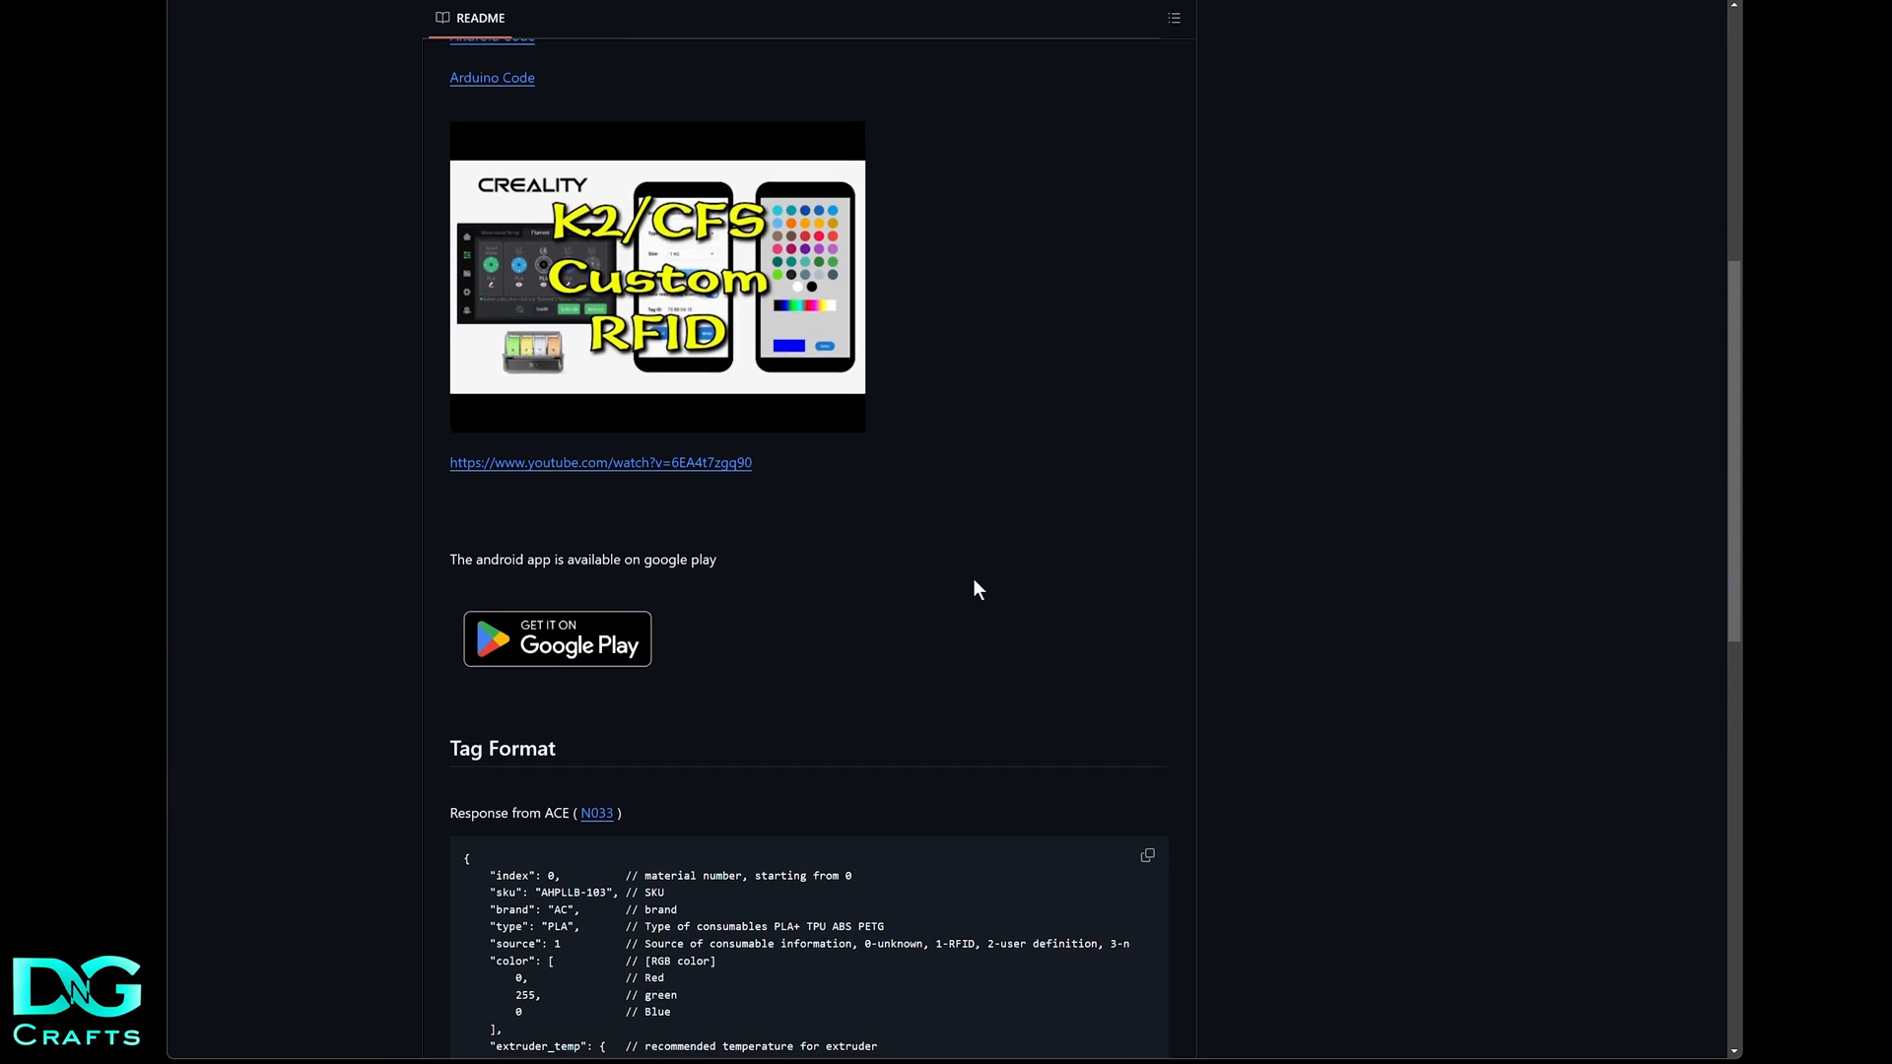
pyautogui.scroll(-3)
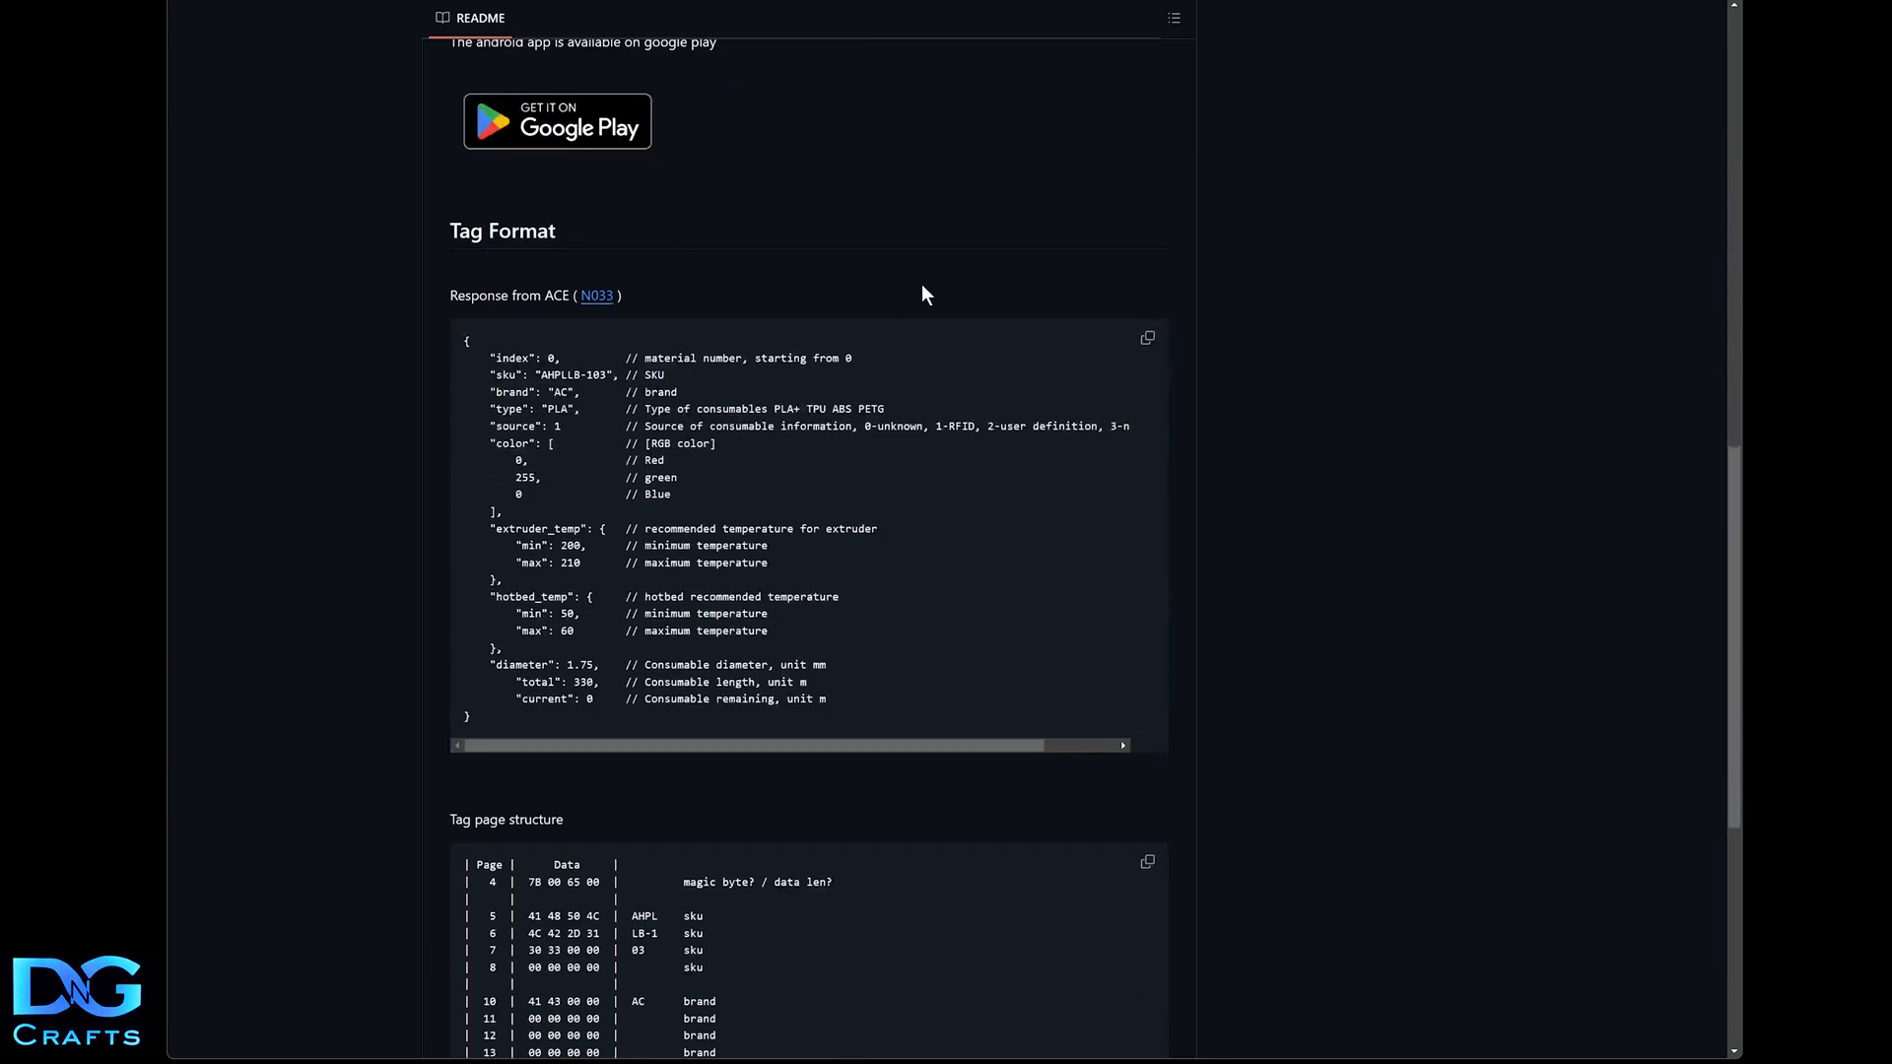
pyautogui.scroll(-3)
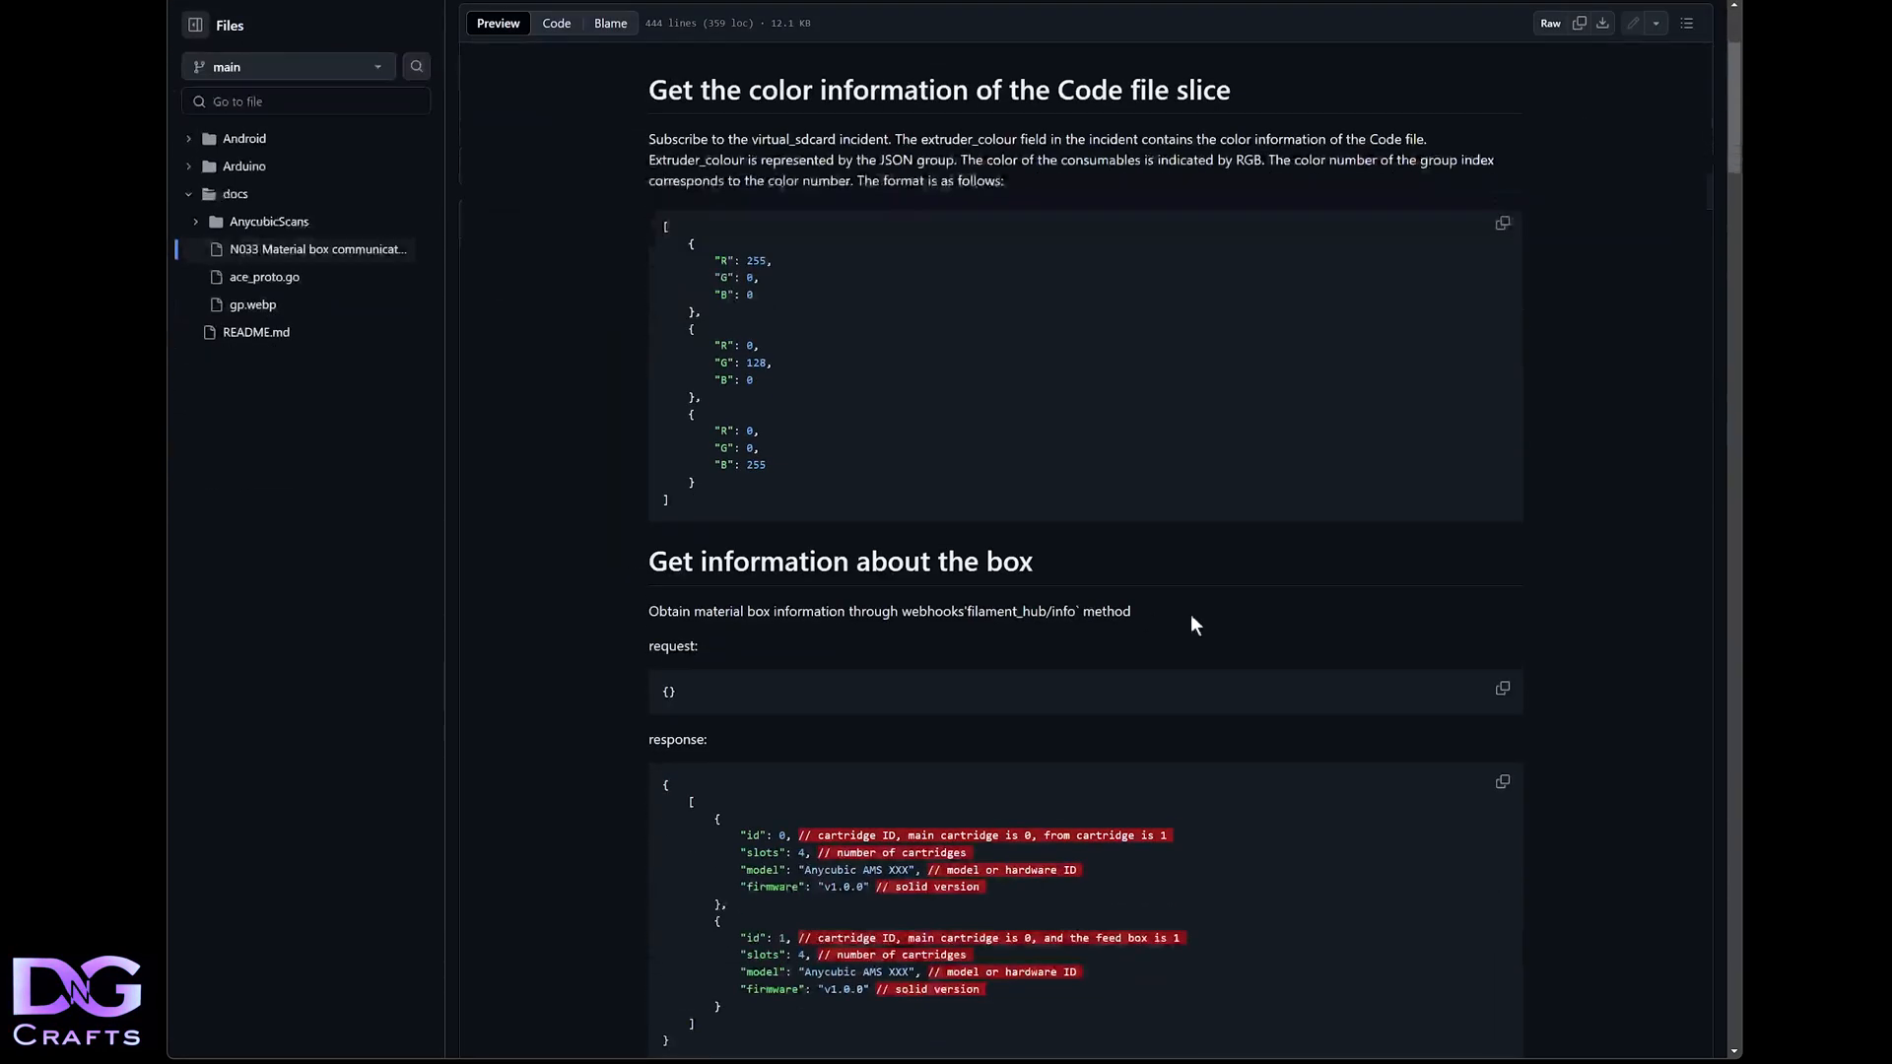
pyautogui.moveTo(999, 523)
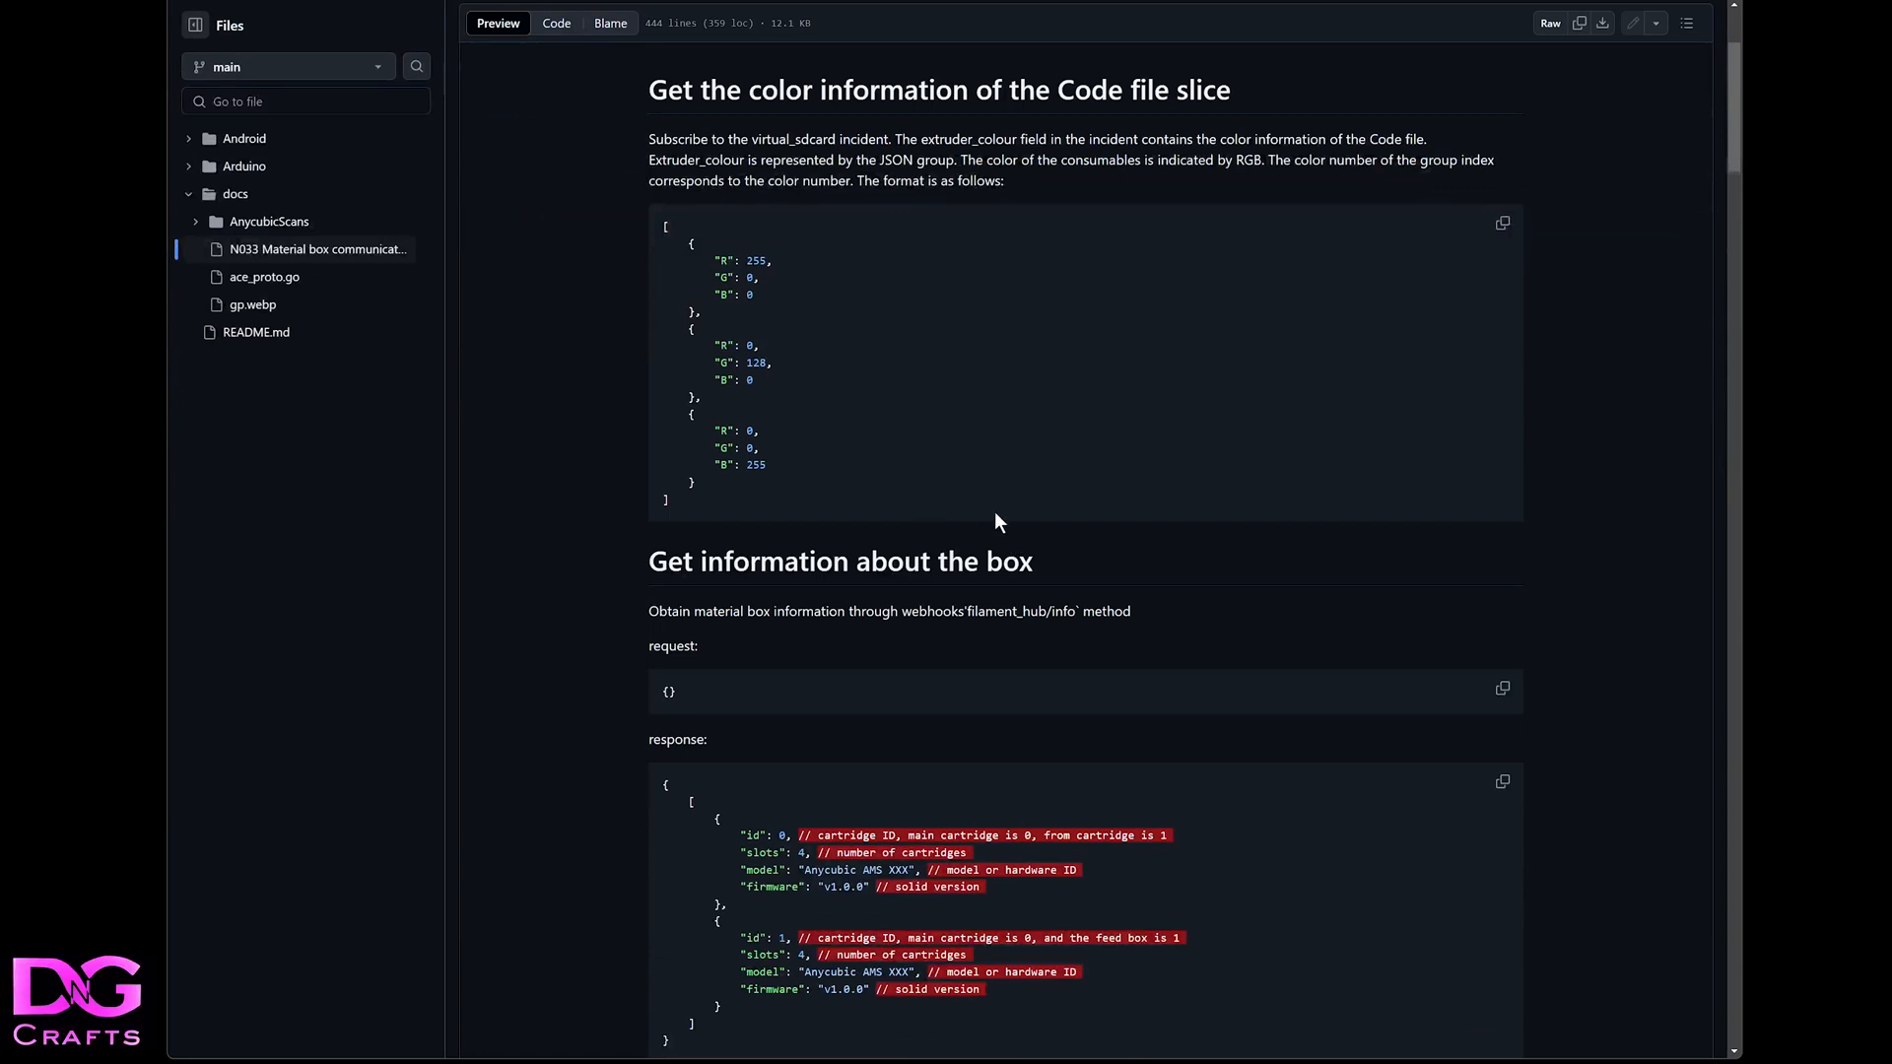
pyautogui.moveTo(1061, 596)
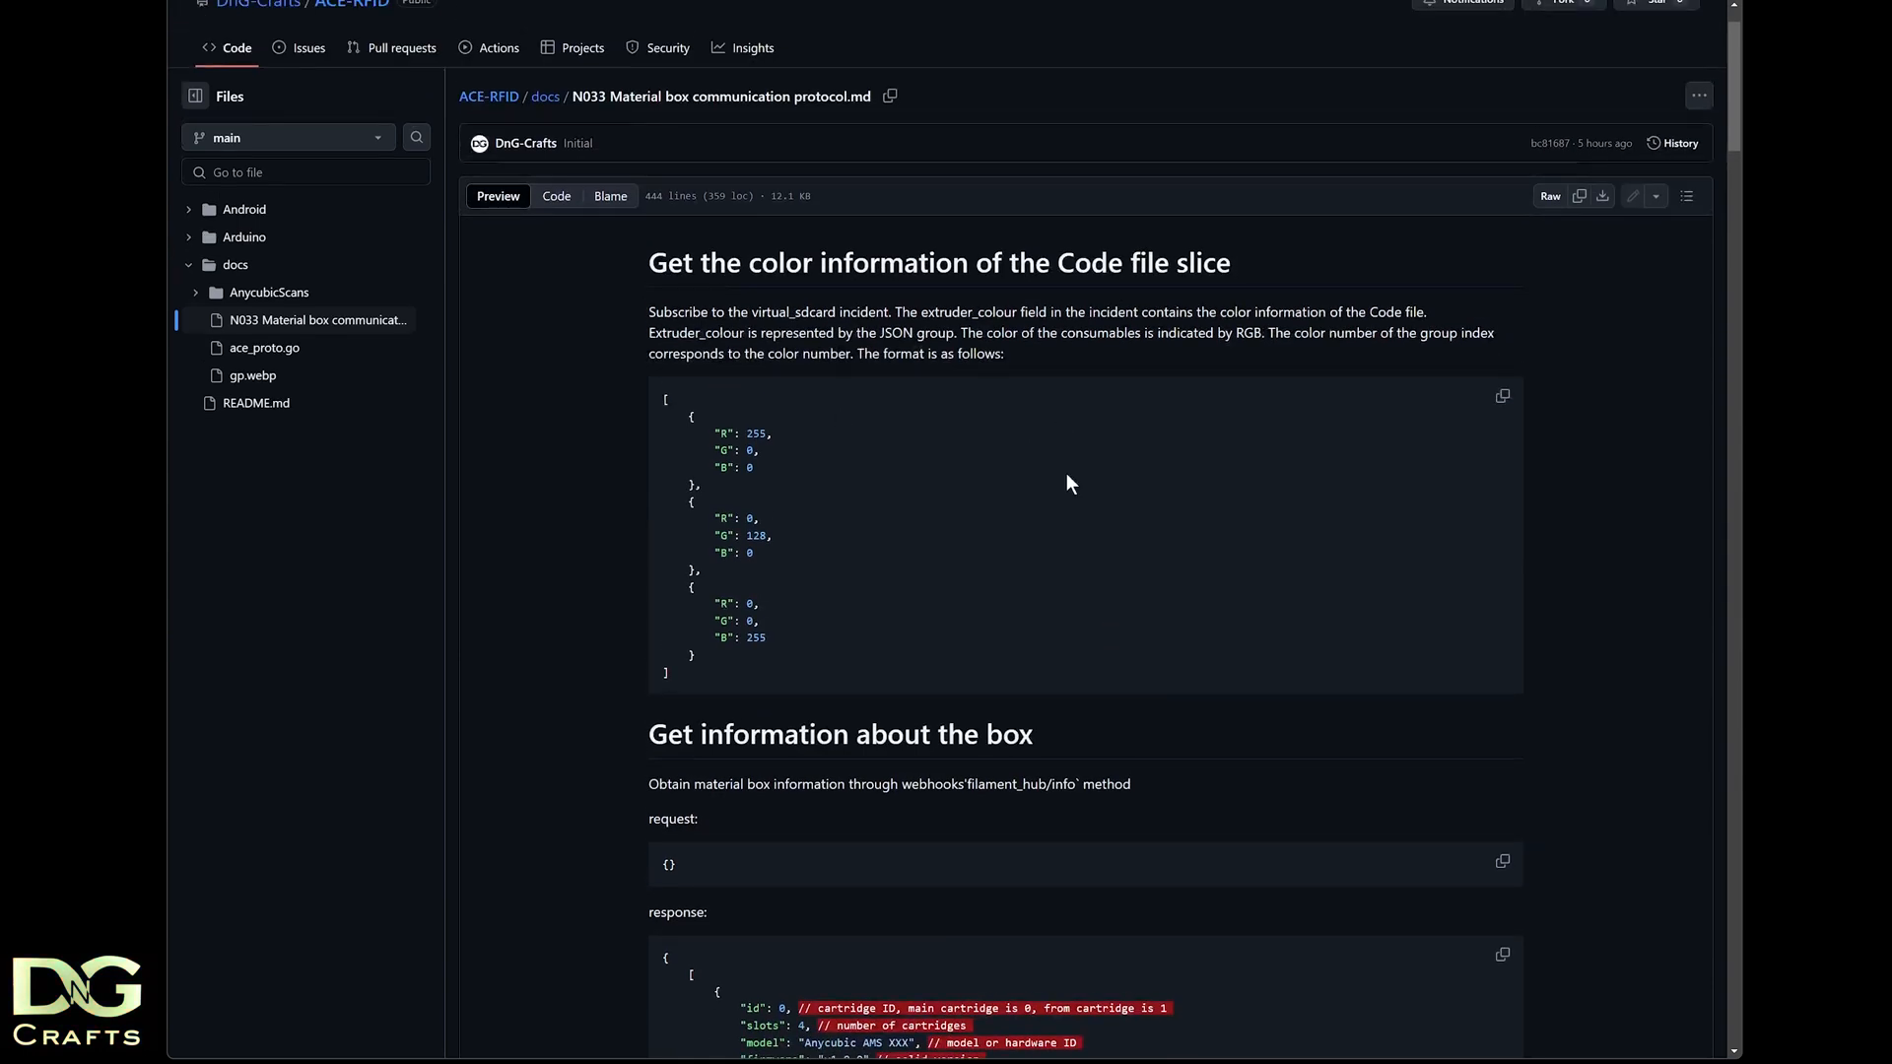
# Scroll the N033 protocol doc past feed box refund/feed to the material box status section
pyautogui.scroll(-3)
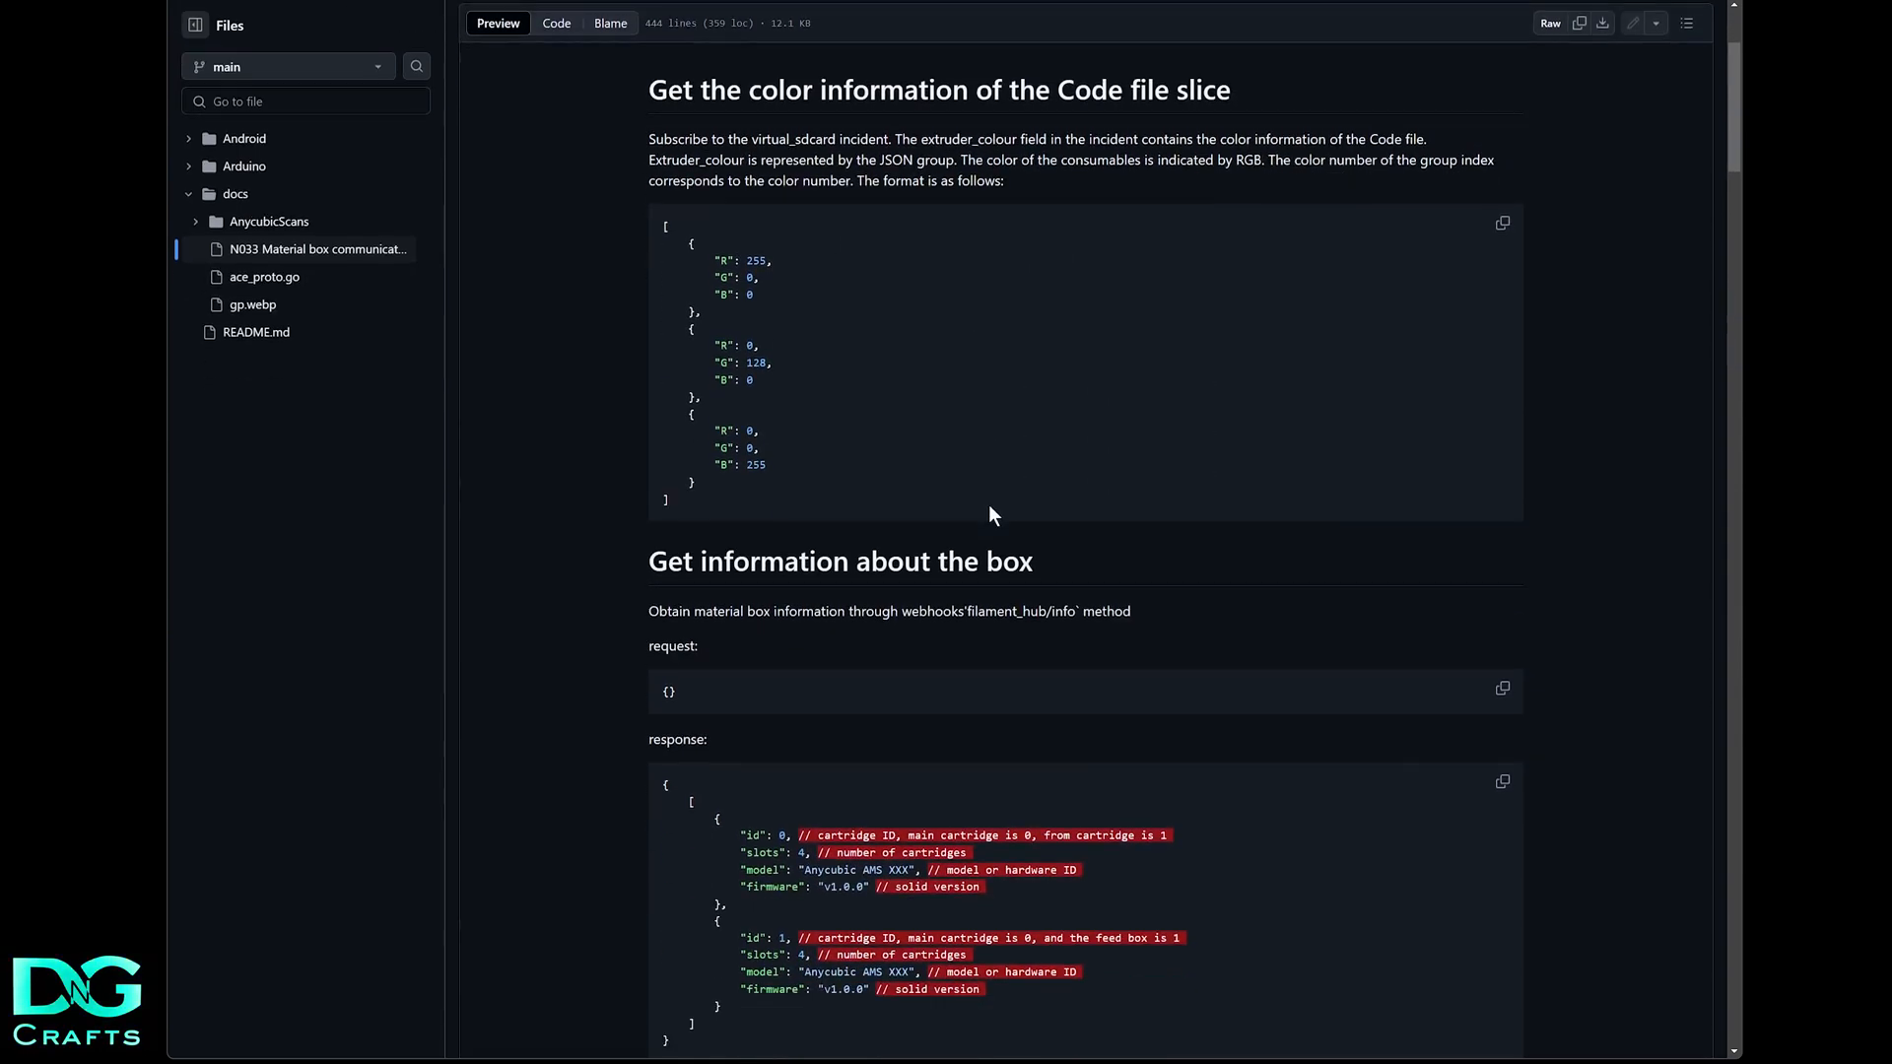
pyautogui.scroll(-3)
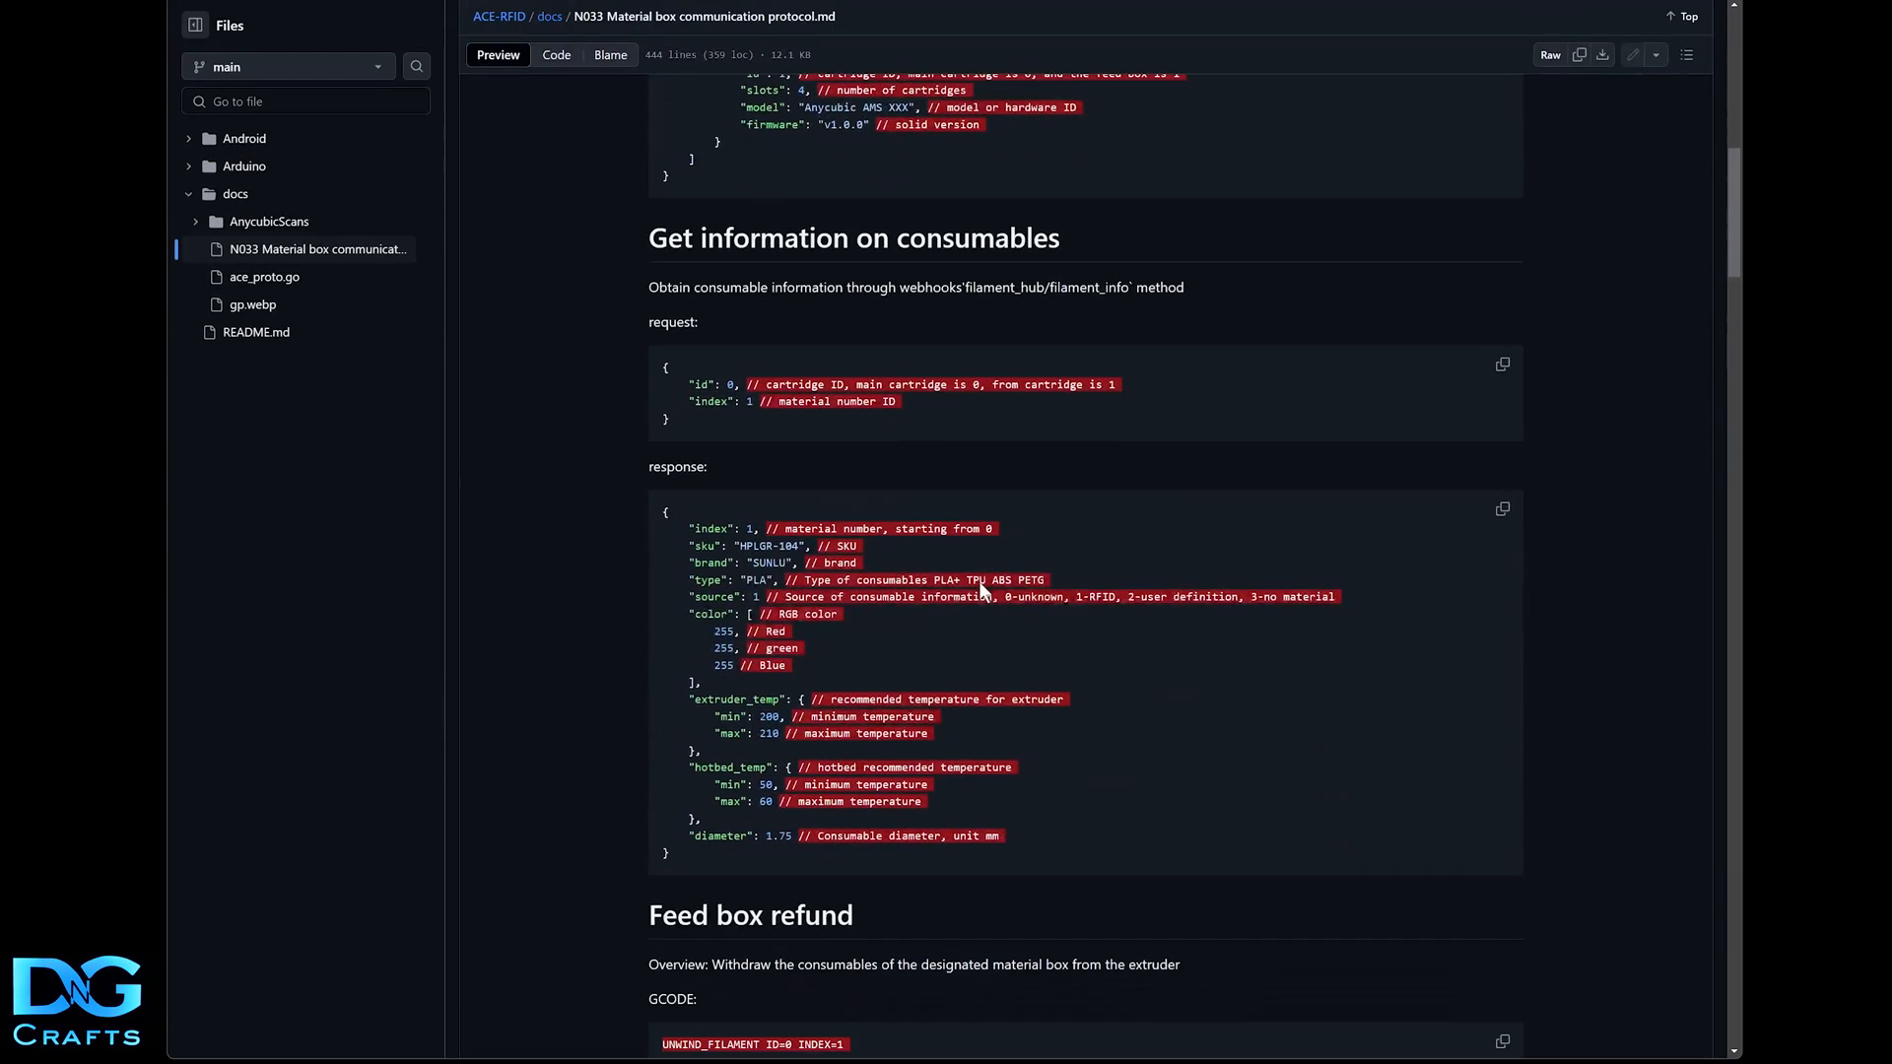
pyautogui.scroll(-3)
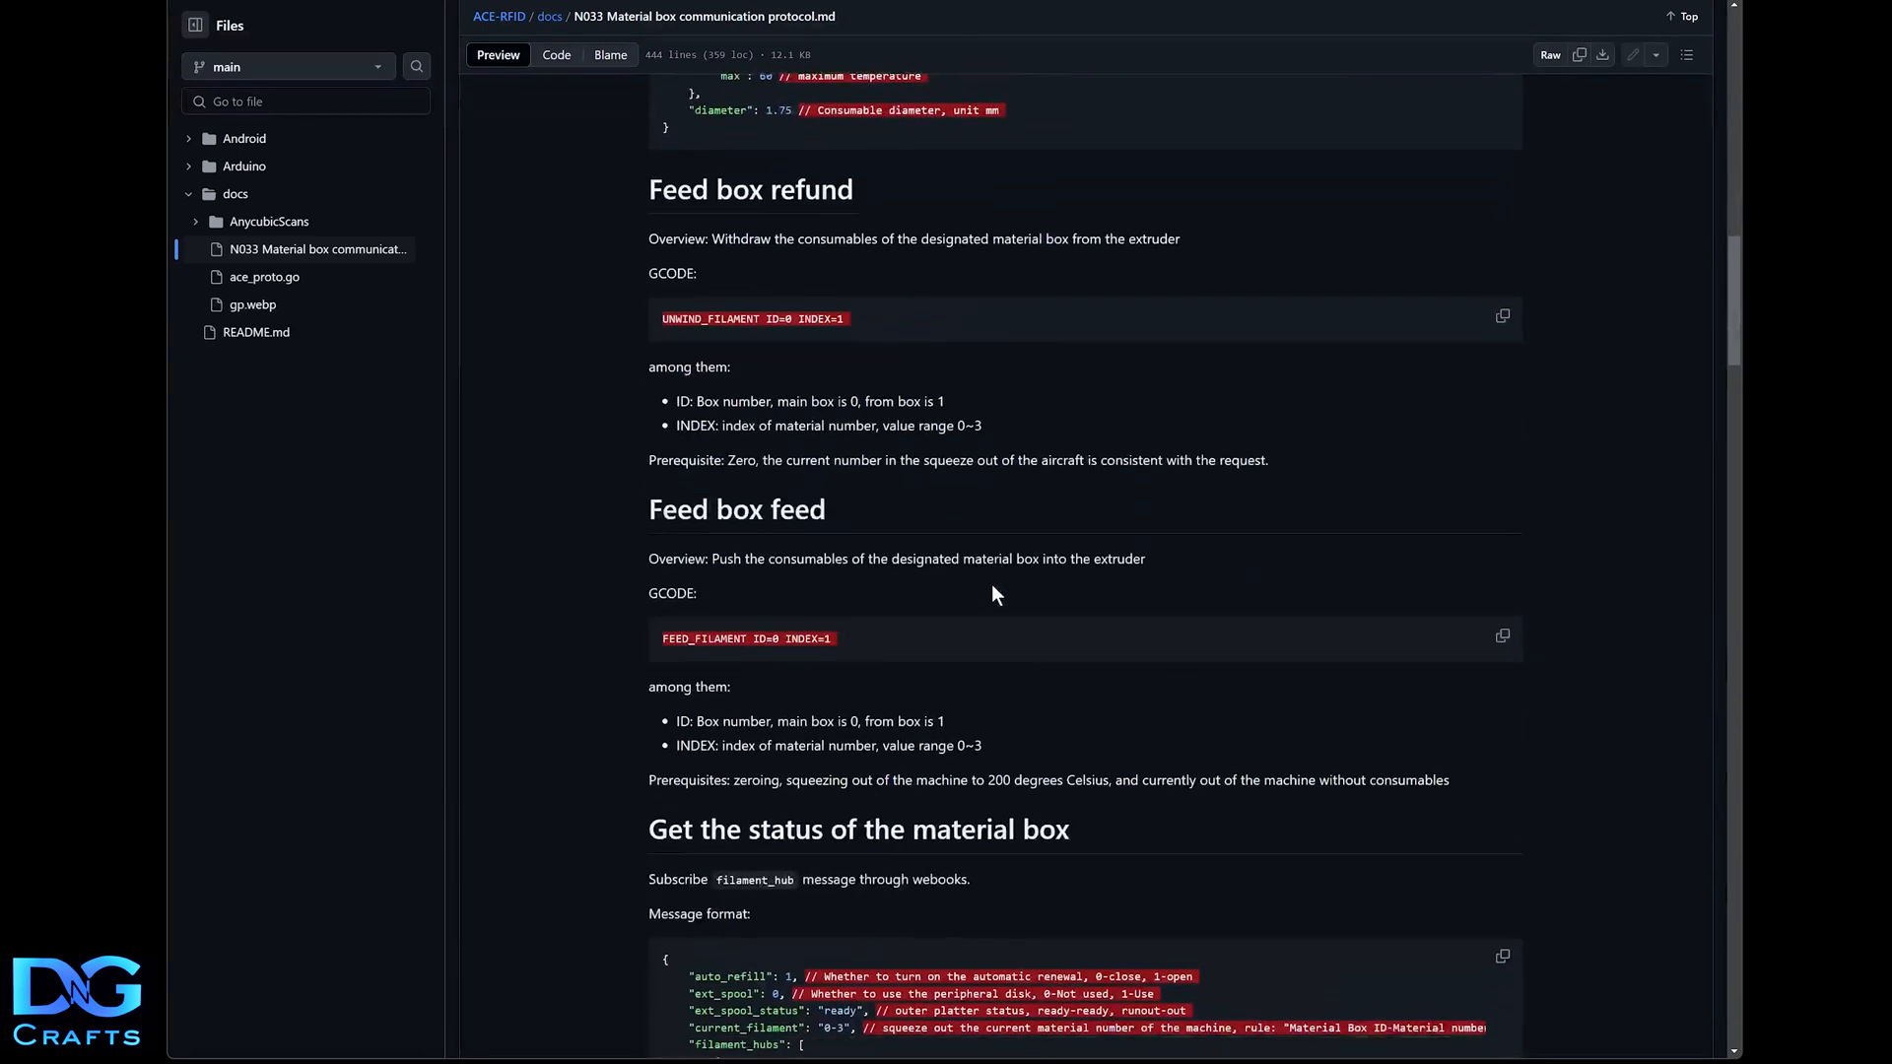
pyautogui.scroll(-3)
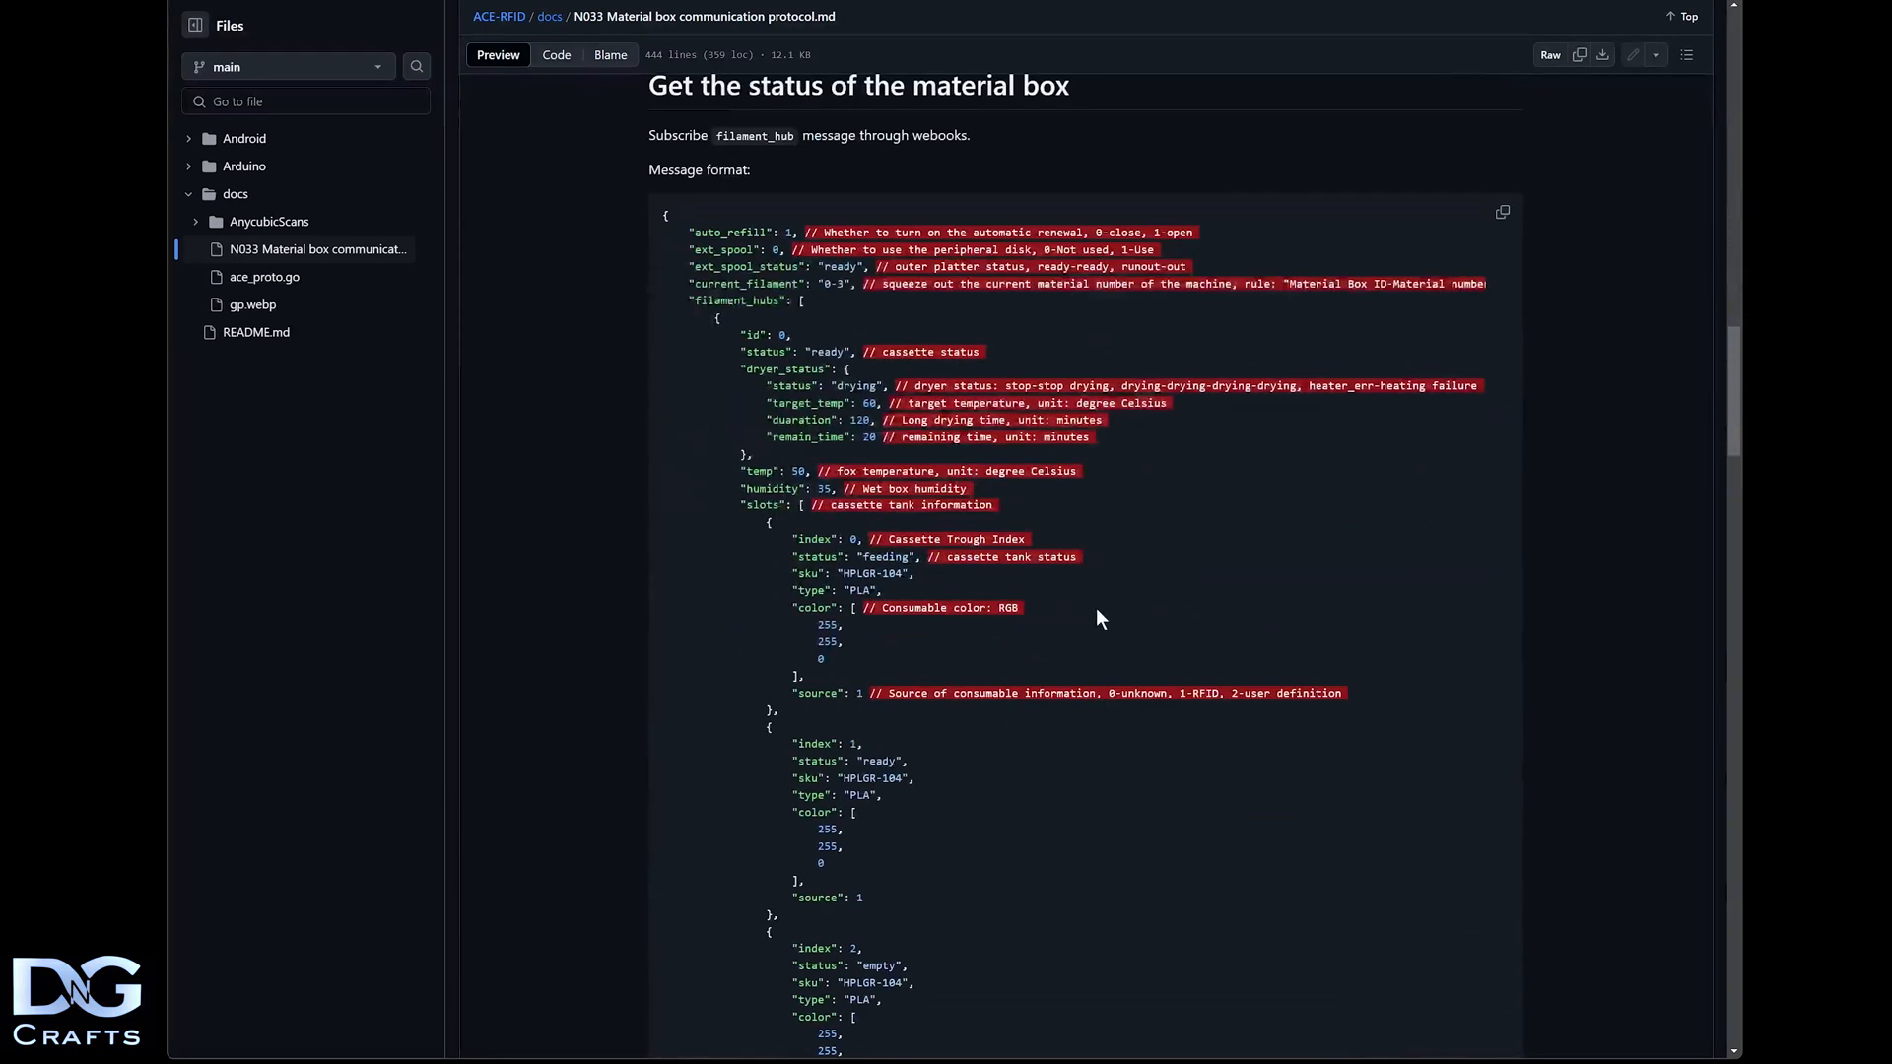
pyautogui.scroll(-3)
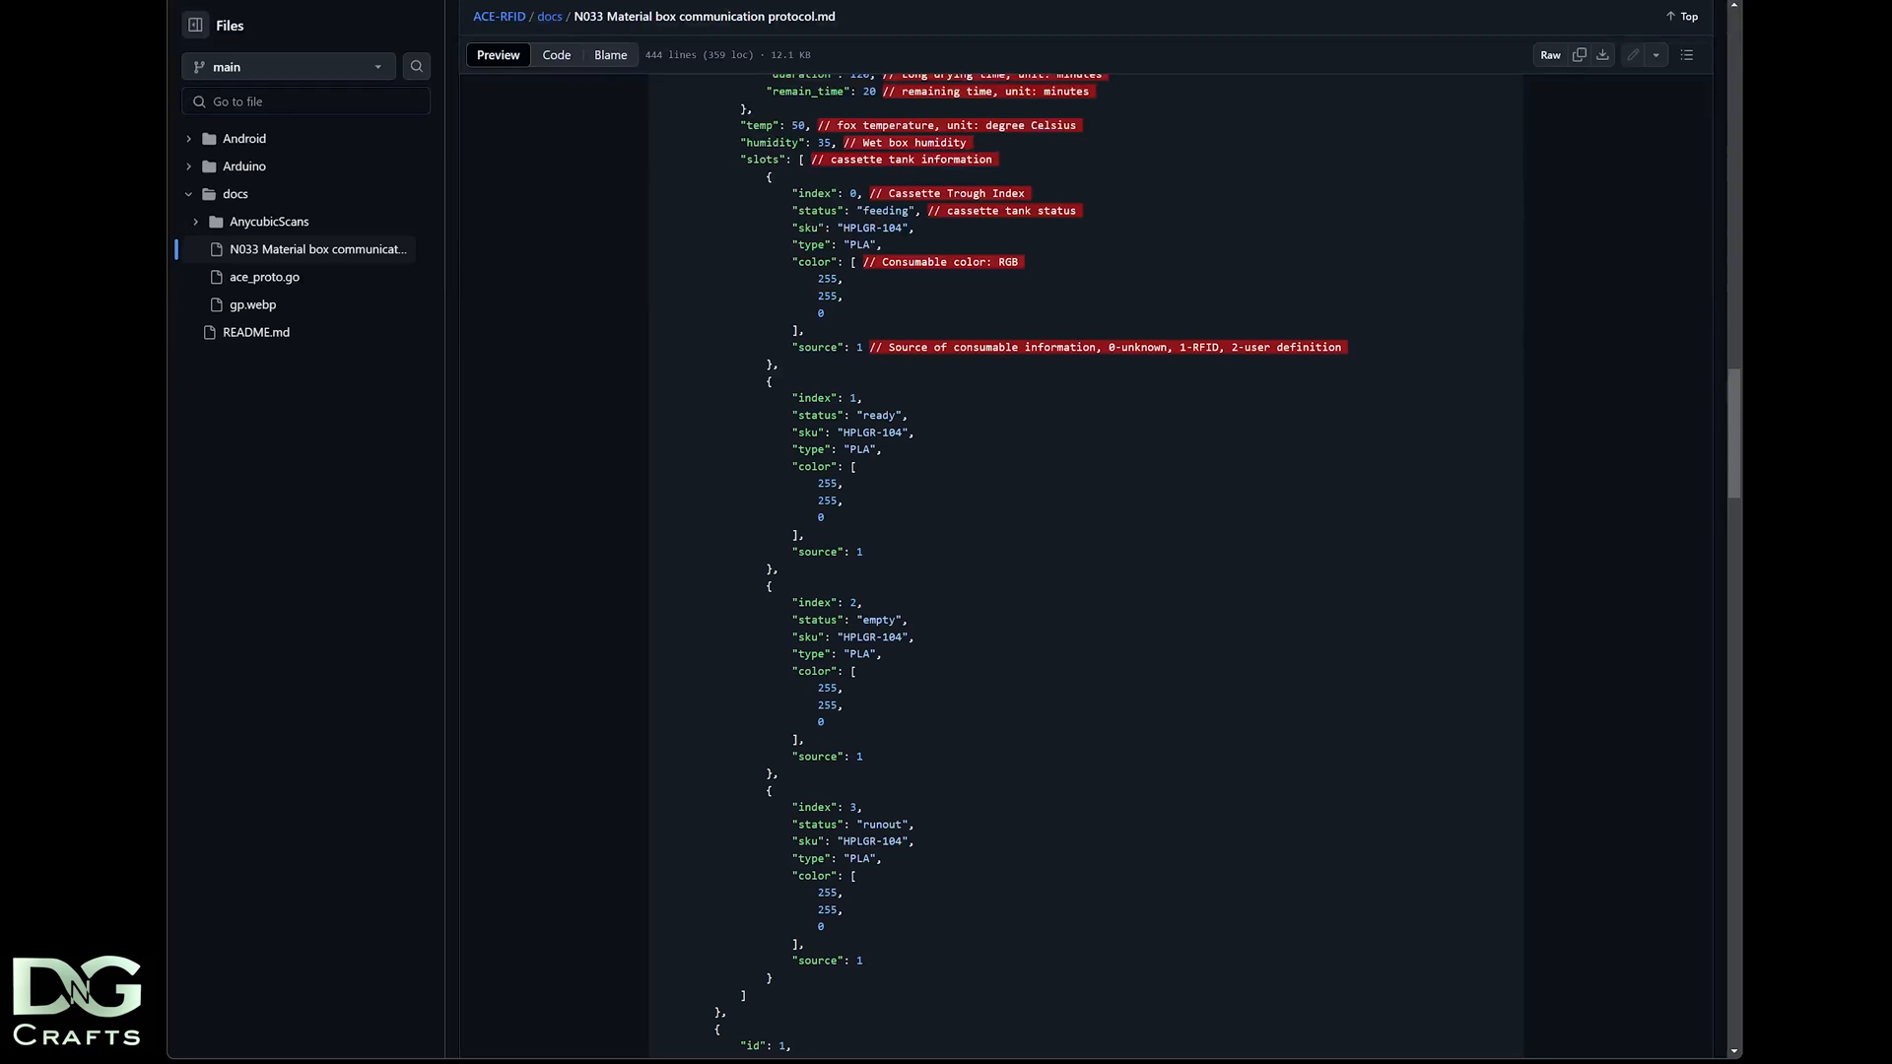
pyautogui.scroll(-3)
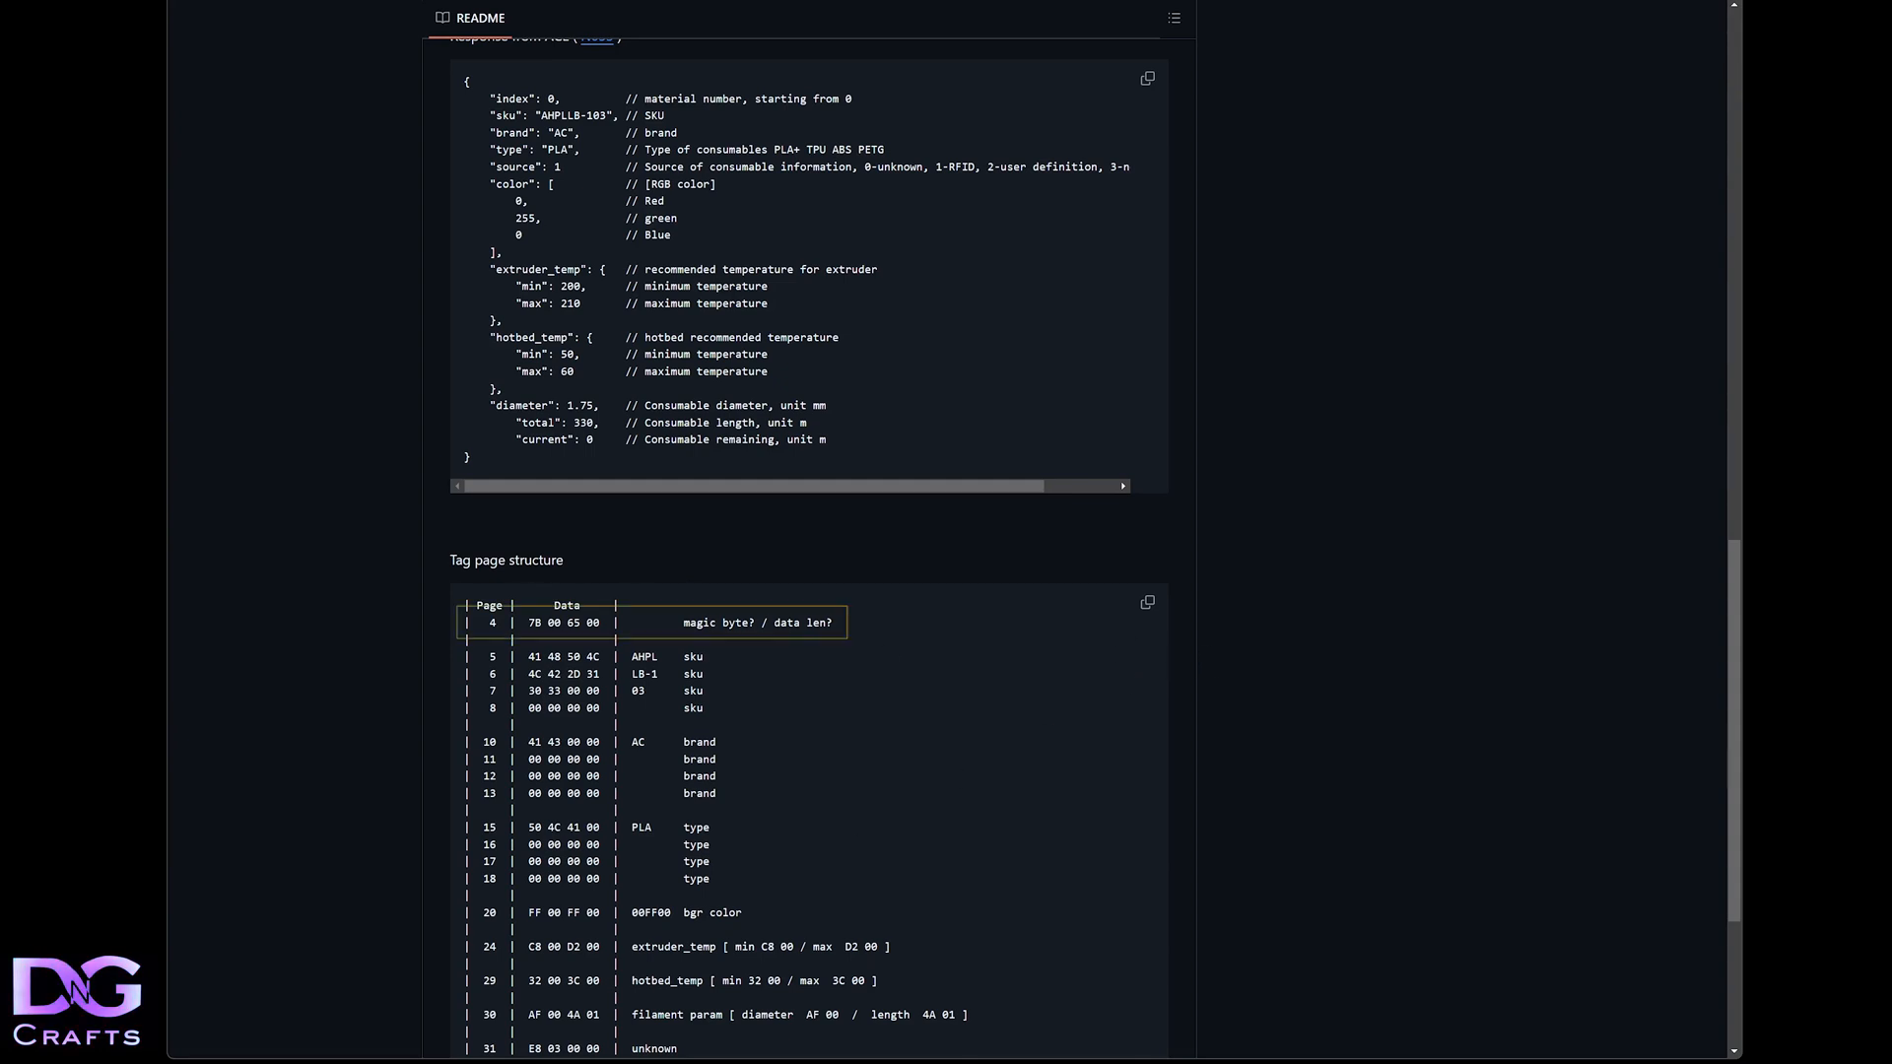
# Select the first data byte of tag page 4 to examine its magic byte
pyautogui.doubleClick(532, 623)
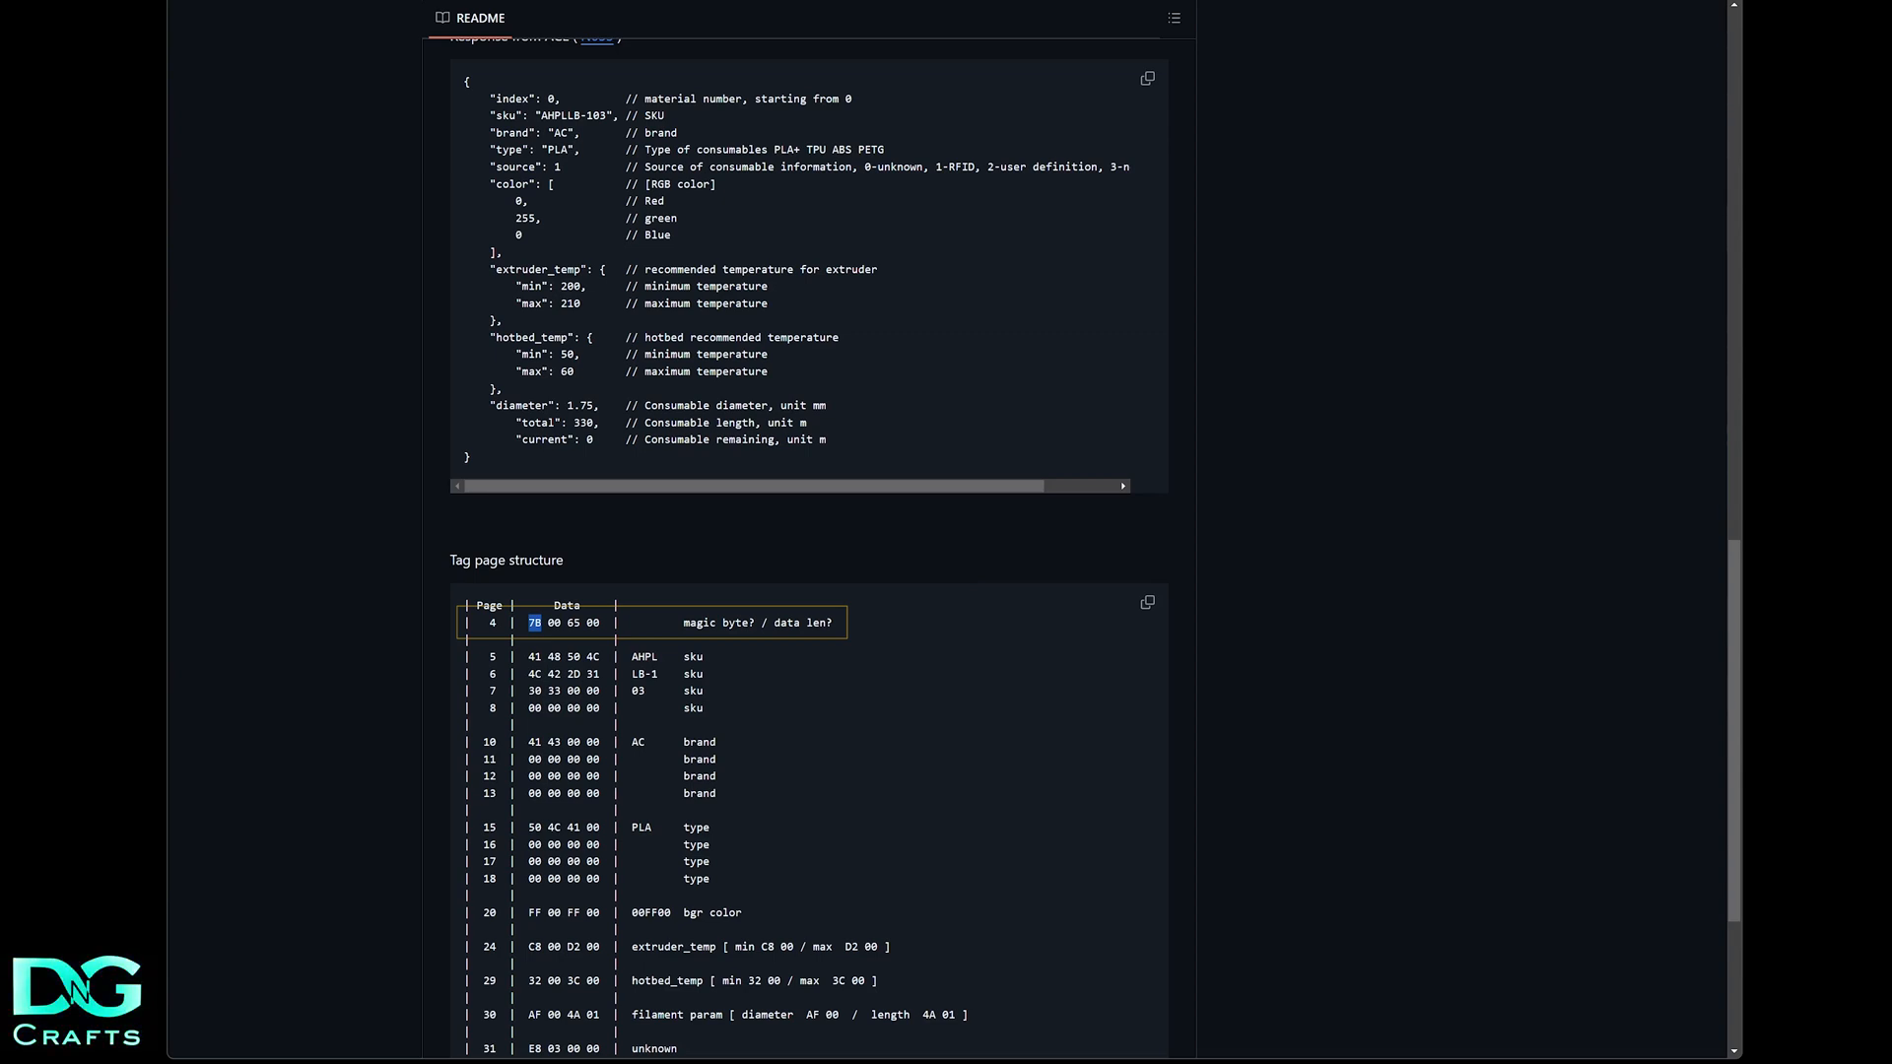
pyautogui.moveTo(591, 650)
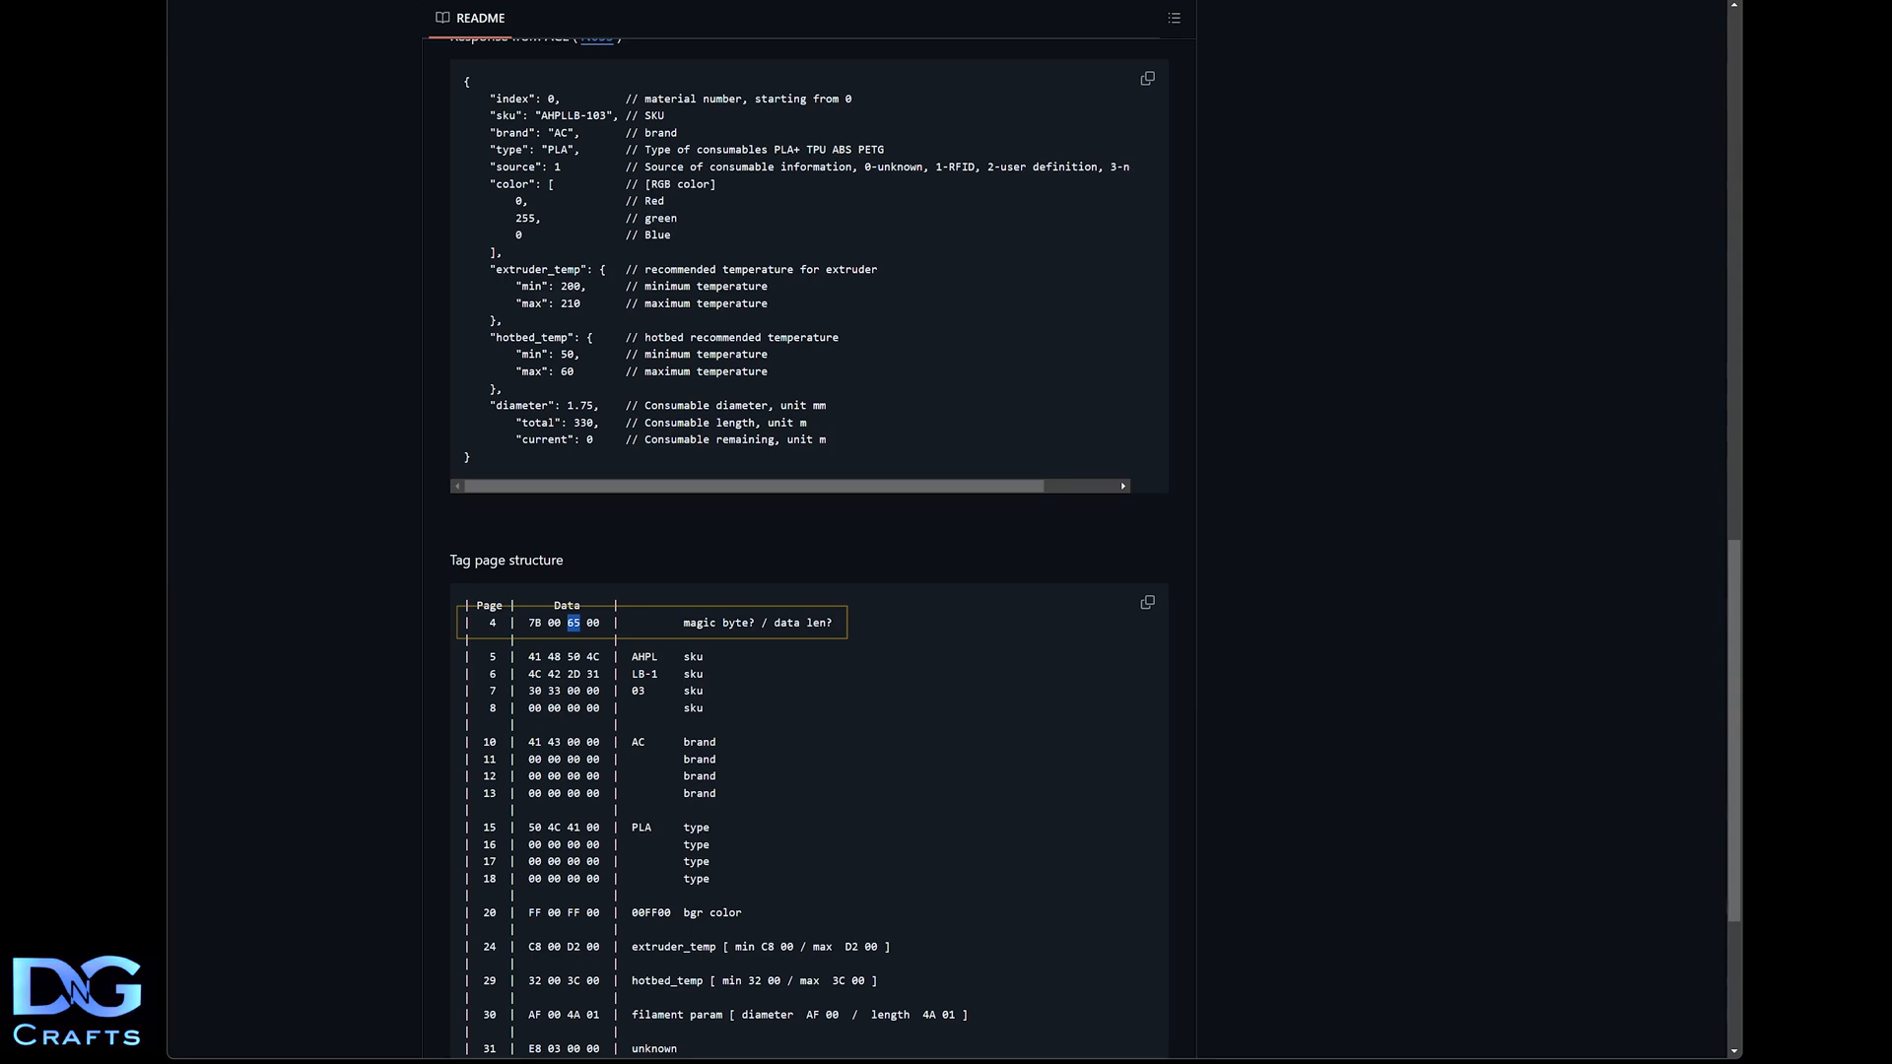
pyautogui.moveTo(686, 657)
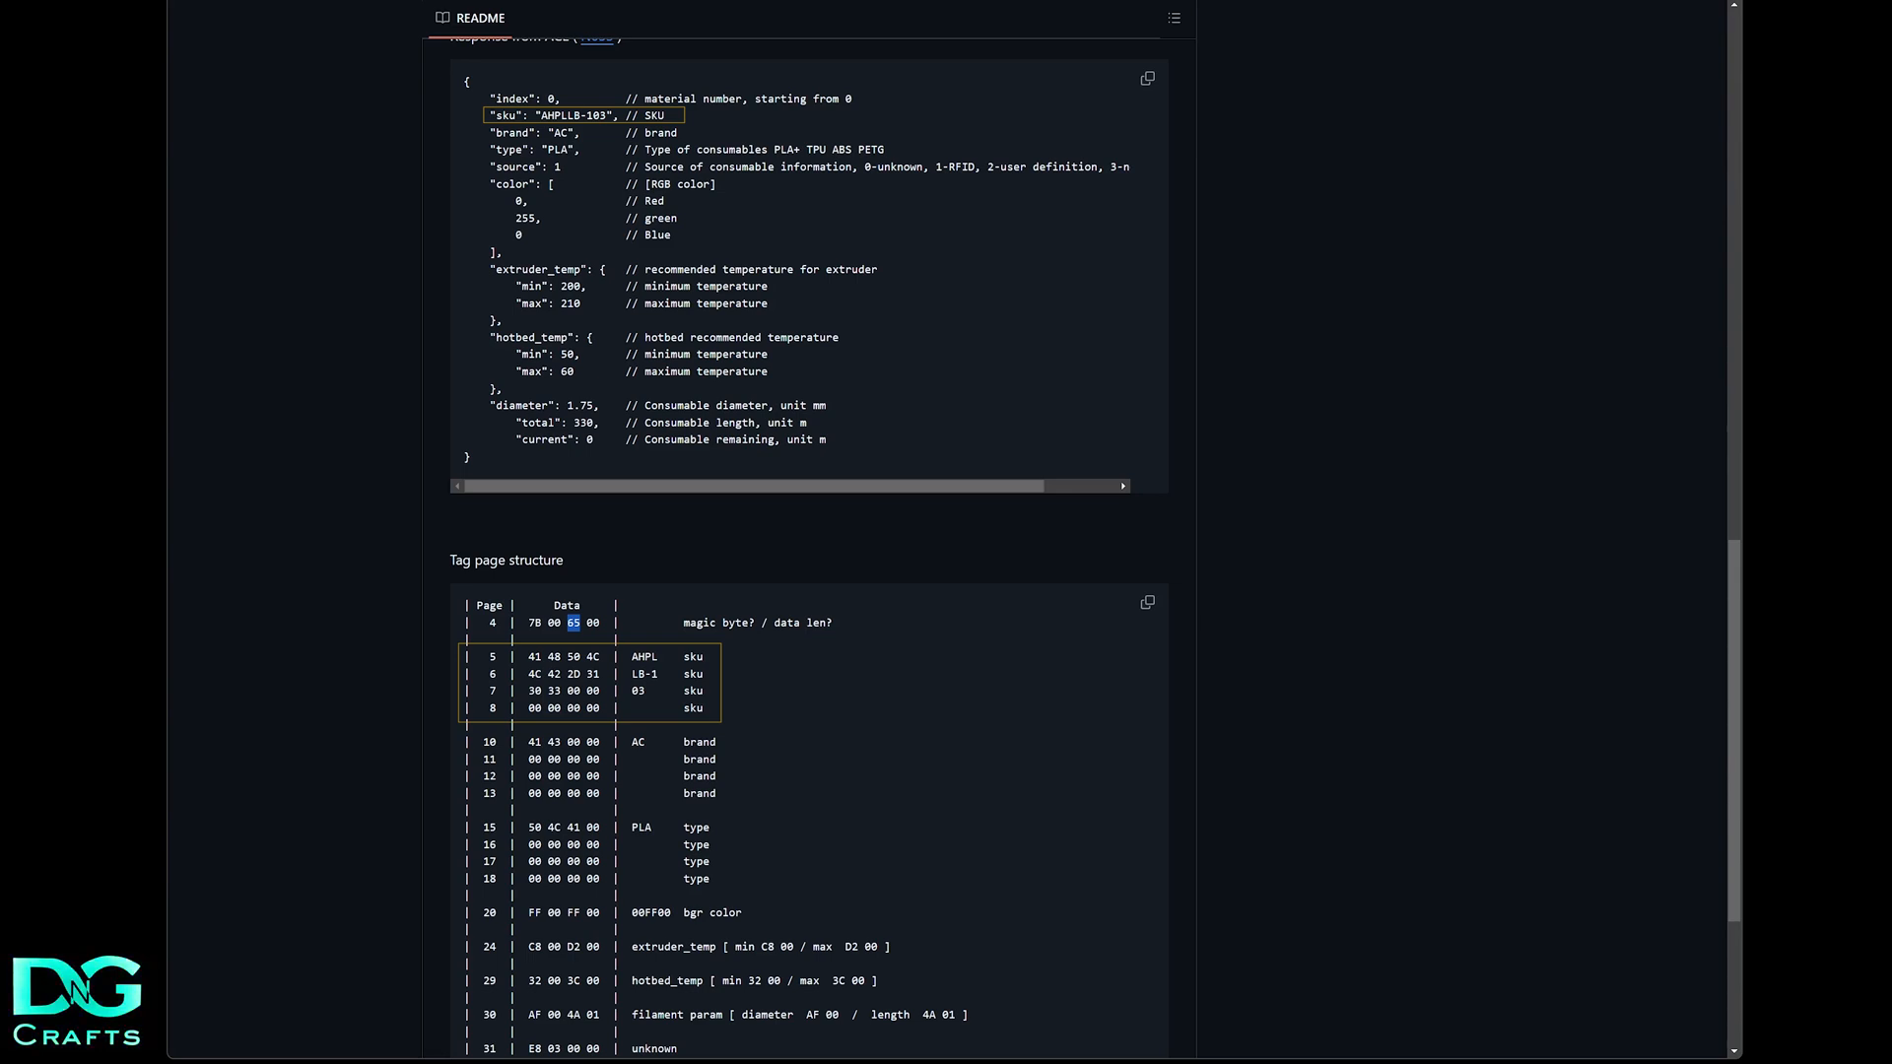
pyautogui.moveTo(538, 709)
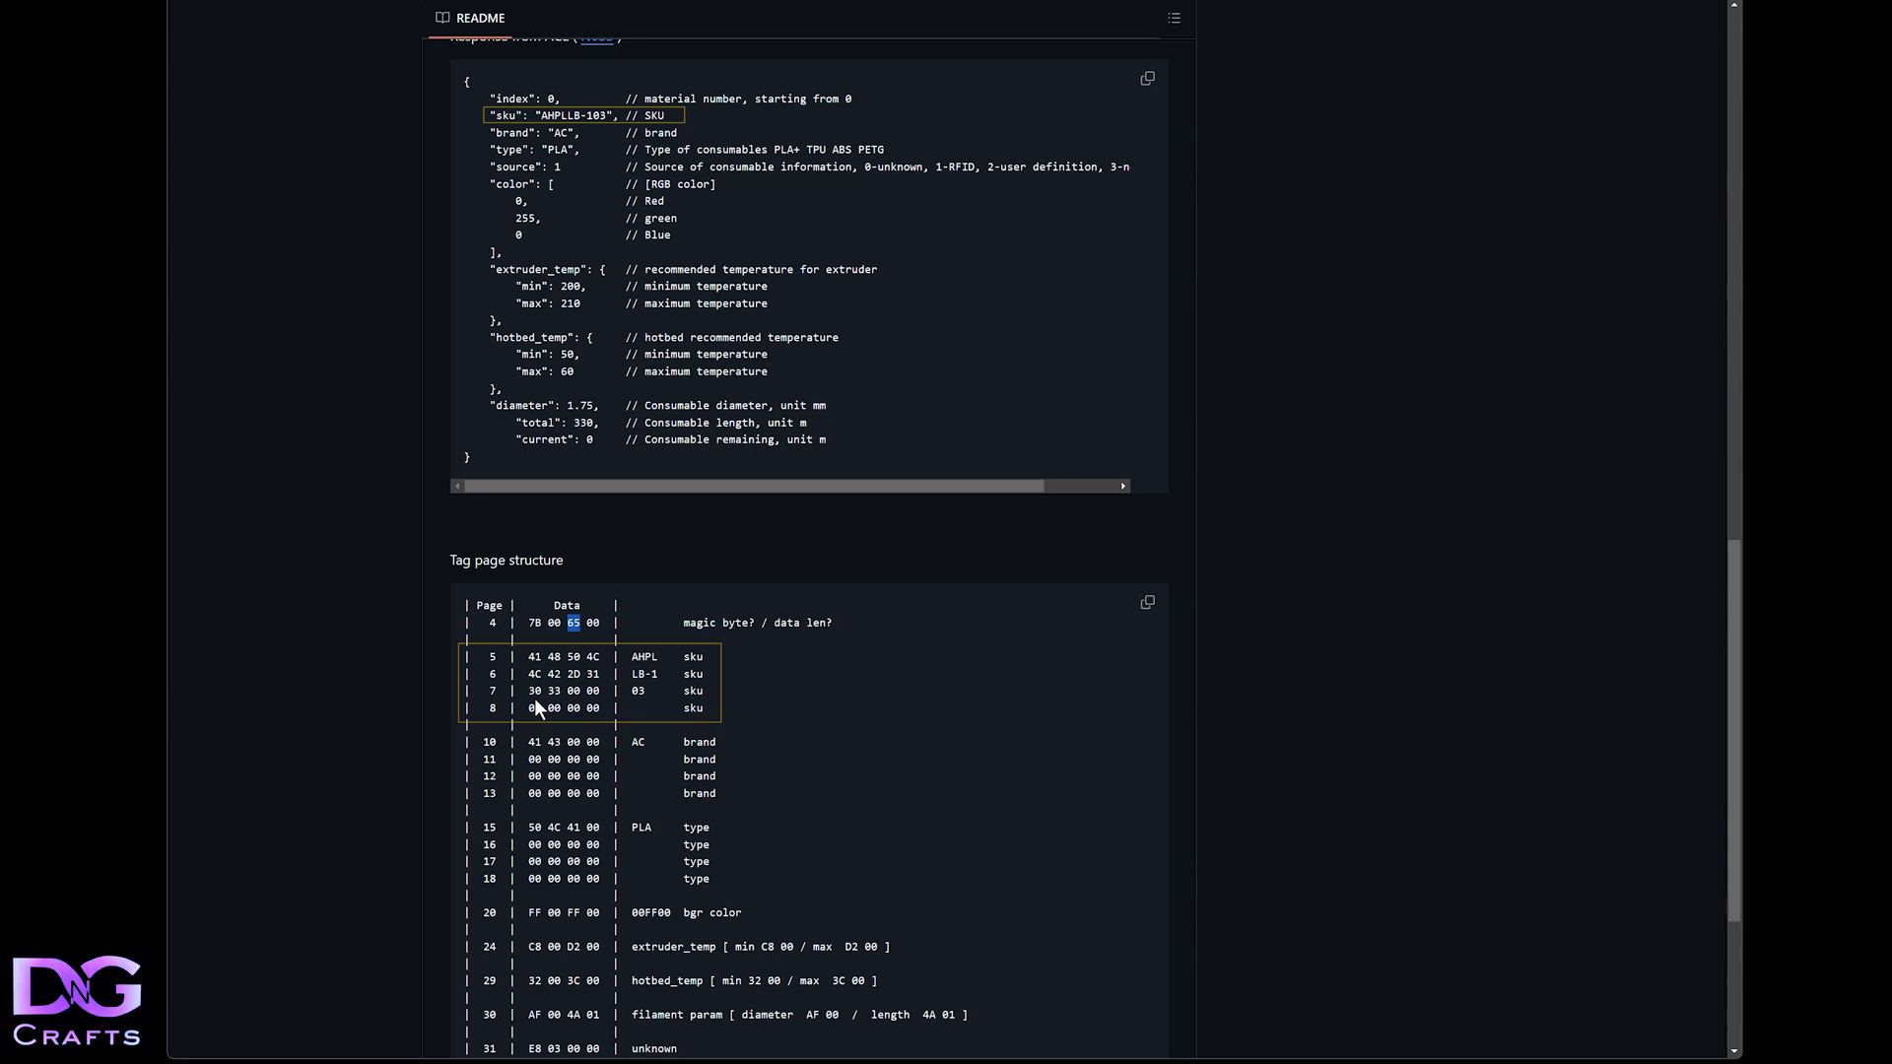
pyautogui.moveTo(662, 692)
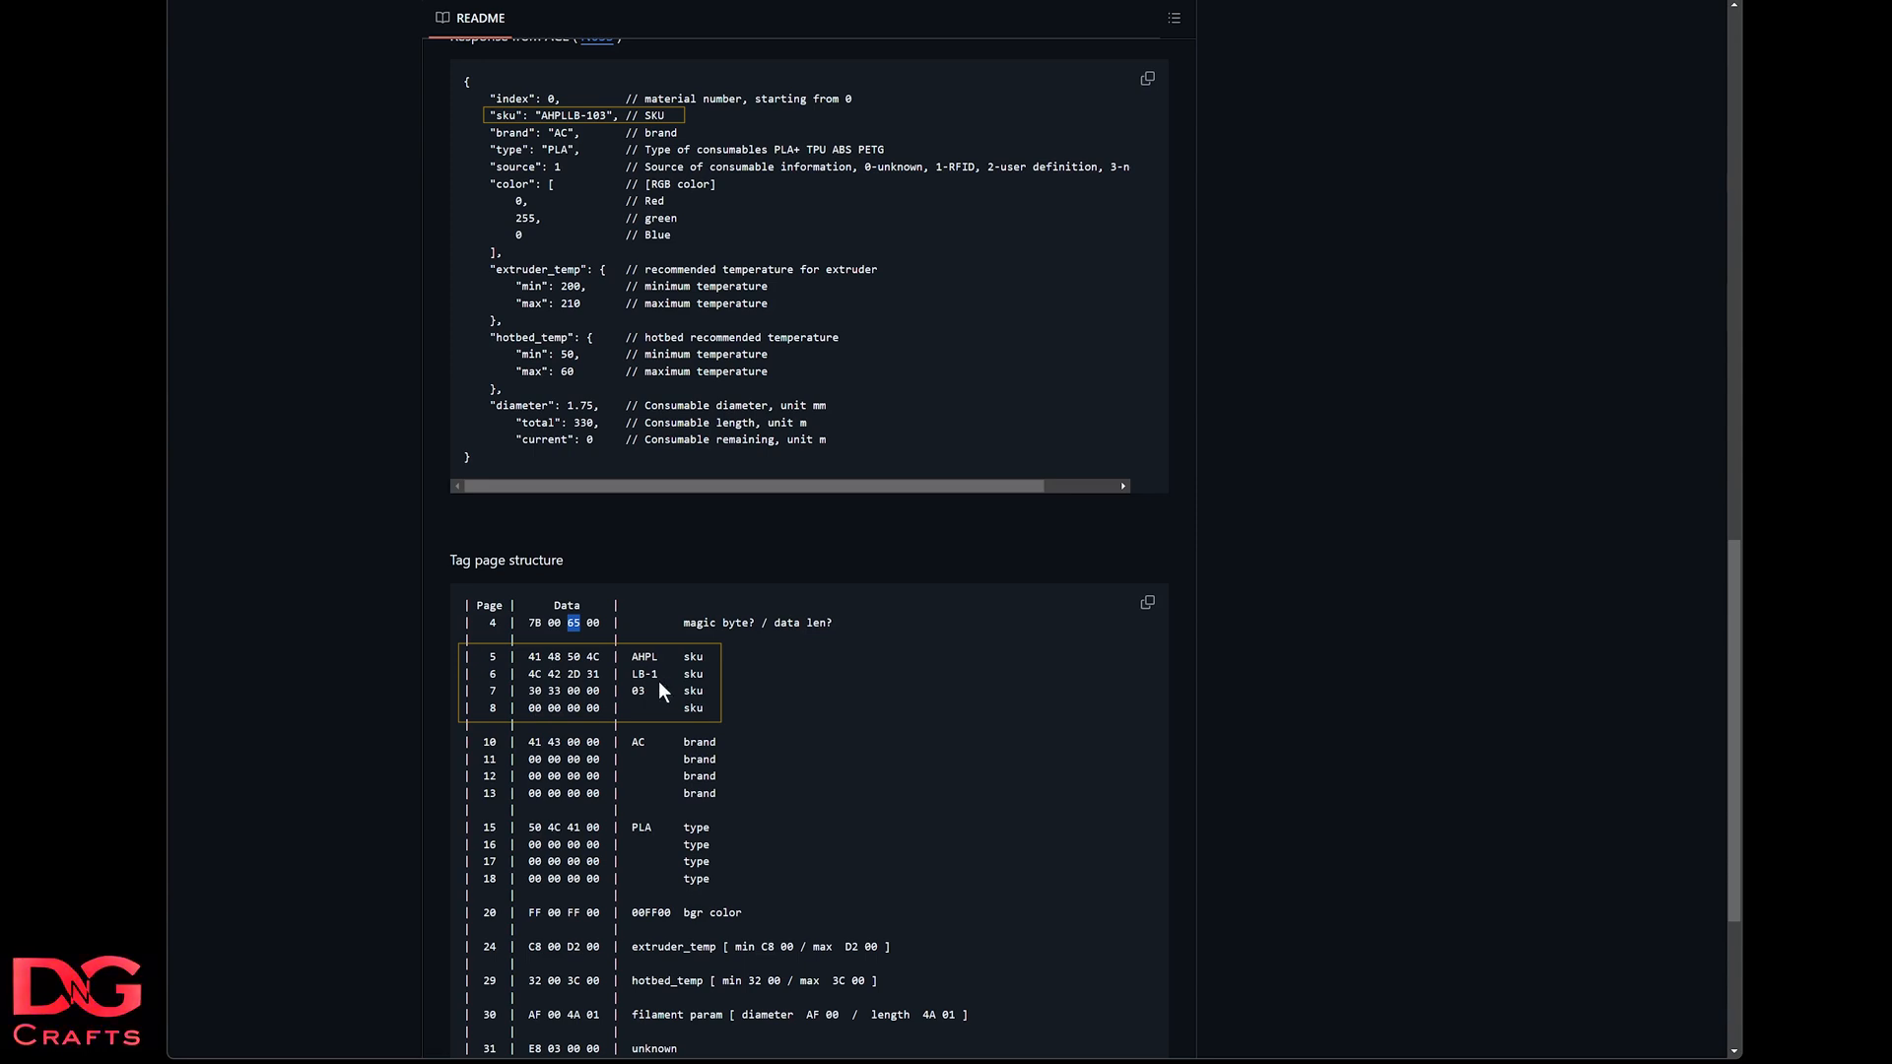
pyautogui.moveTo(662, 692)
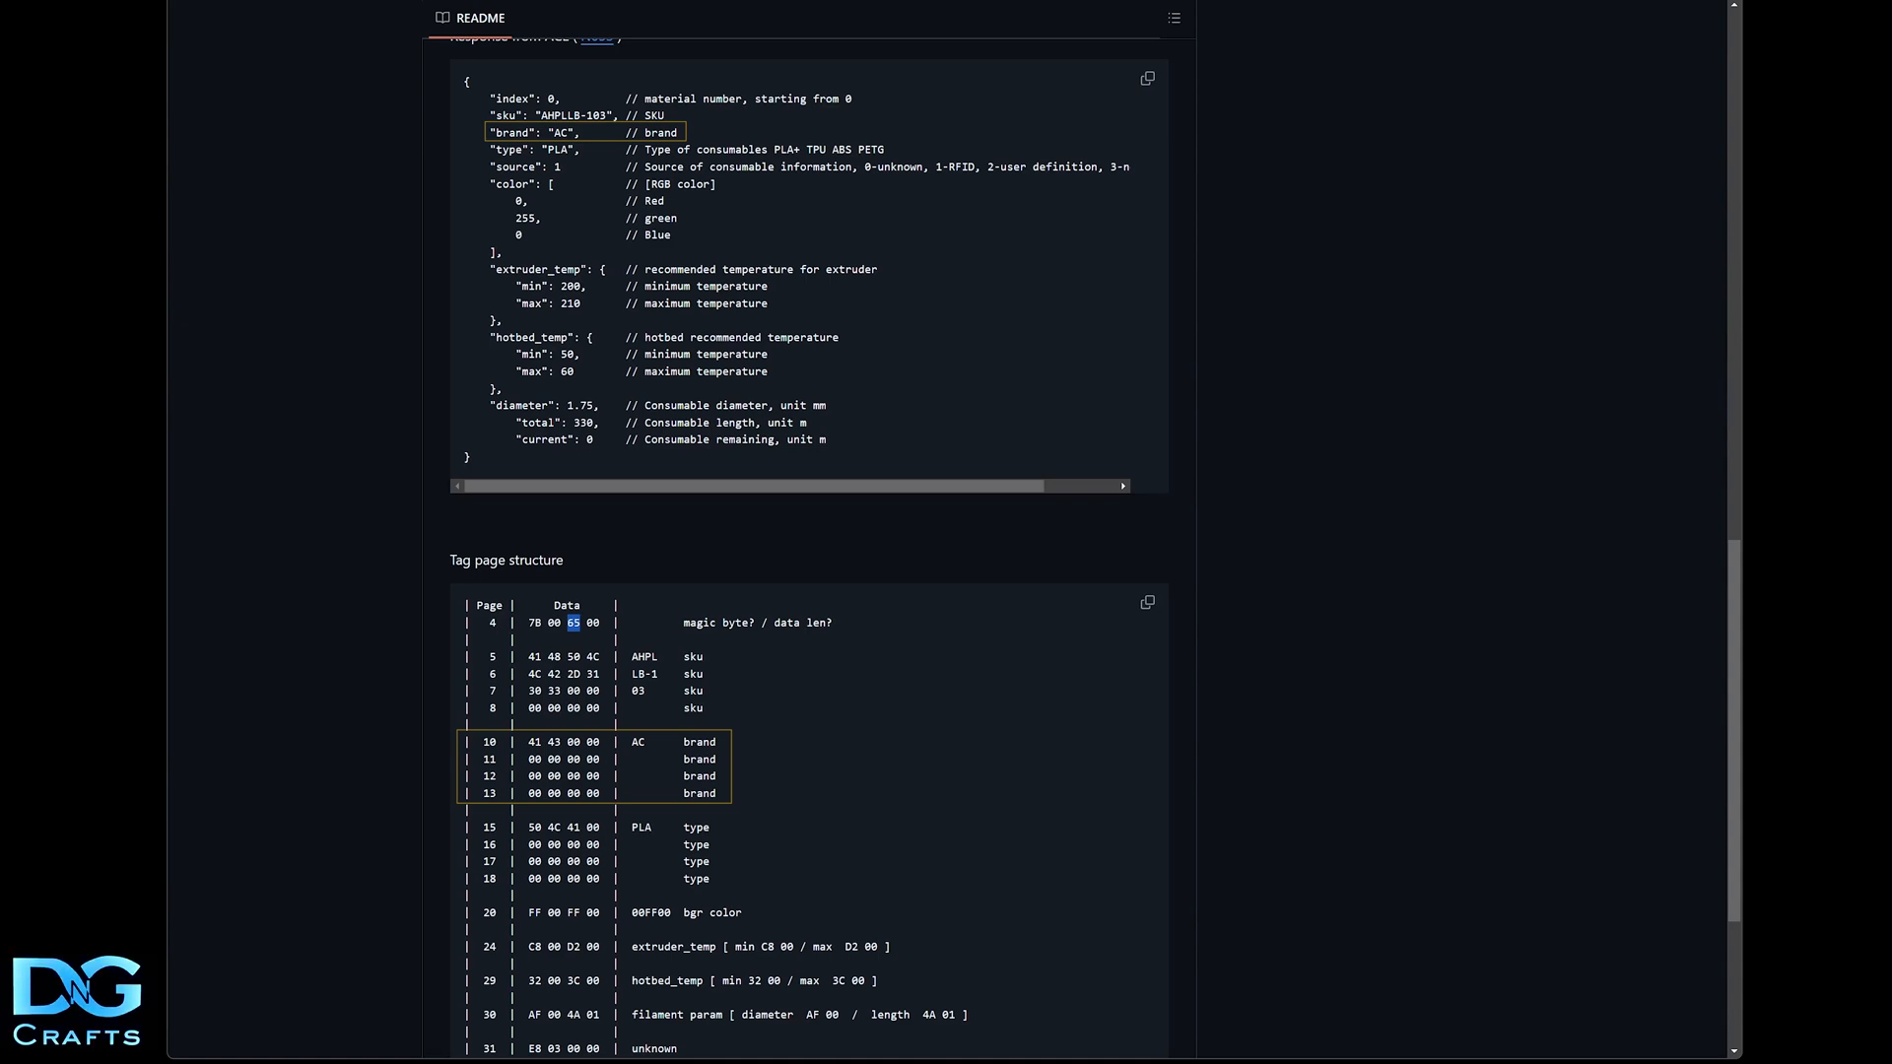
pyautogui.moveTo(844, 816)
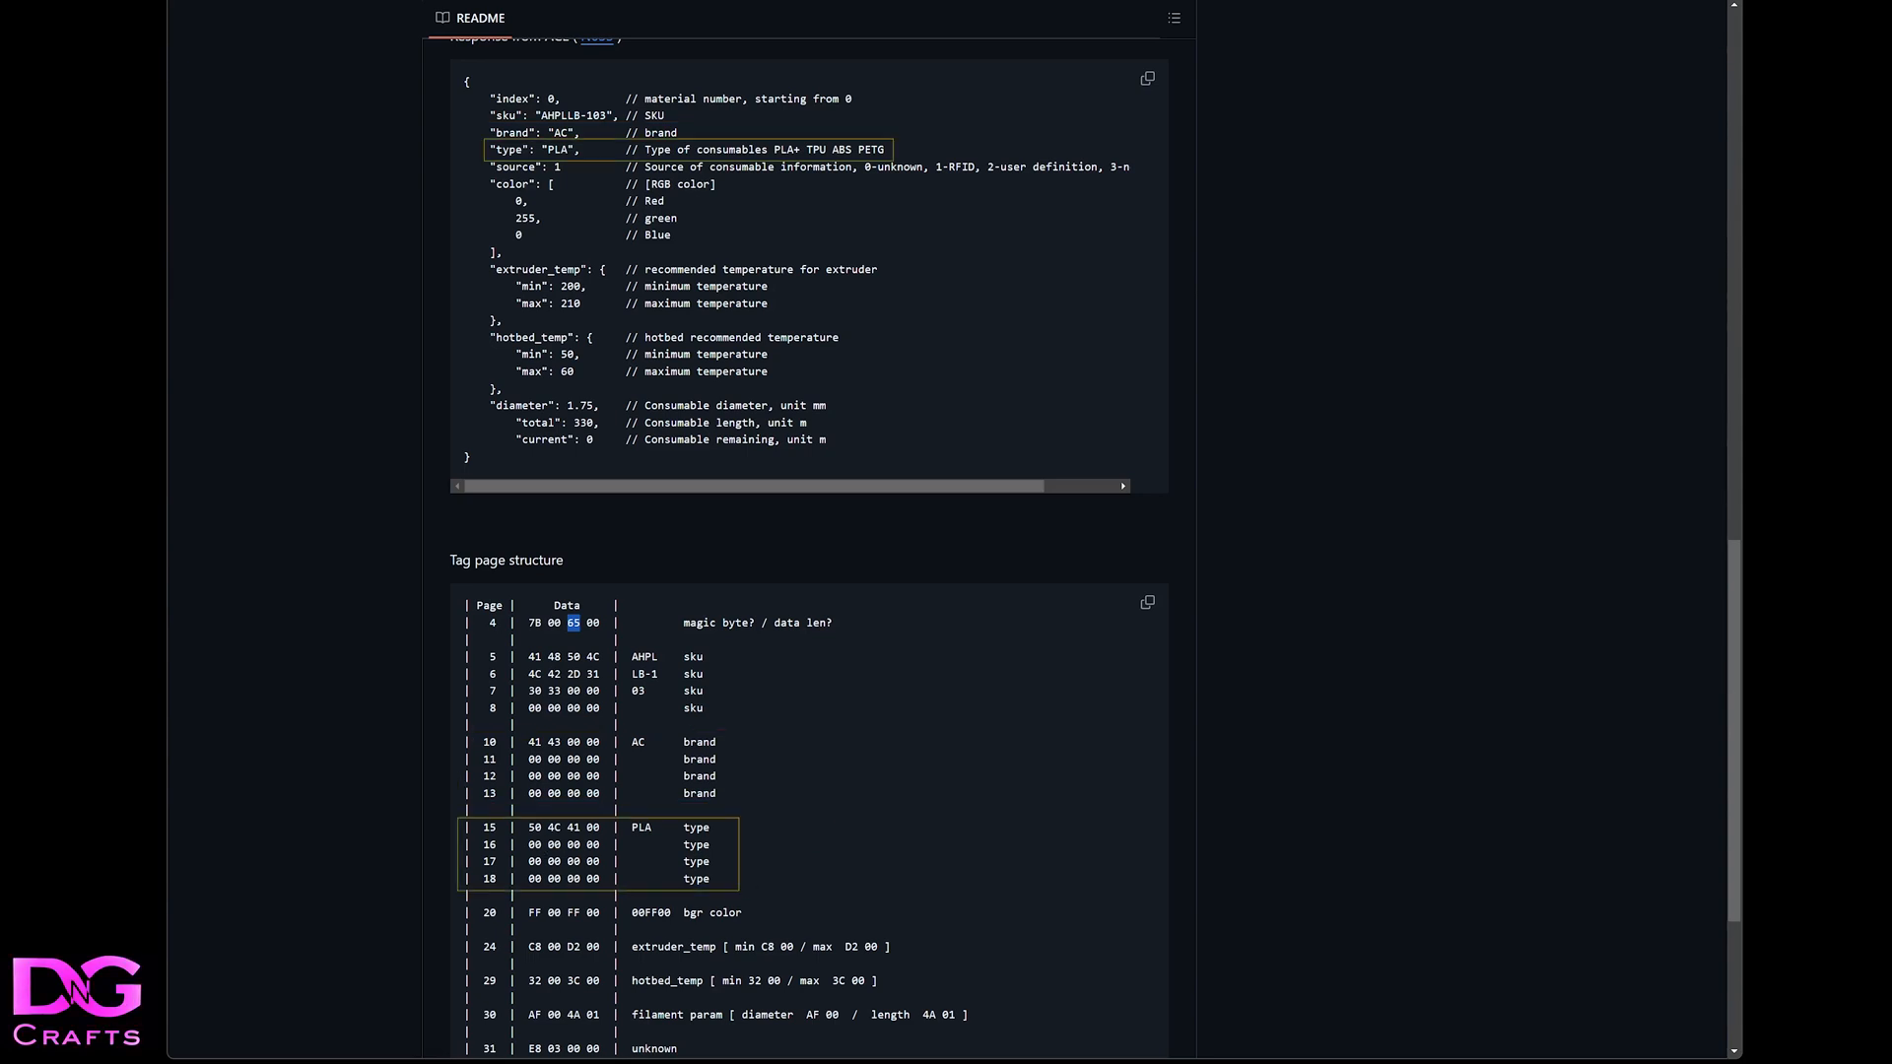
pyautogui.doubleClick(640, 826)
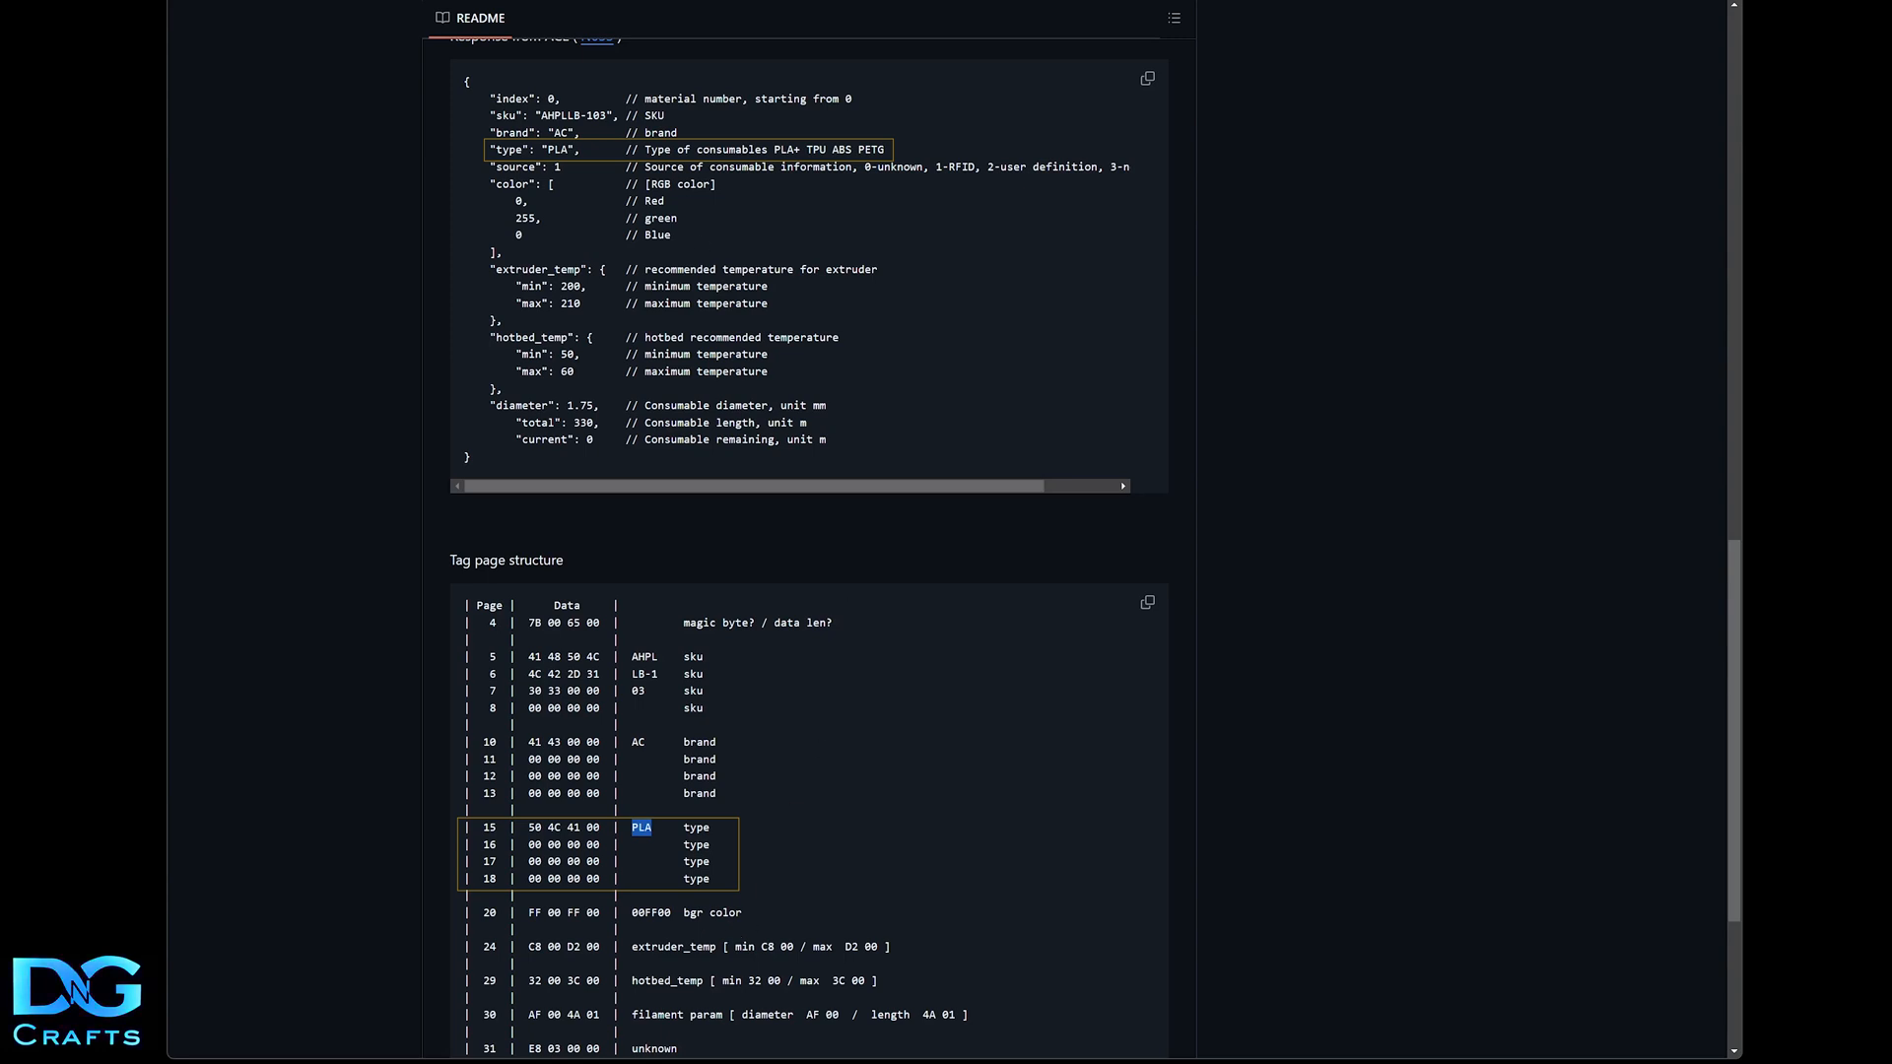
pyautogui.moveTo(804, 932)
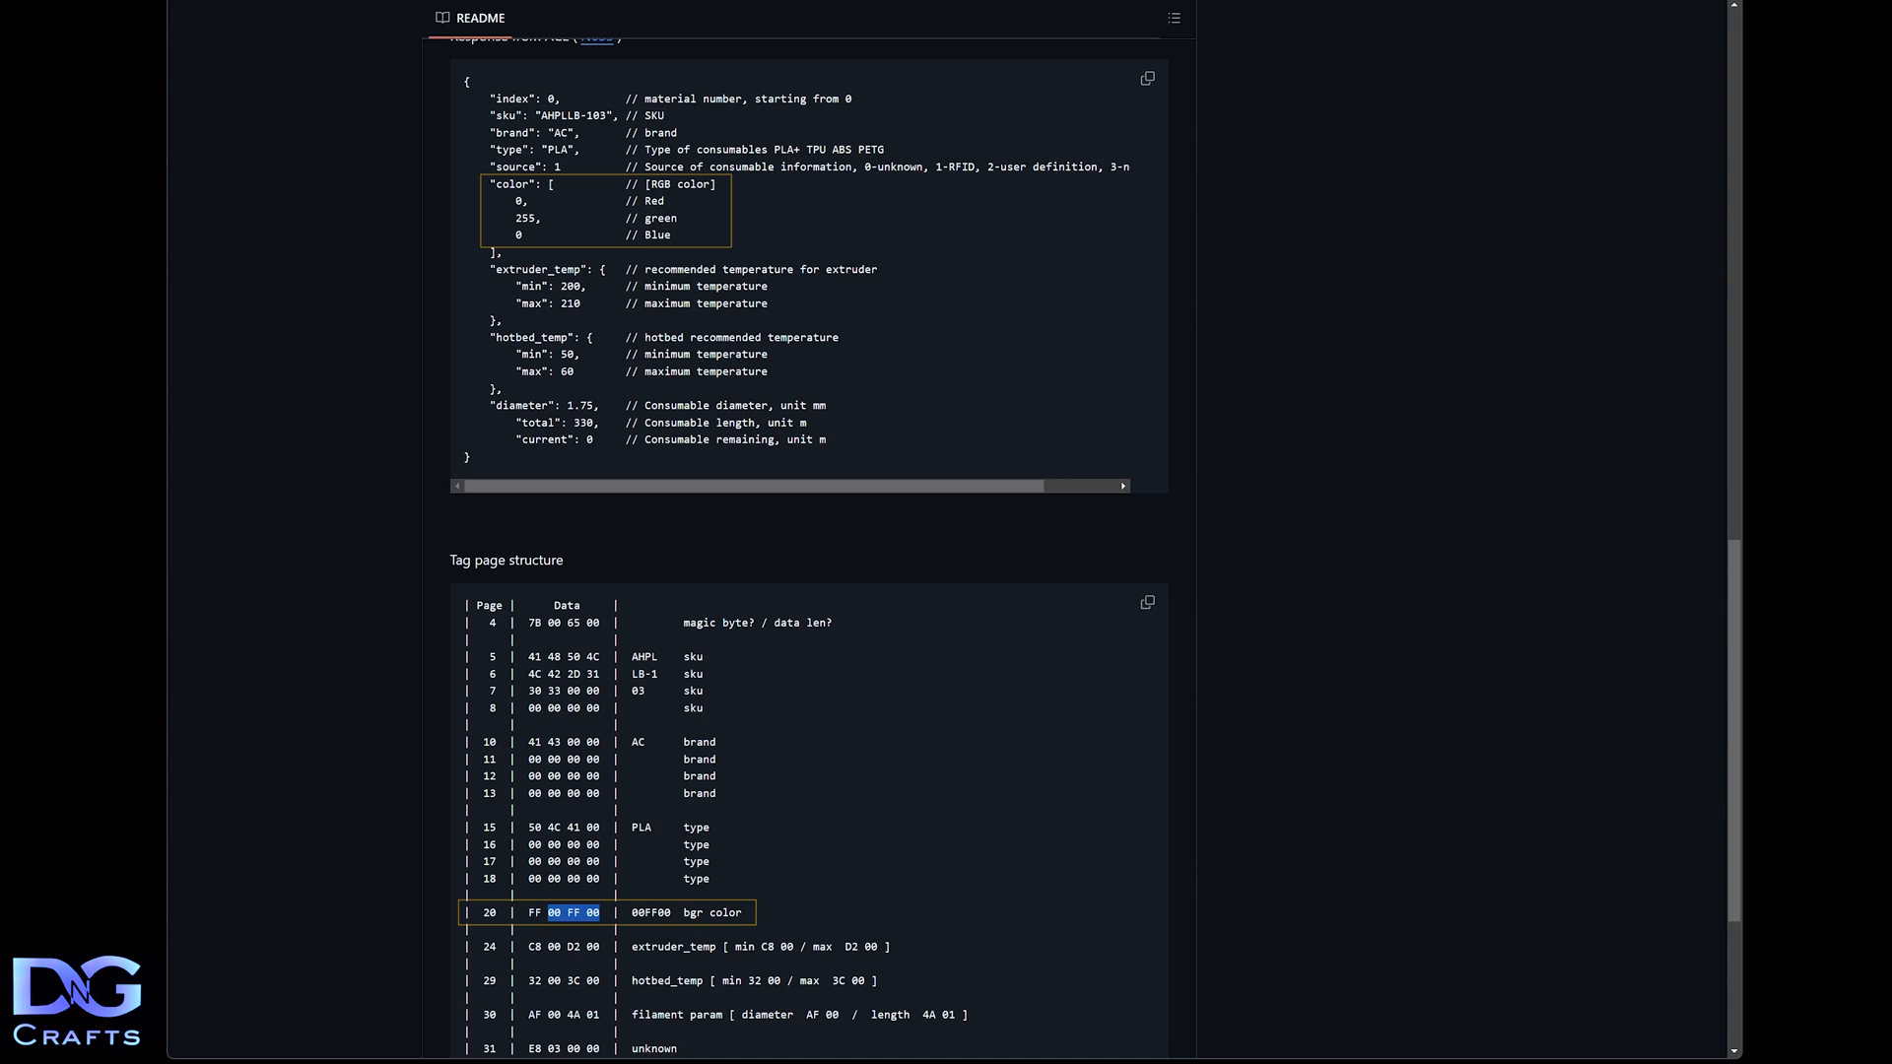
pyautogui.scroll(-3)
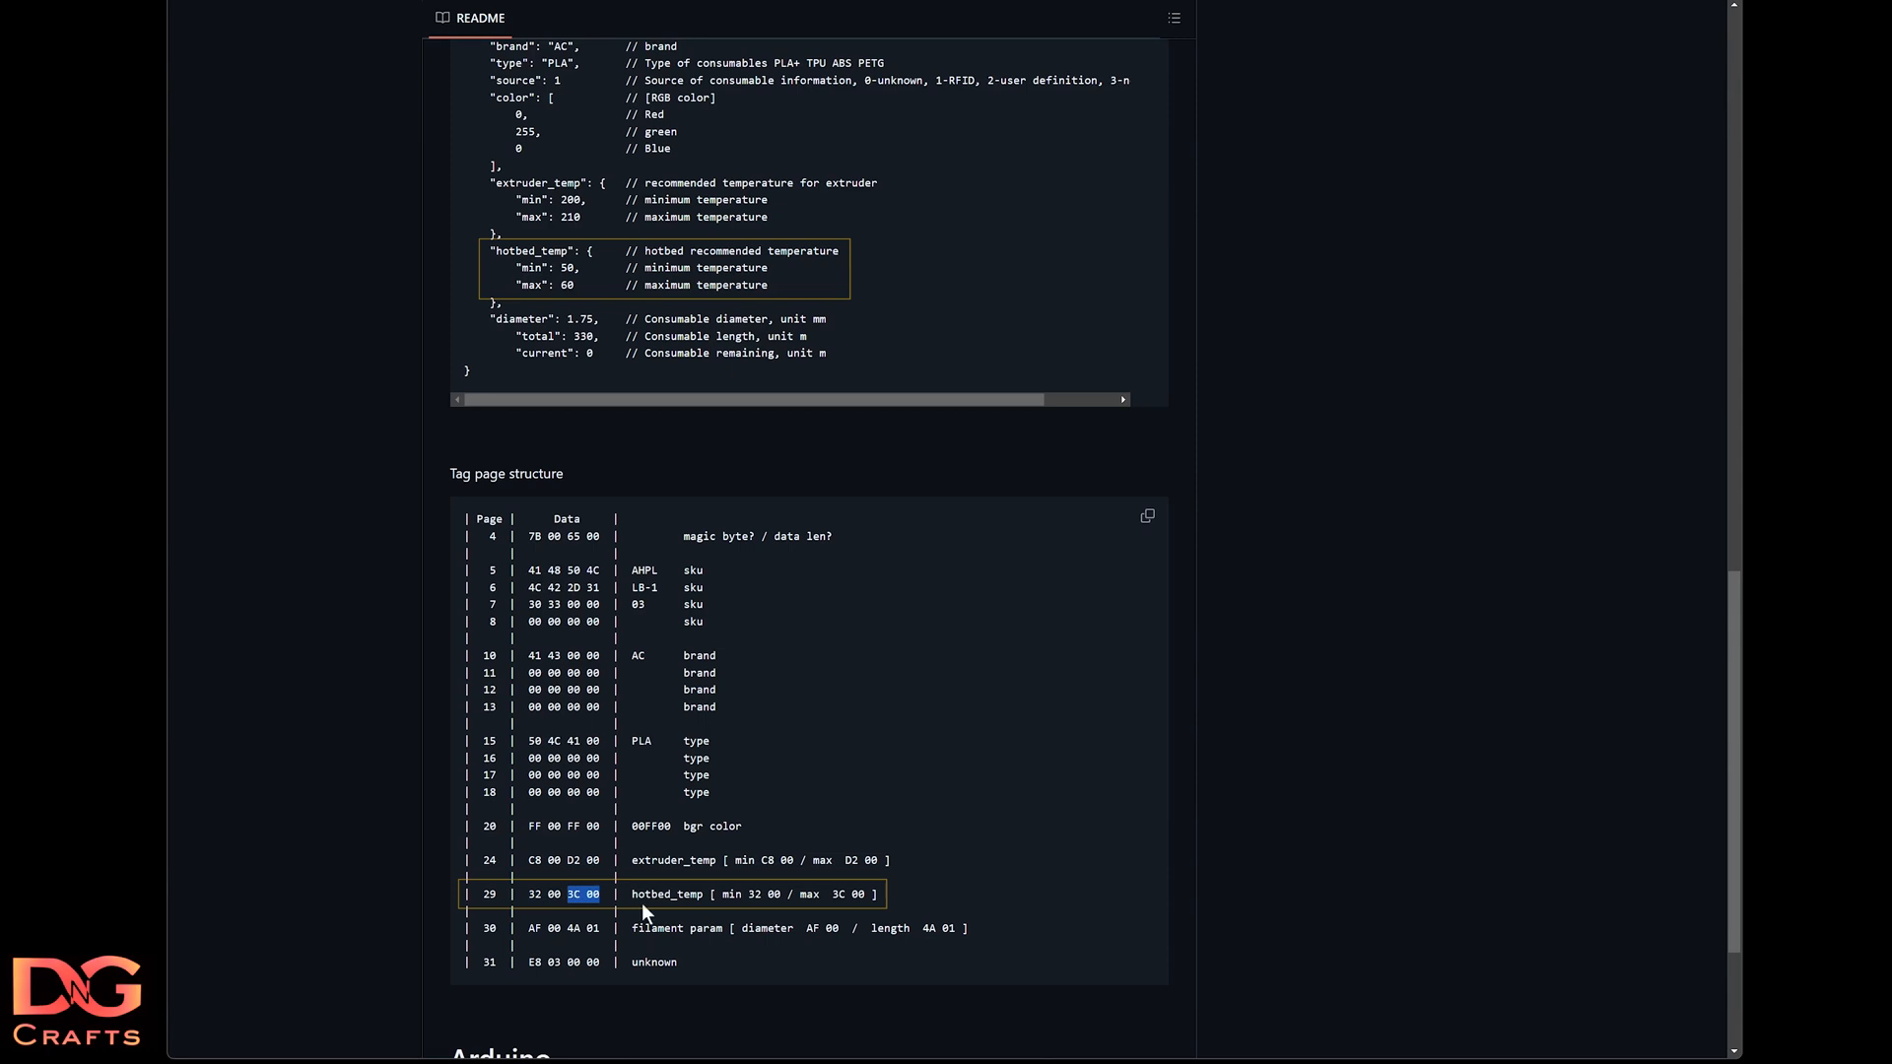
# Scroll to the end of the tag page table, reaching the hotbed_temp and unknown page 31
pyautogui.scroll(-3)
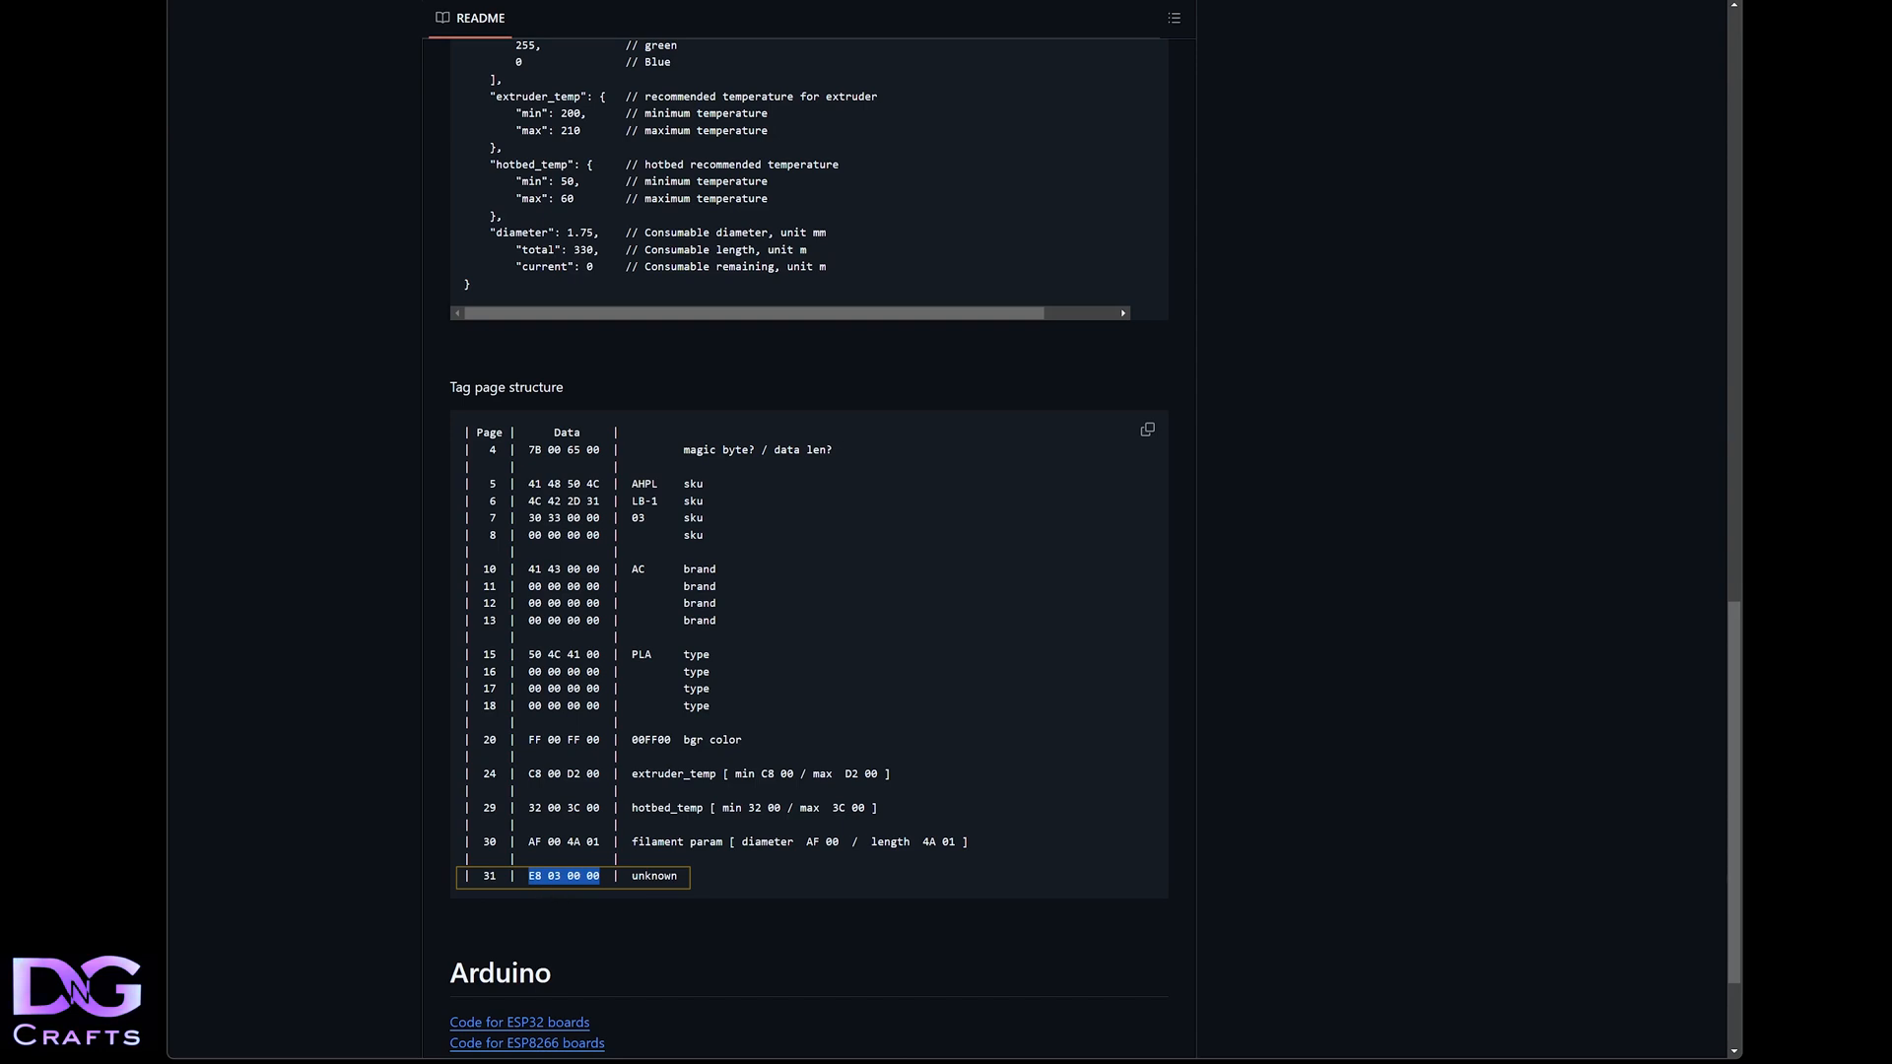
pyautogui.moveTo(696, 934)
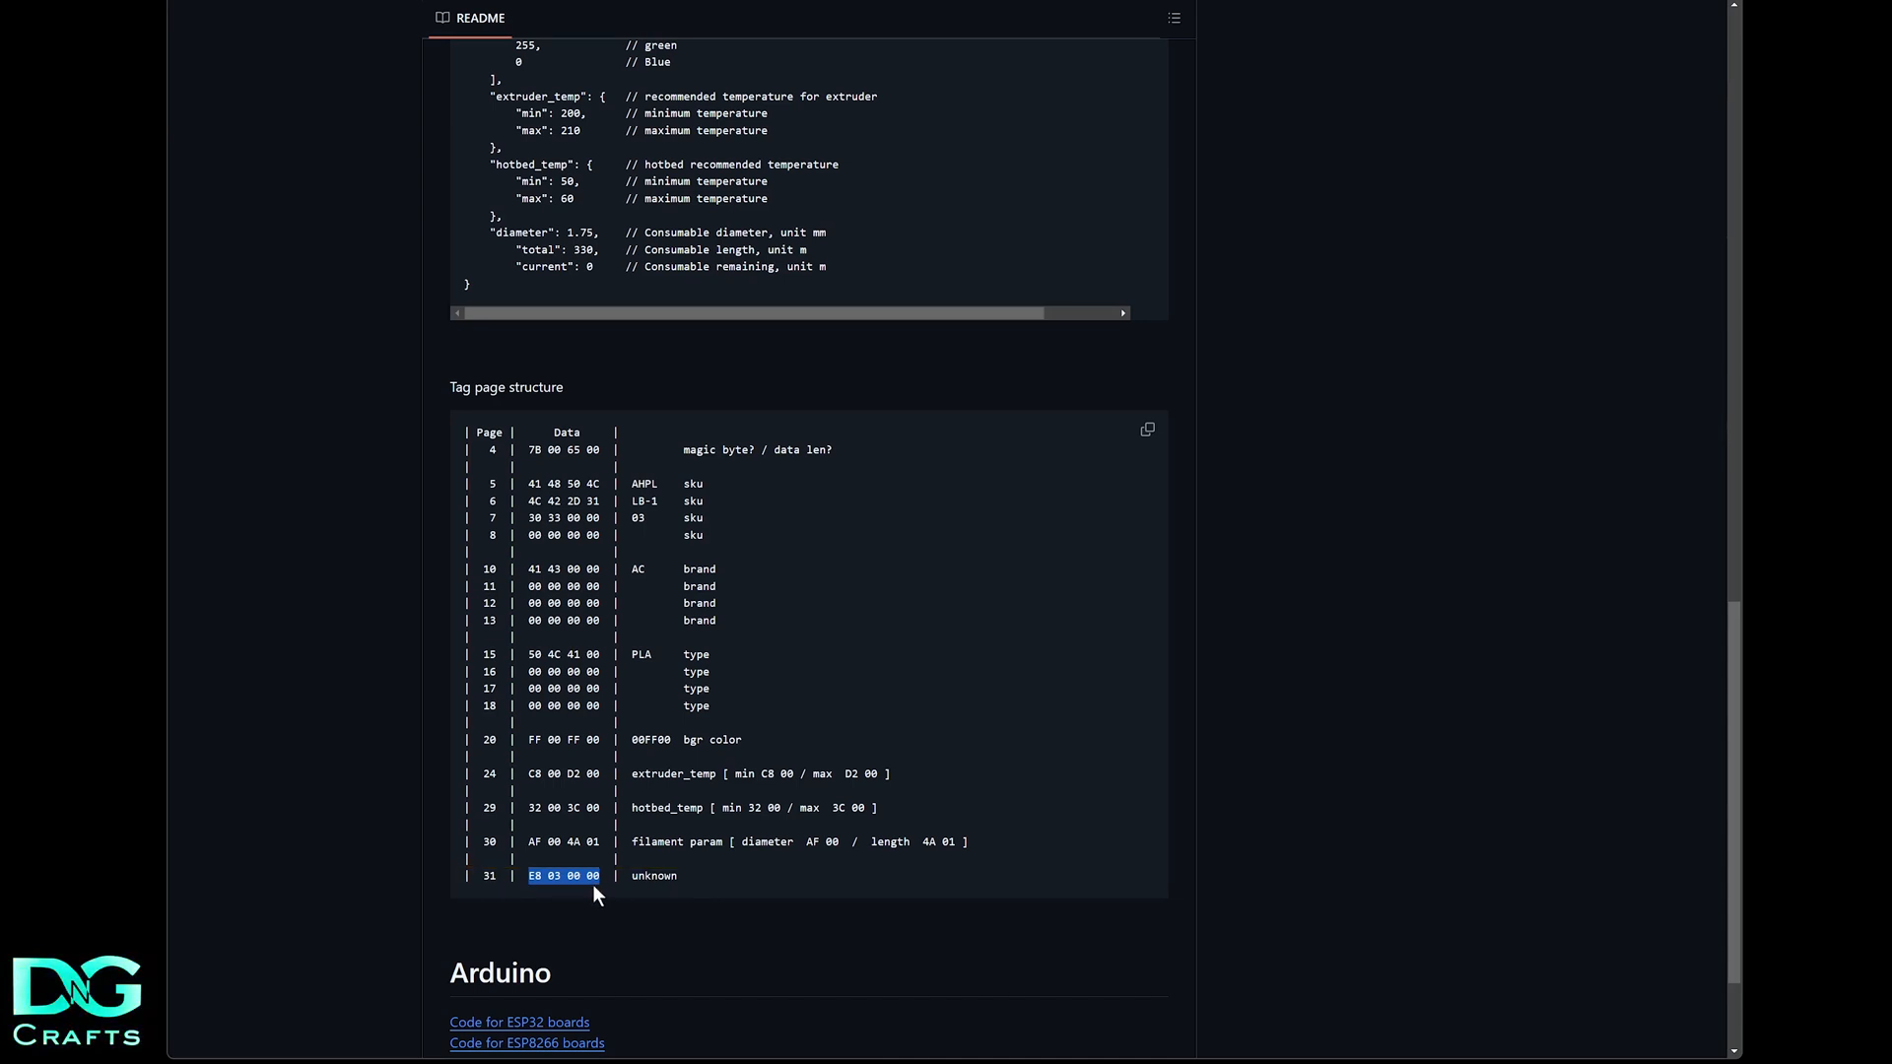
pyautogui.moveTo(636, 836)
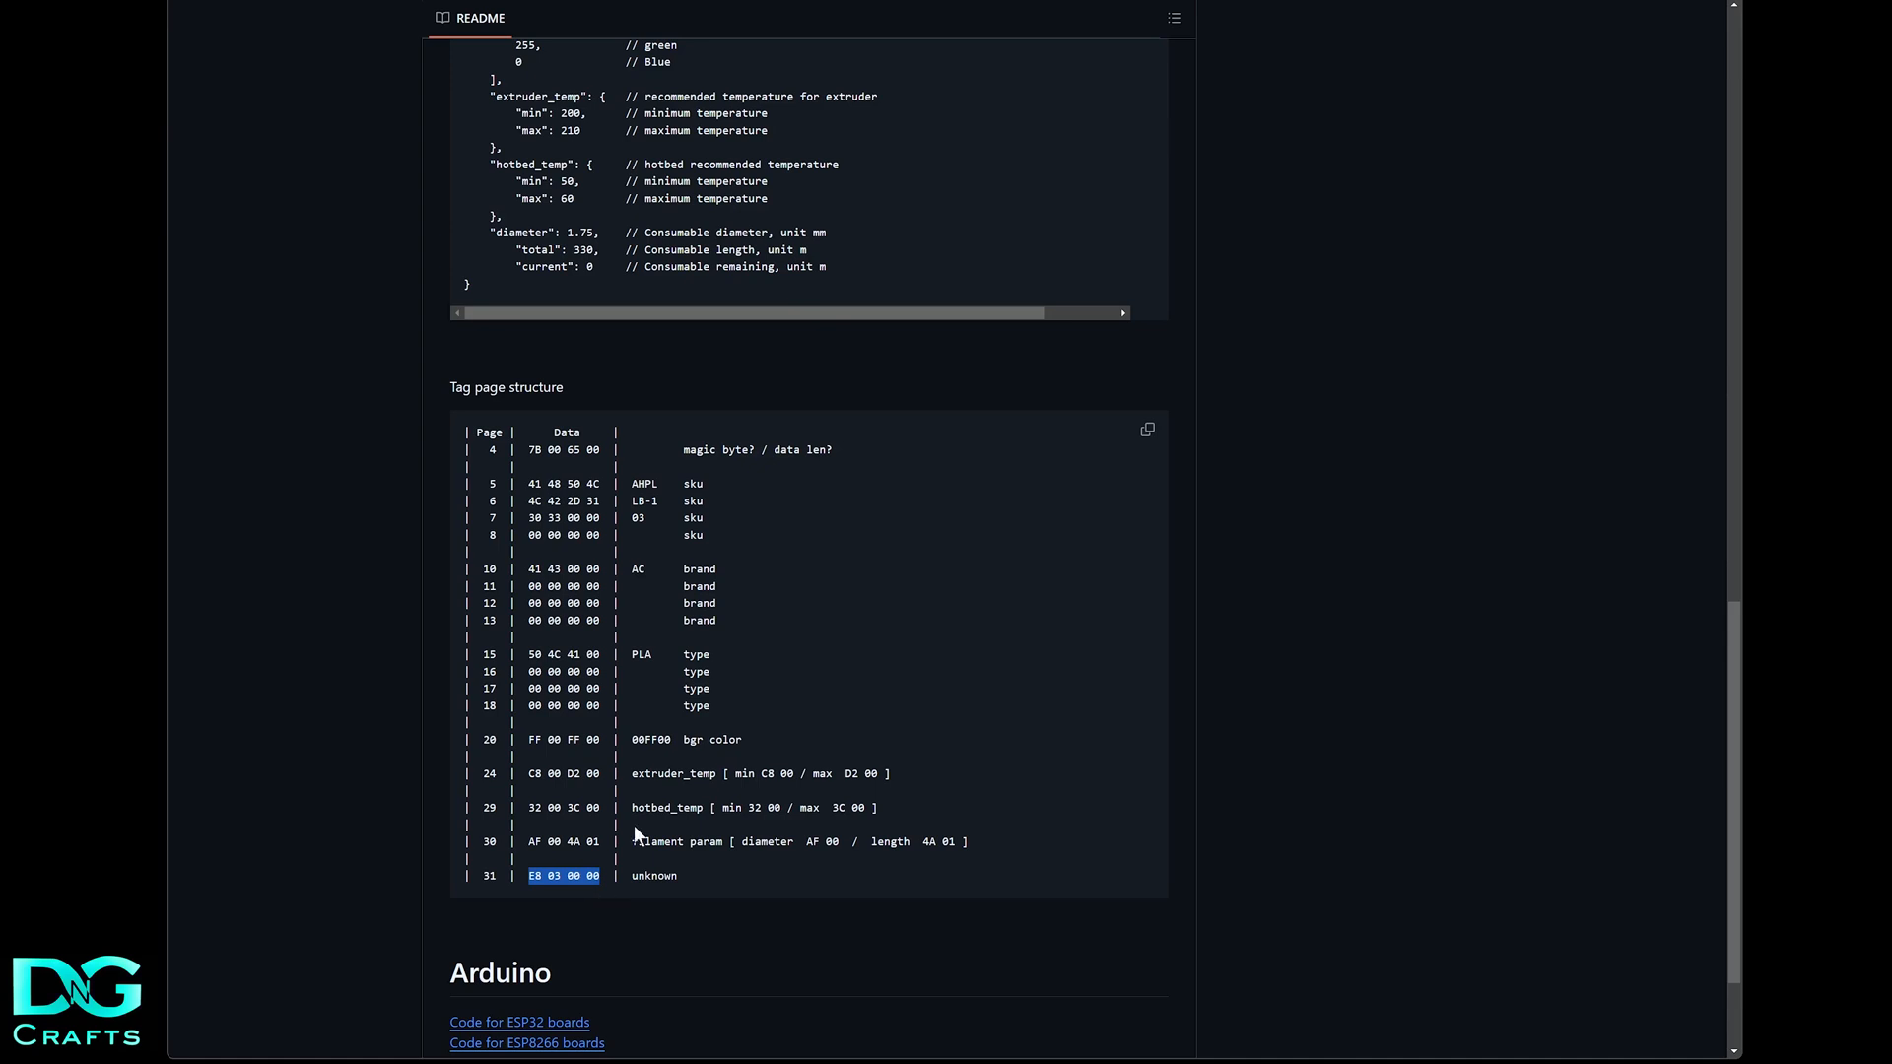
pyautogui.moveTo(602, 970)
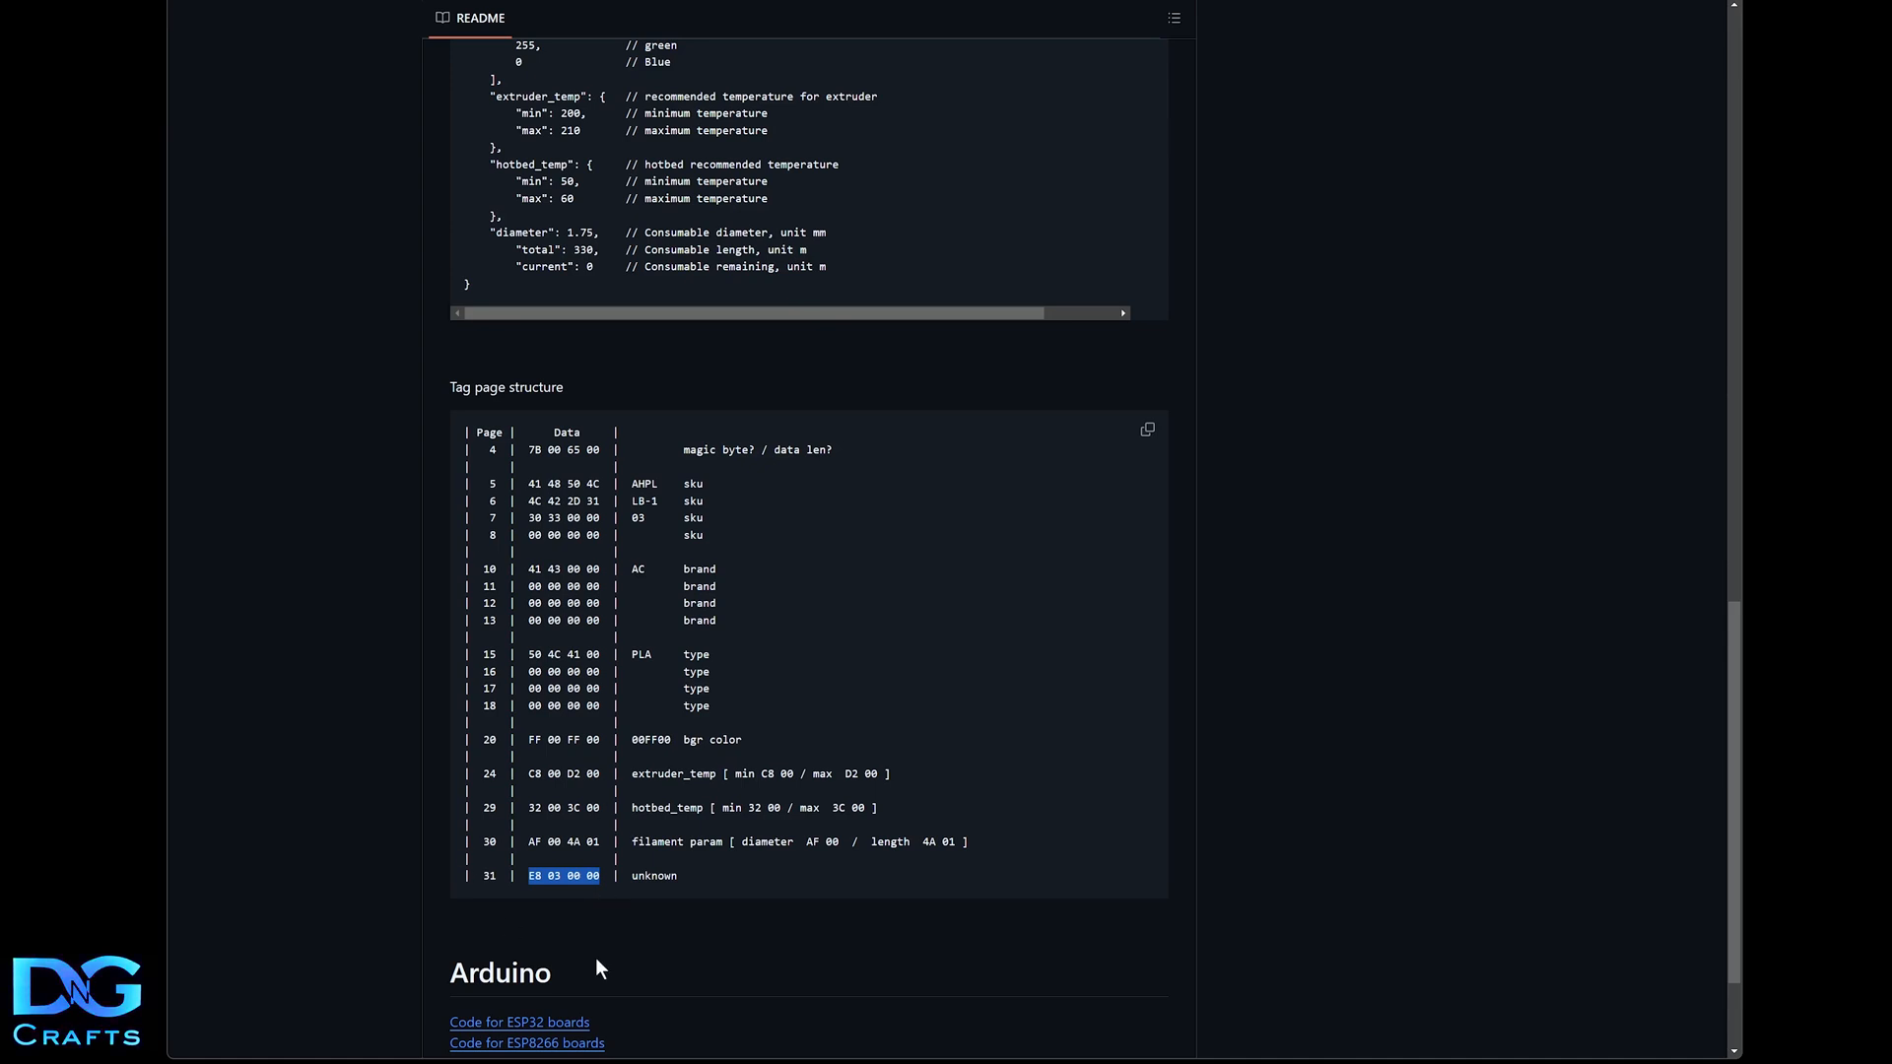
pyautogui.moveTo(893, 979)
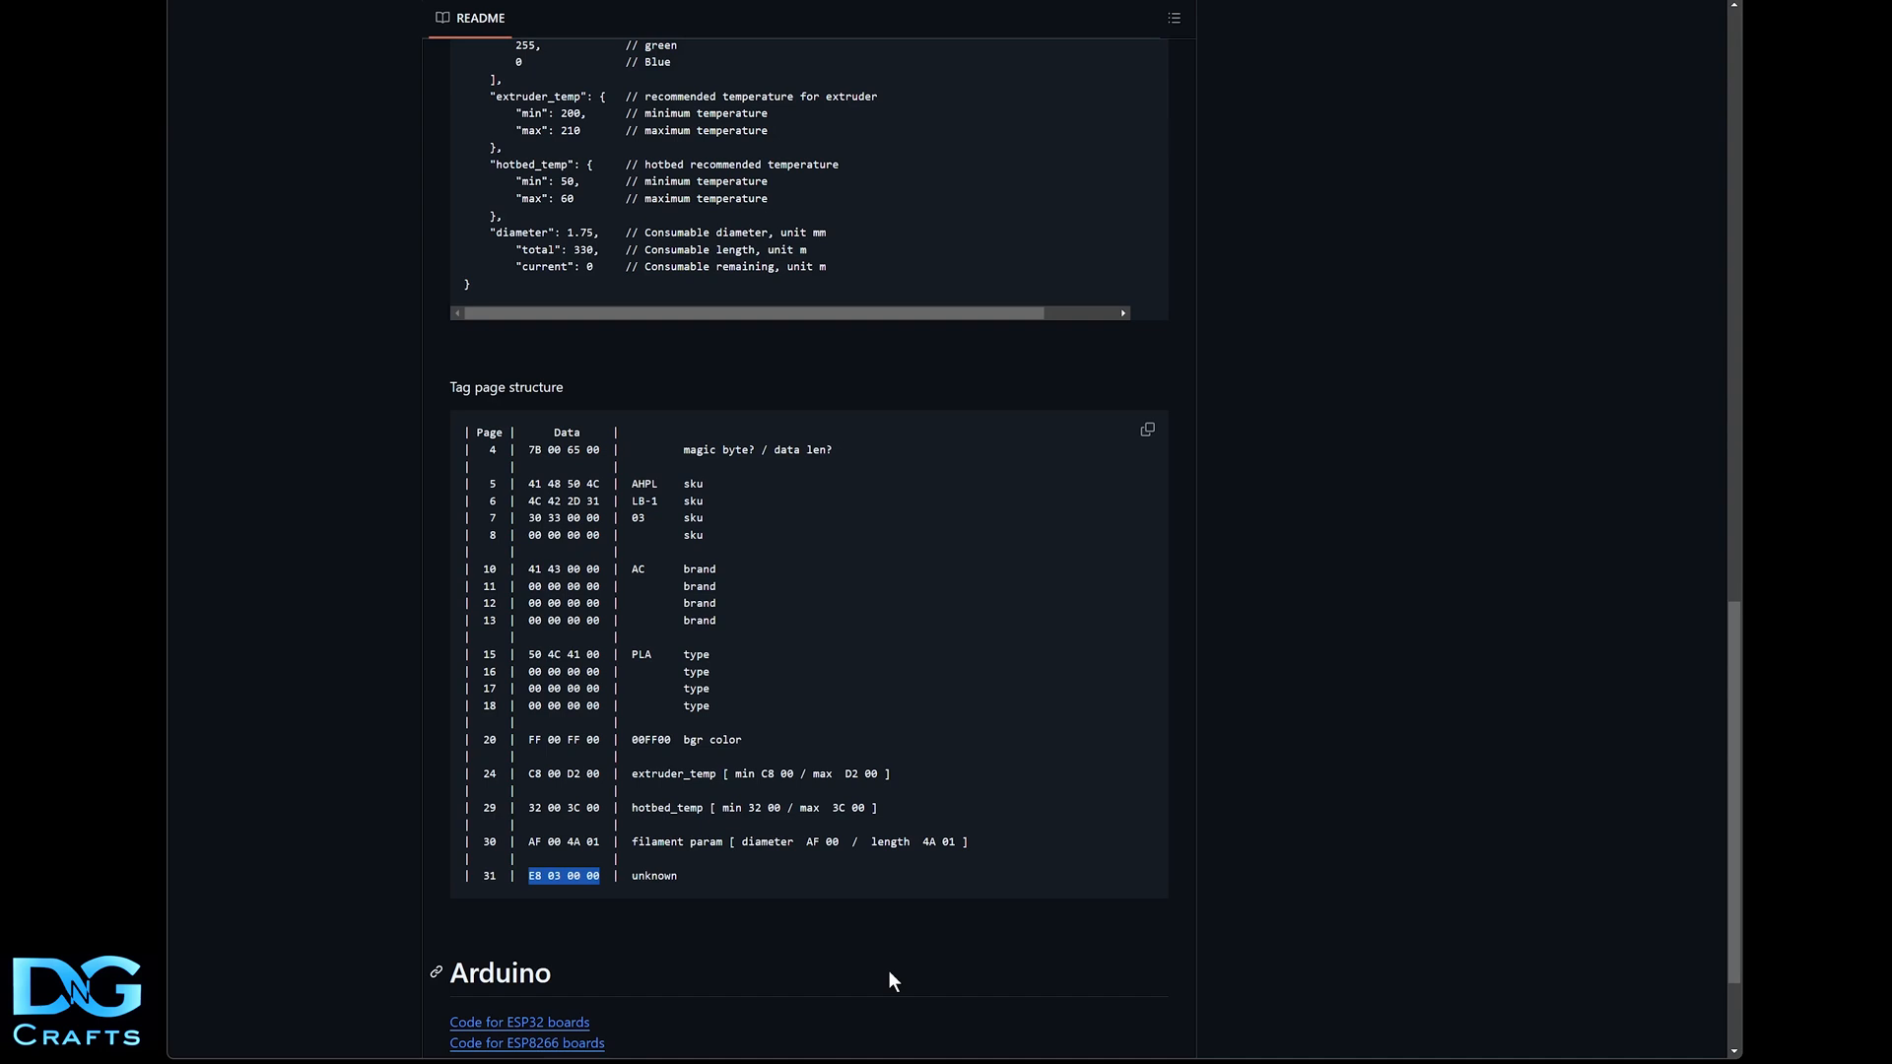
pyautogui.moveTo(857, 940)
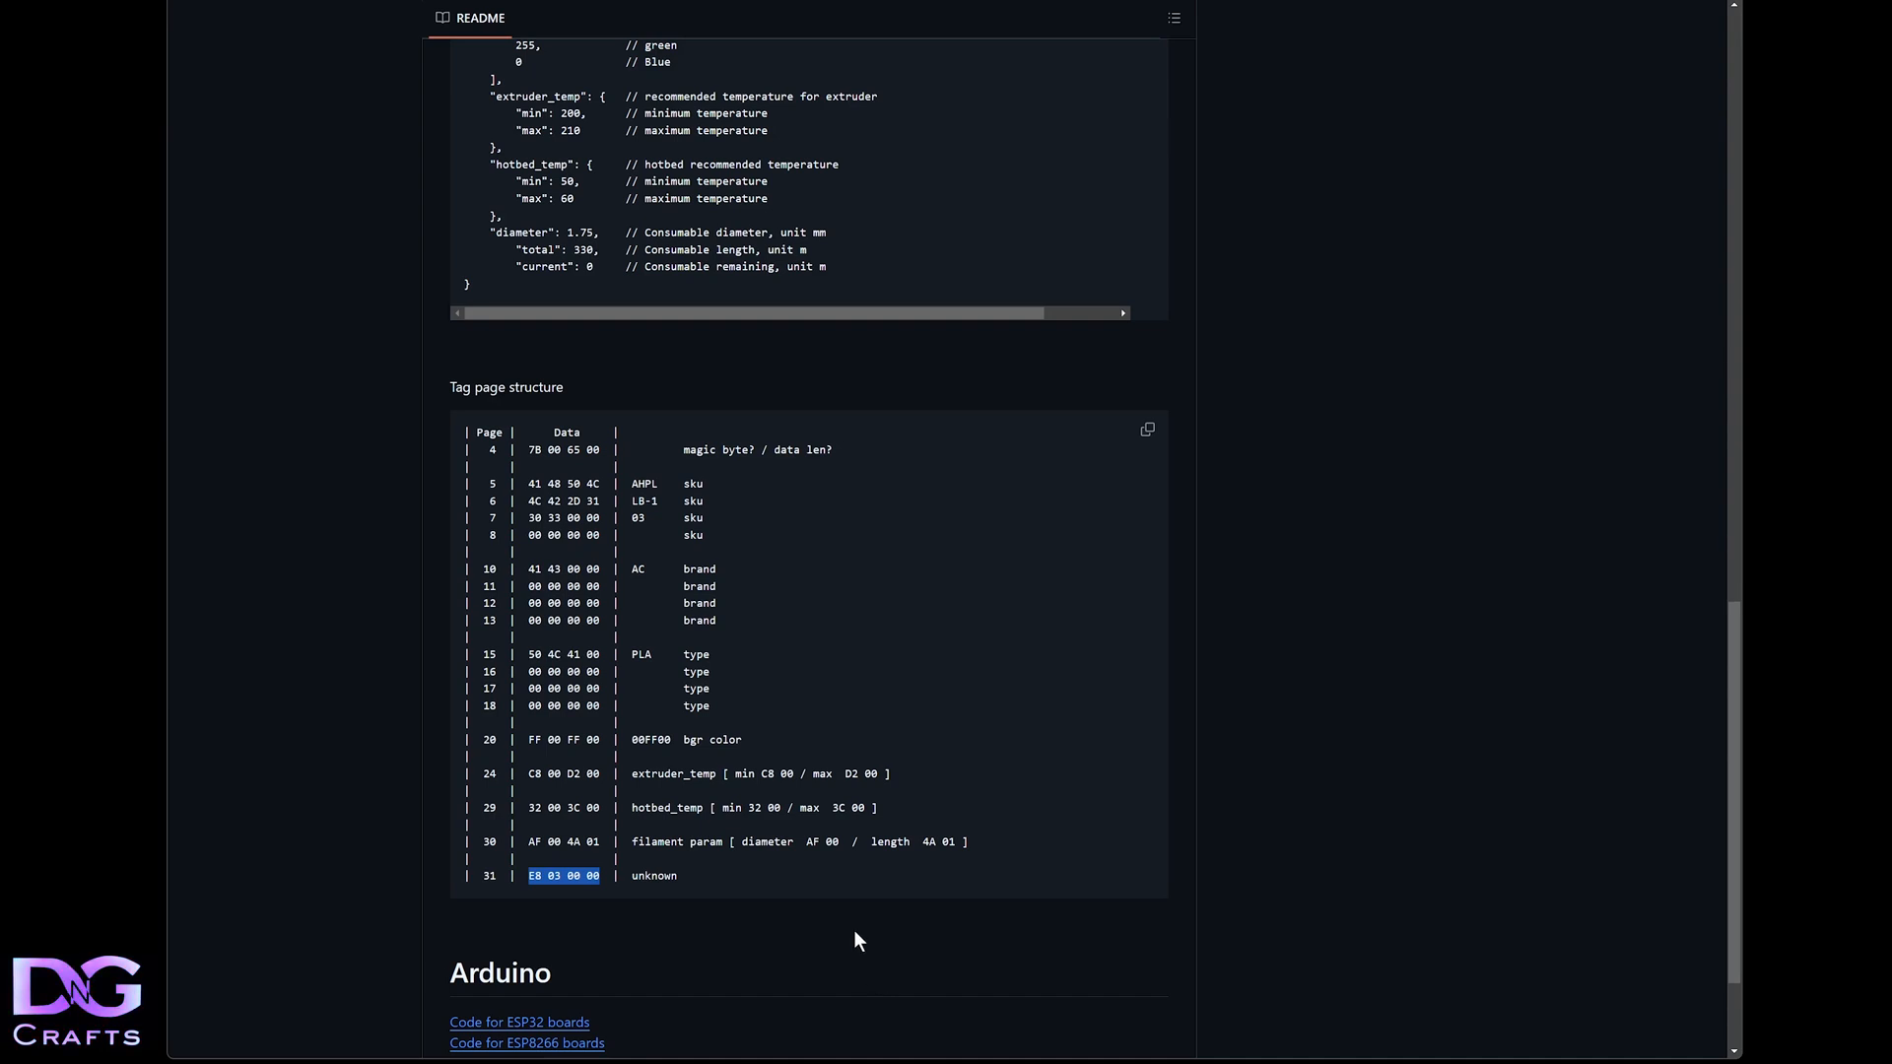
pyautogui.moveTo(839, 967)
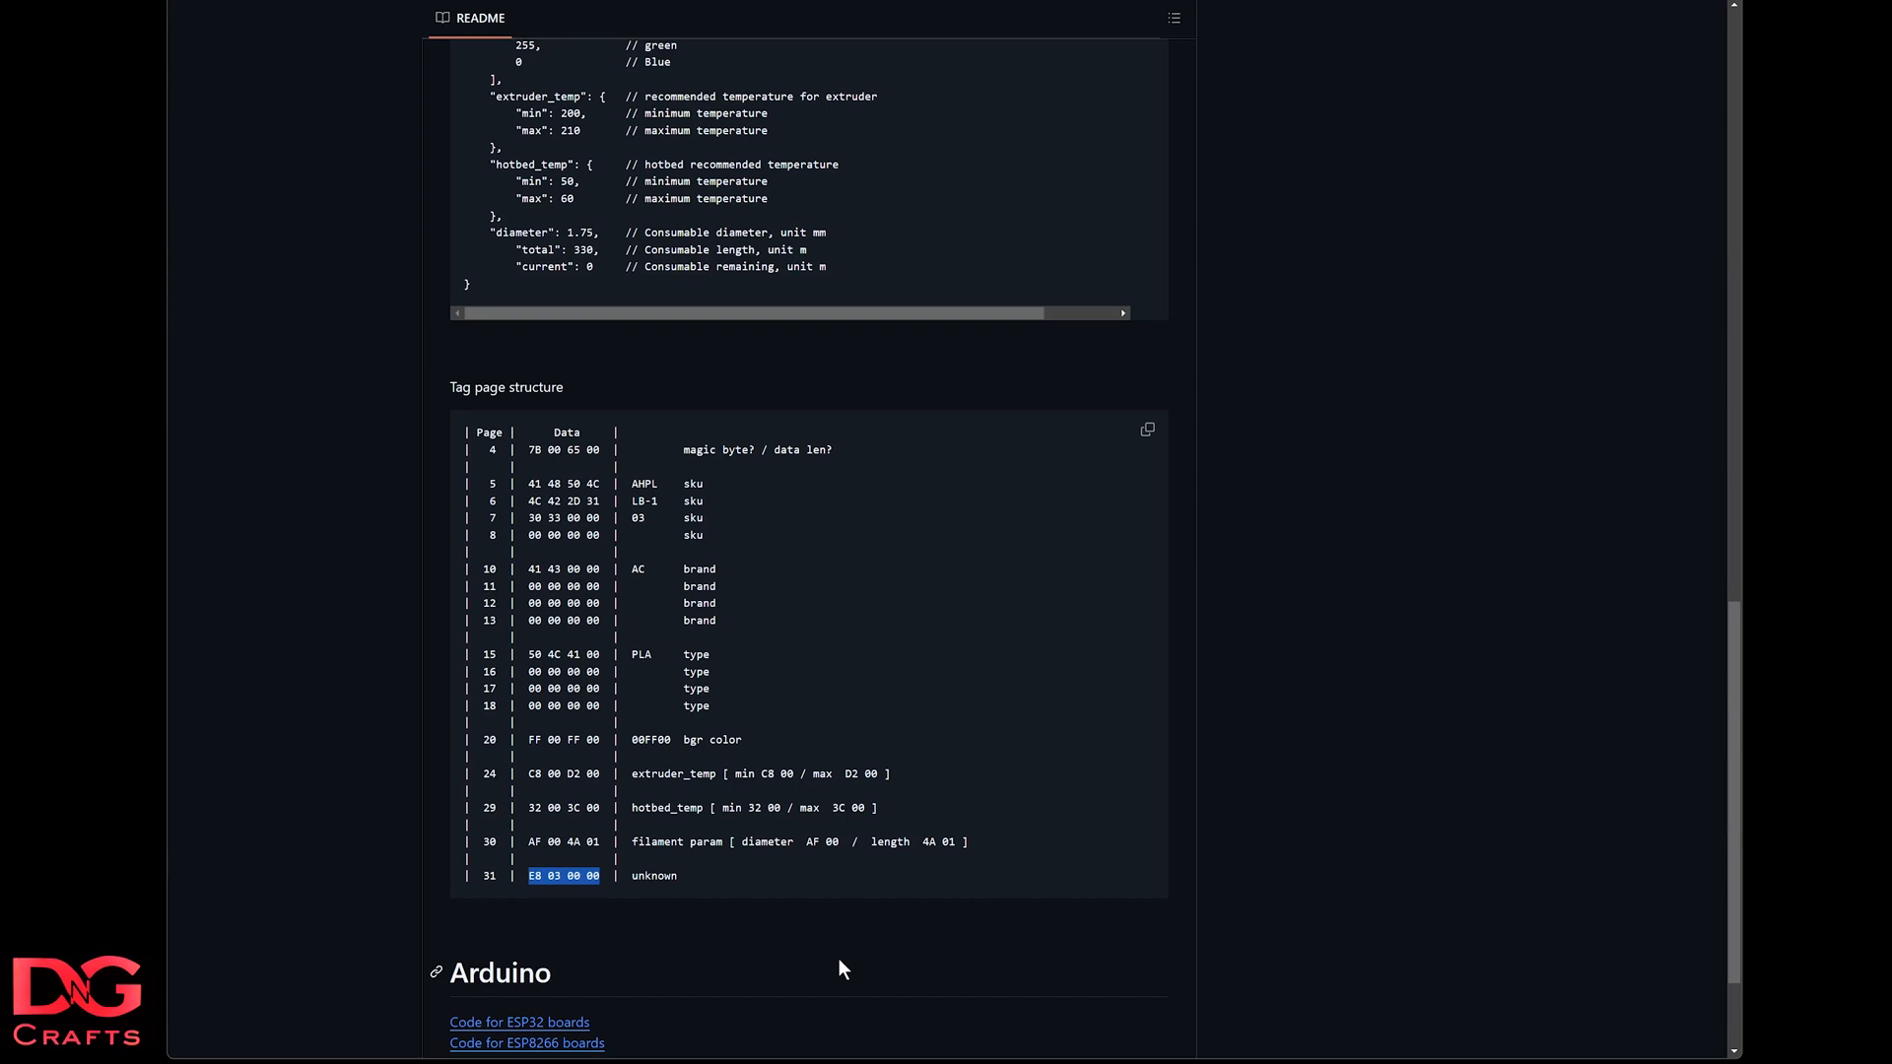
# Scroll up to the Google Play note and open the Ace RFID app's Play listing
pyautogui.scroll(3)
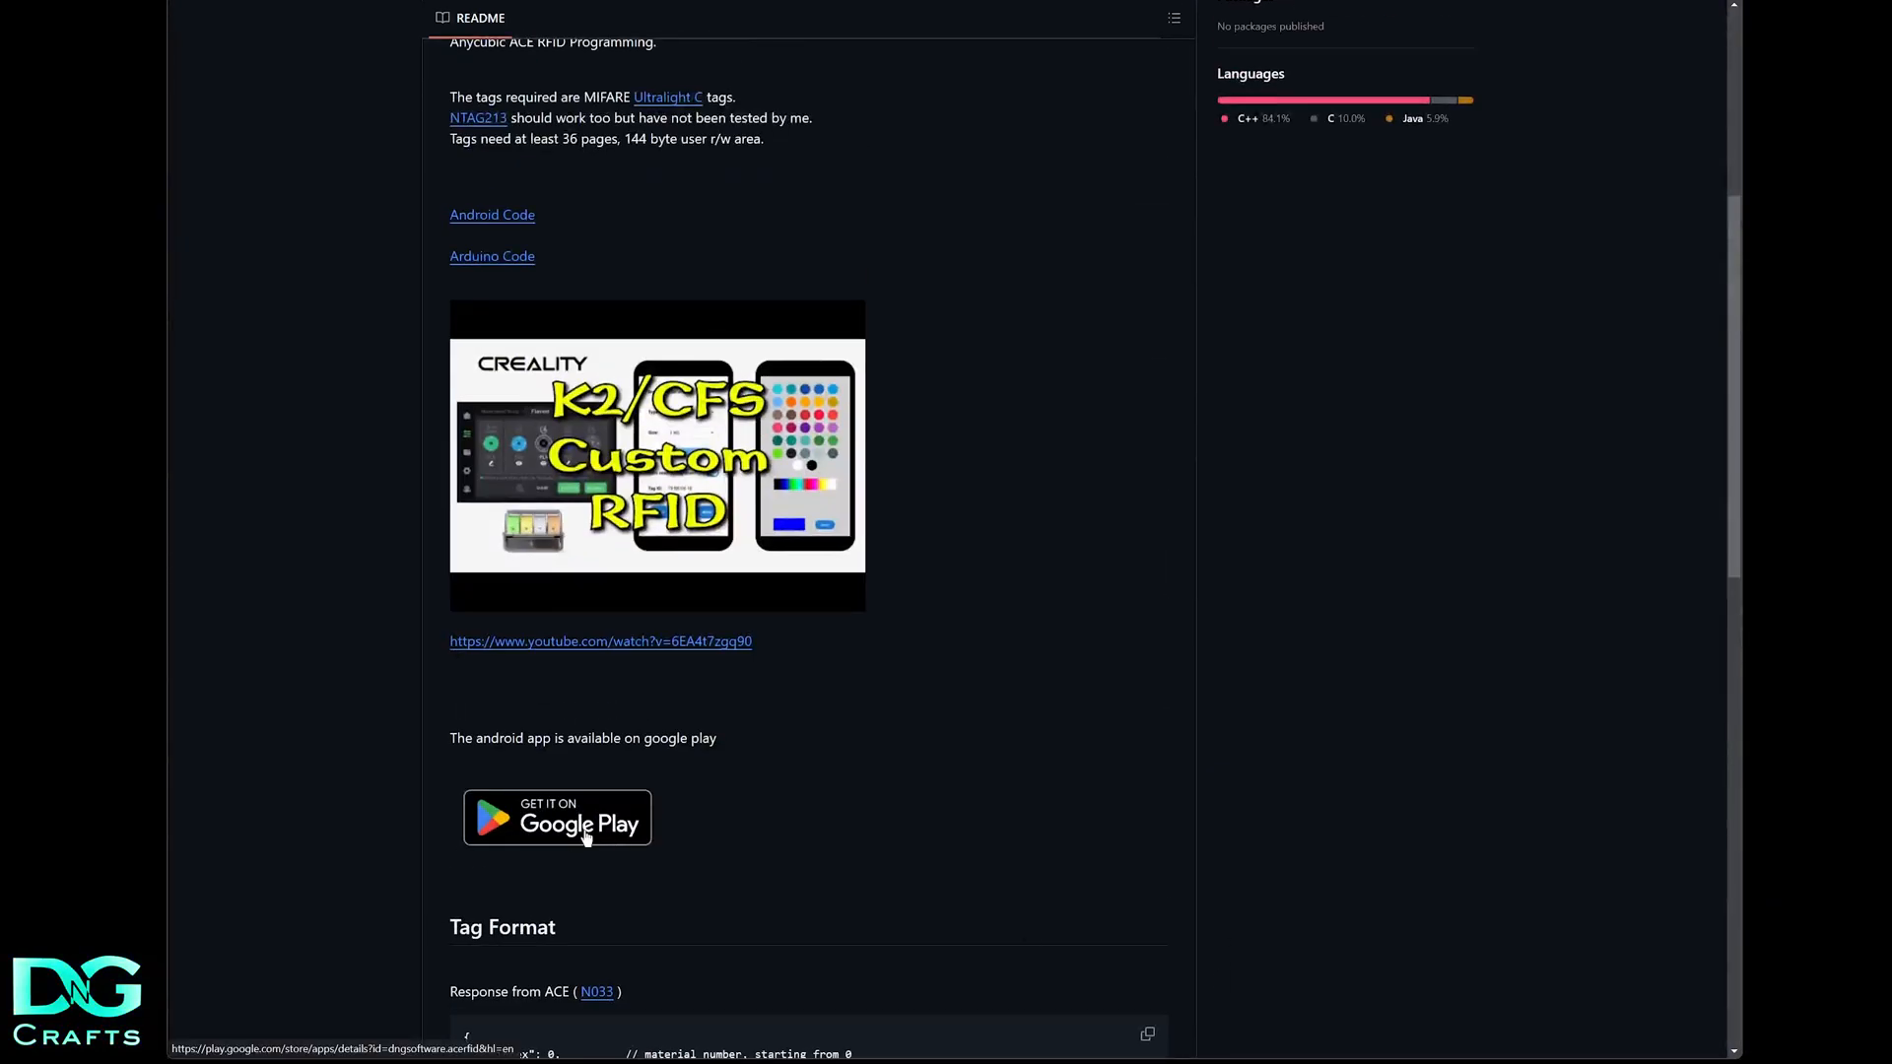
pyautogui.click(556, 818)
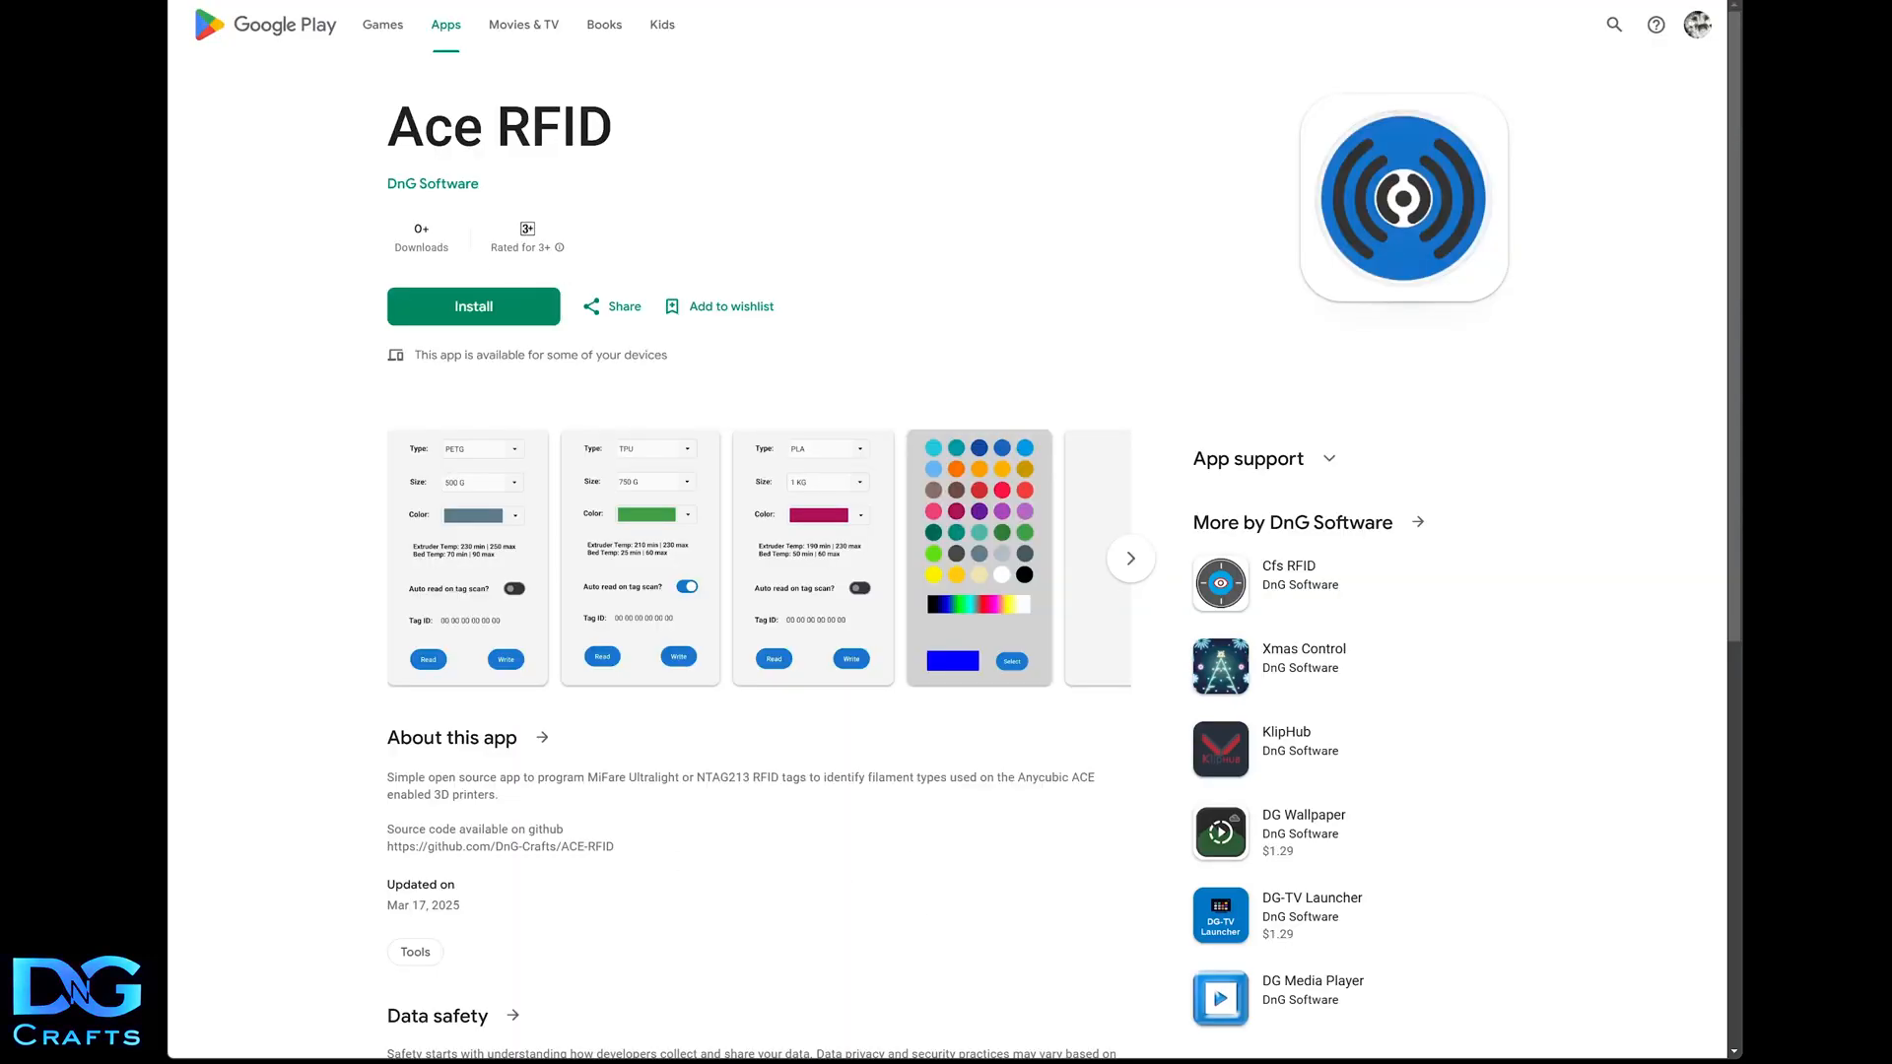
pyautogui.moveTo(712, 853)
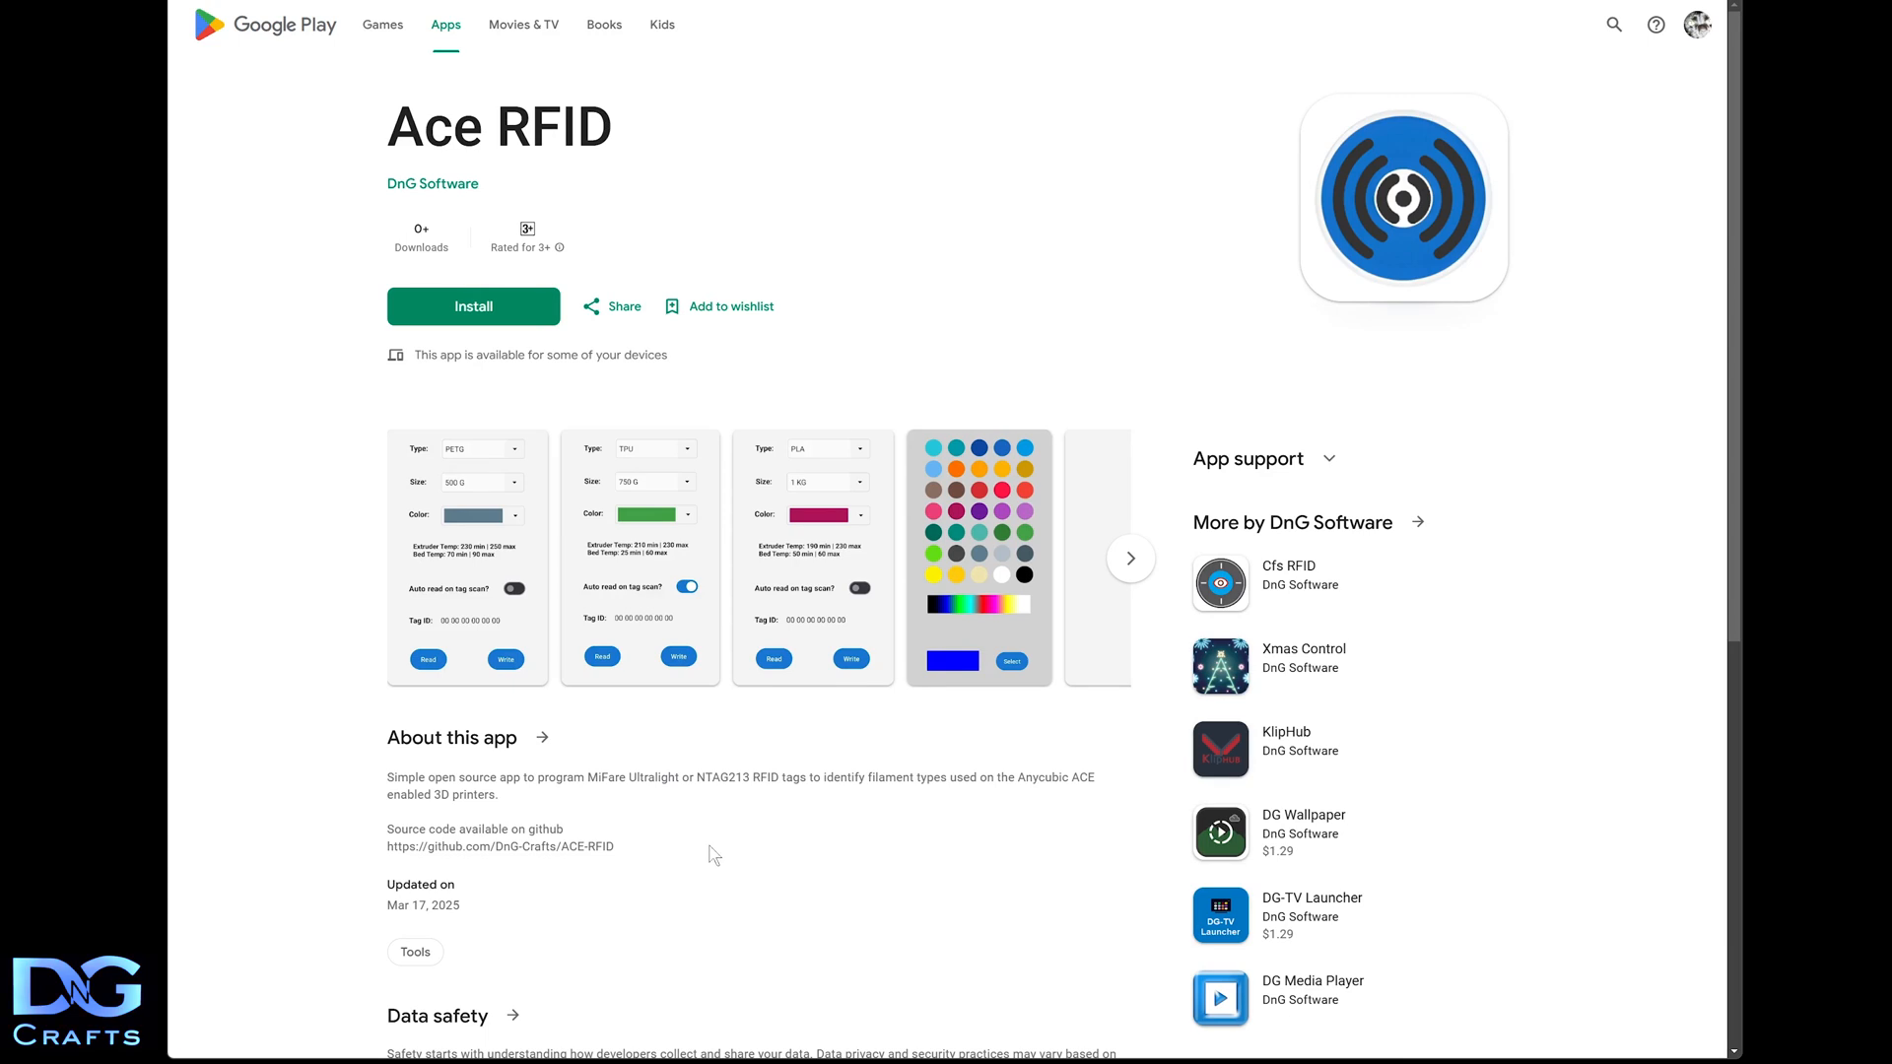
# Scroll the Ace RFID Play Store page down to the About this app section
pyautogui.scroll(-3)
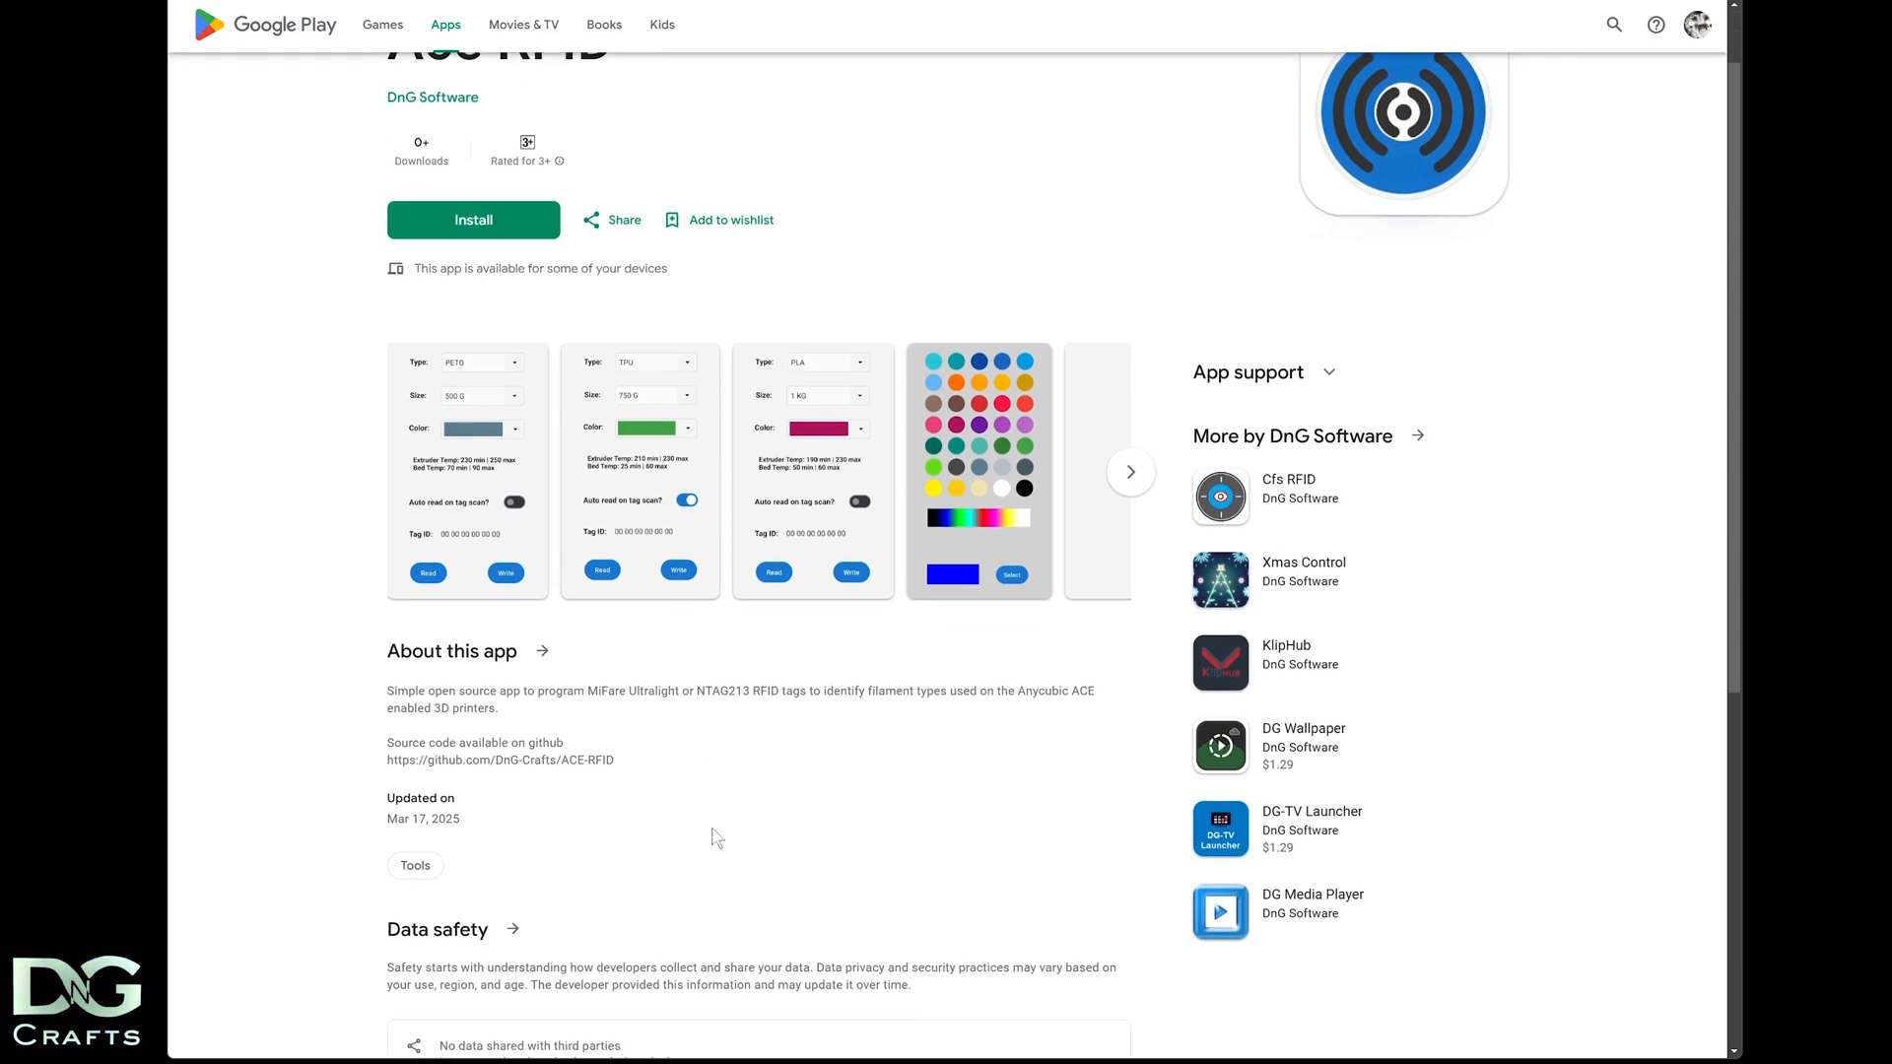